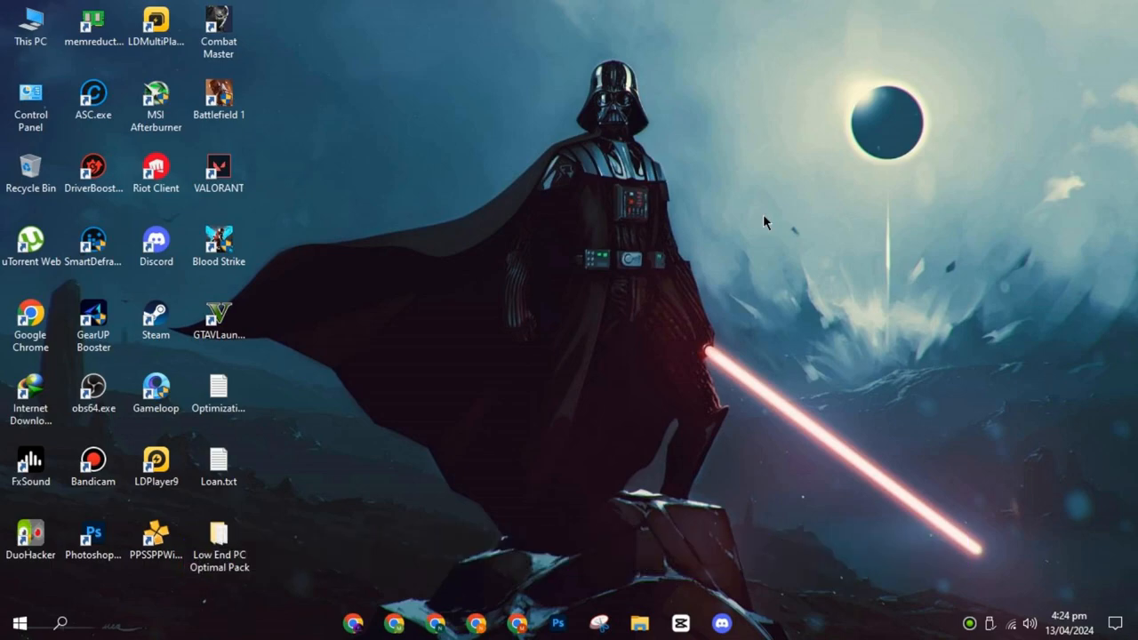
Empty the Temp folders by deleting all temporary files, applying the choice to all locked items
key("Win+r")
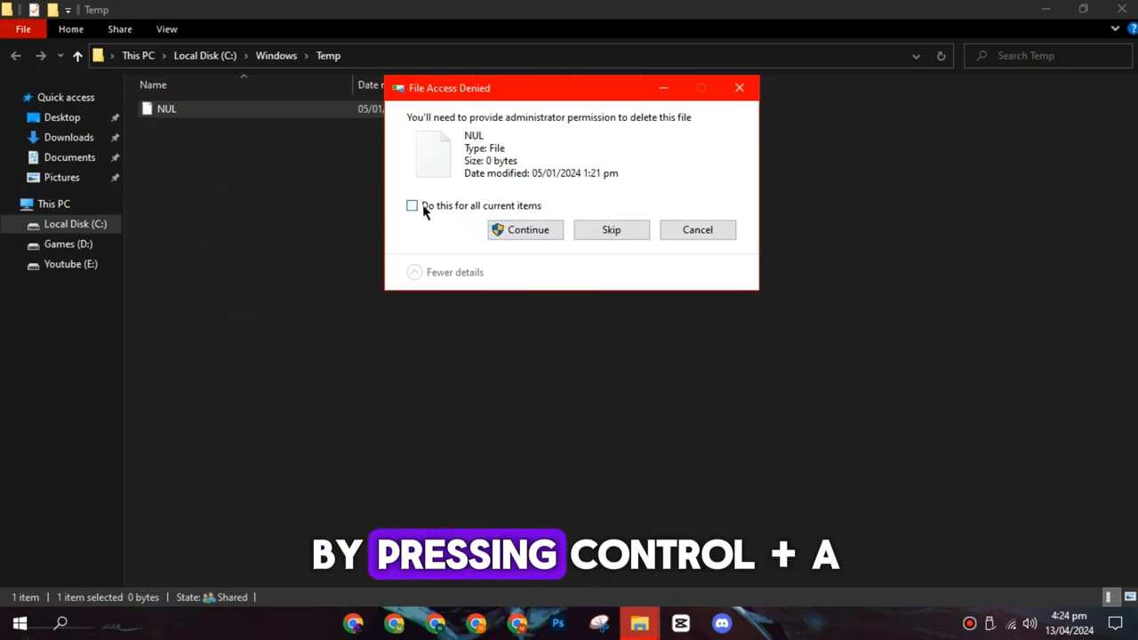
left_click(526, 230)
type("%temp%")
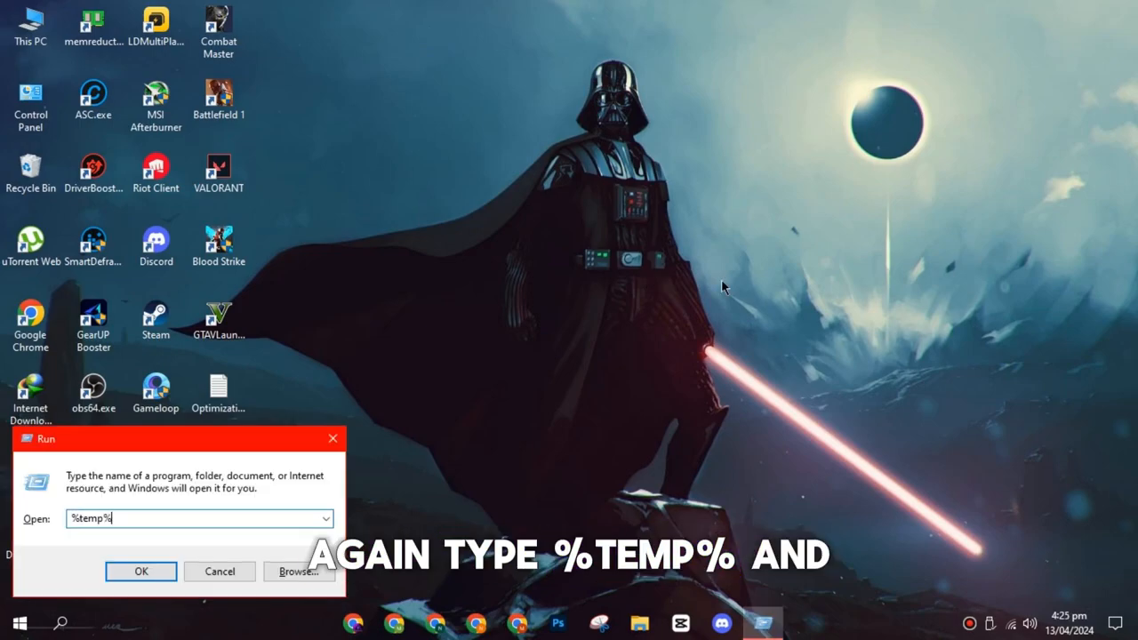
left_click(140, 571)
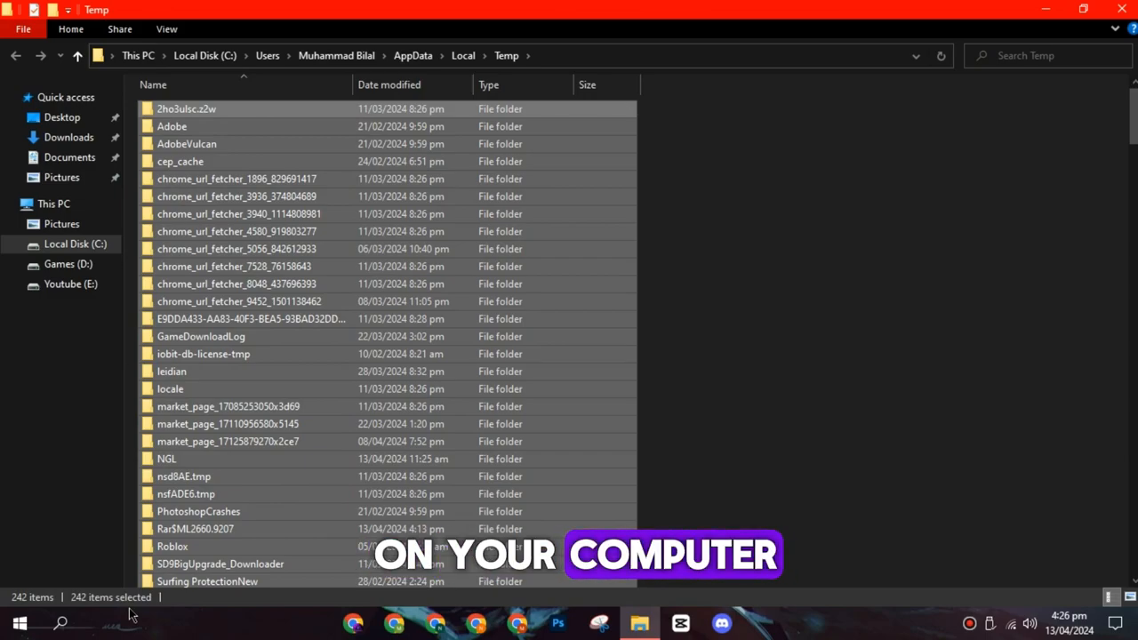
key("Delete")
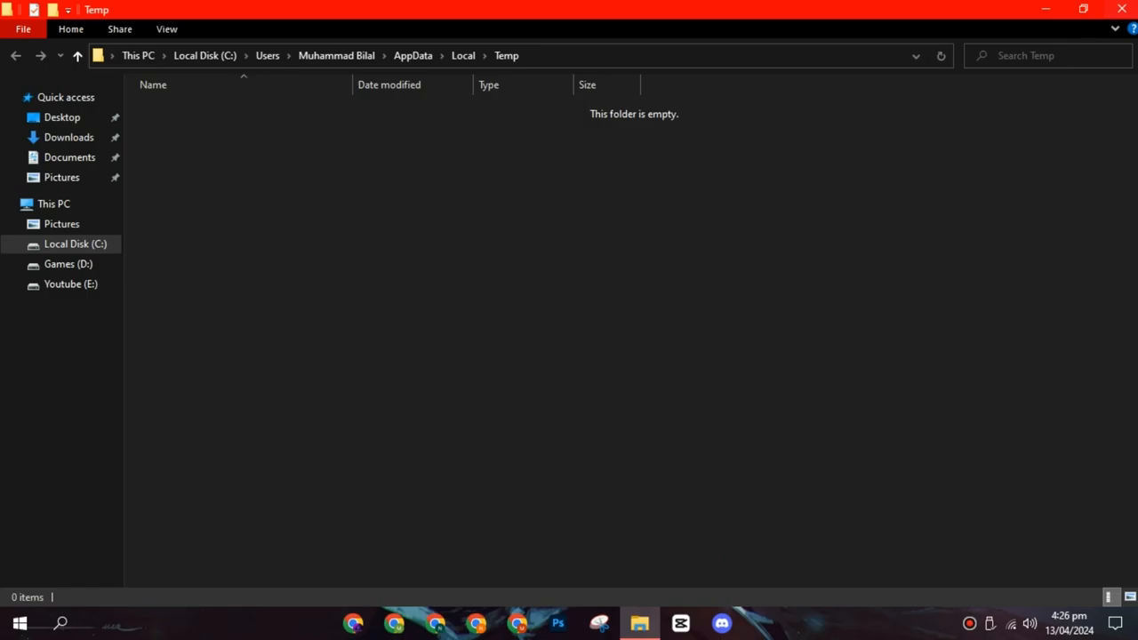
Run 'prefetch' from the Run box to reach the prefetch folder
key("Win+r")
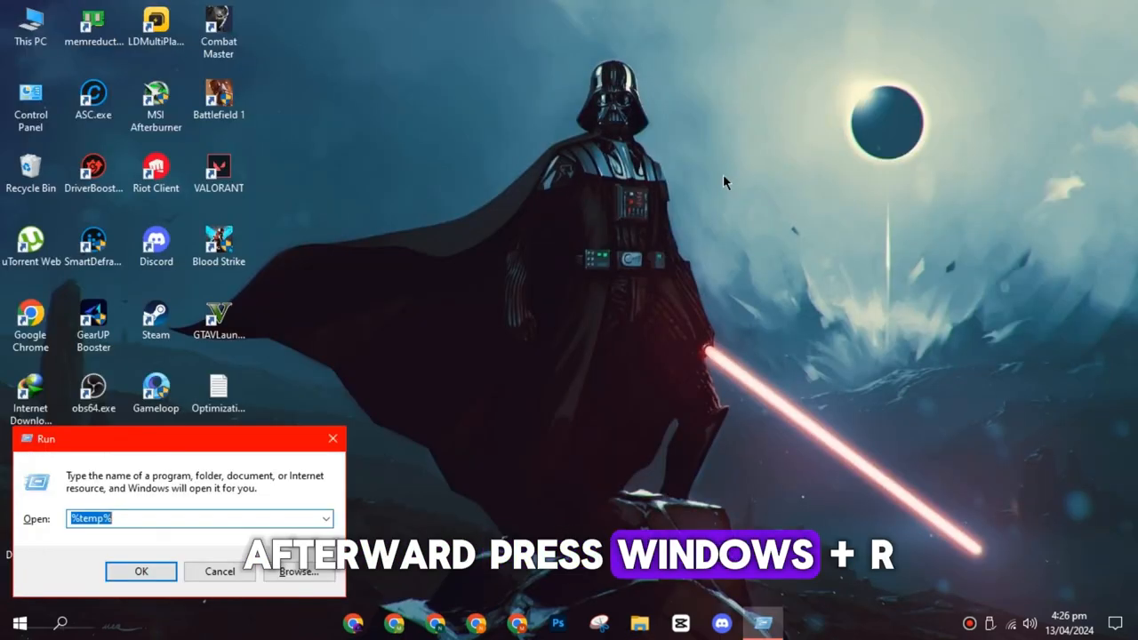
type("prefetch")
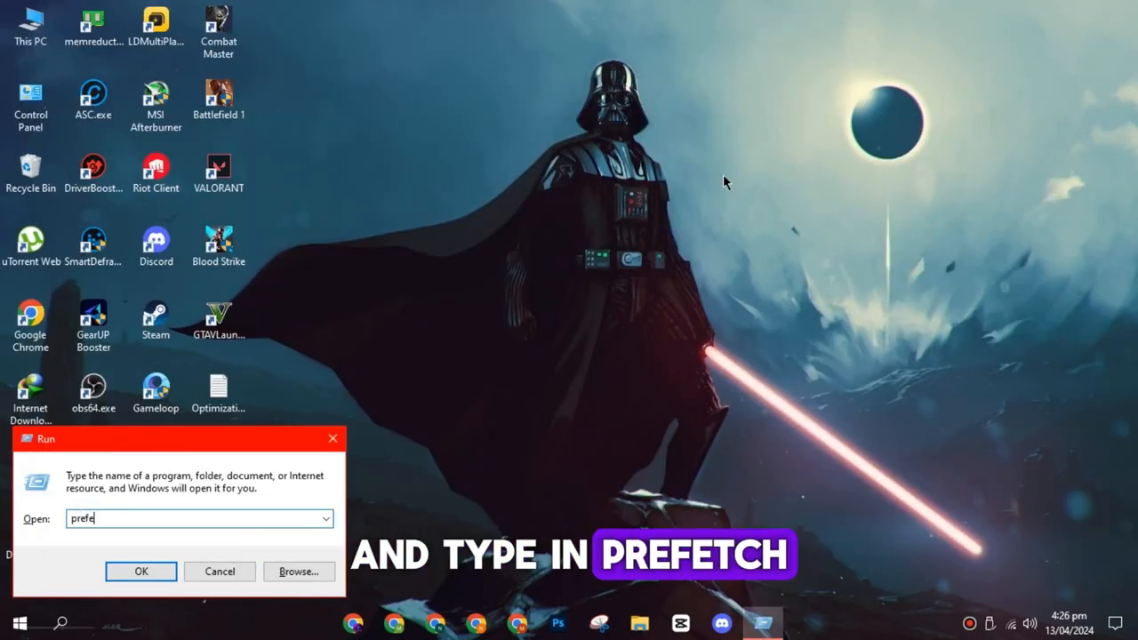
left_click(140, 571)
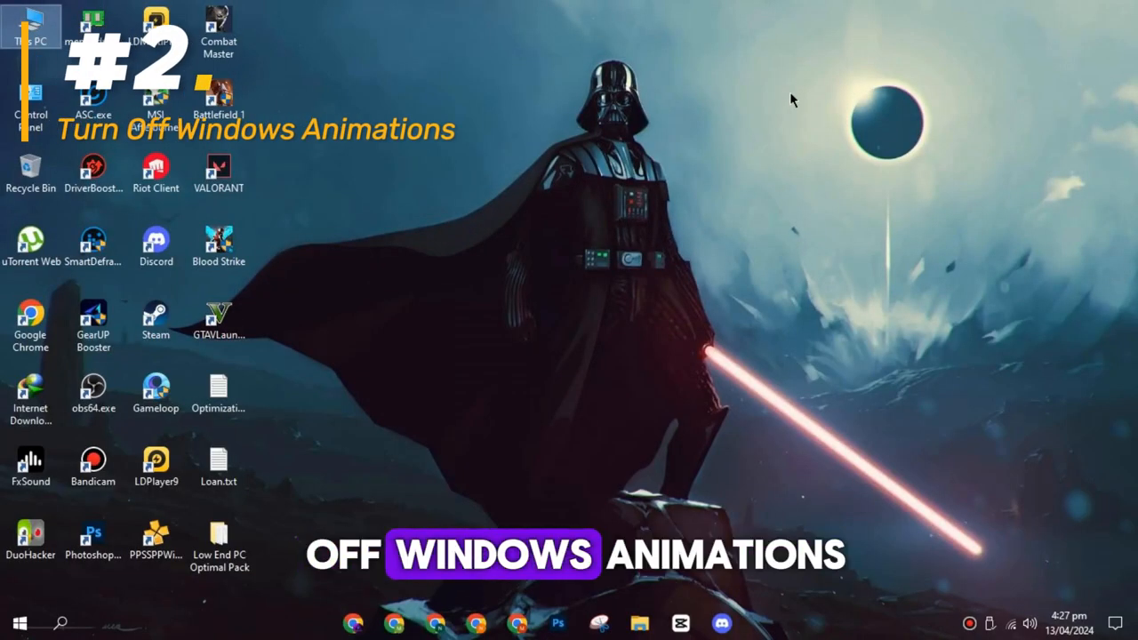
Reach the Performance visual-effects options through This PC's advanced system properties
left_click(30, 26)
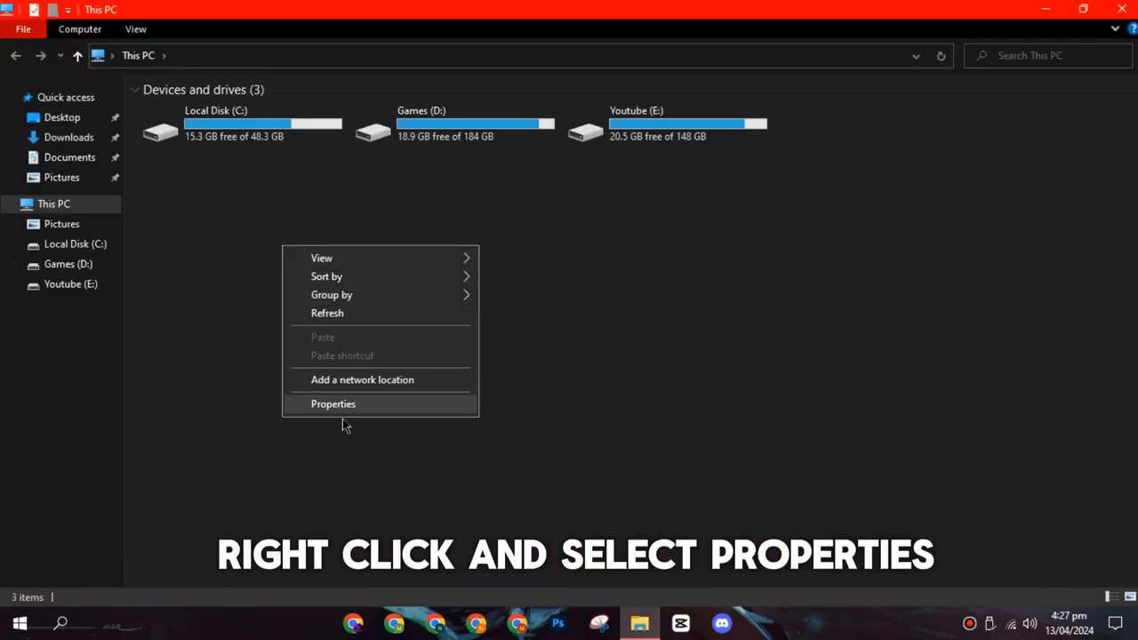
left_click(333, 404)
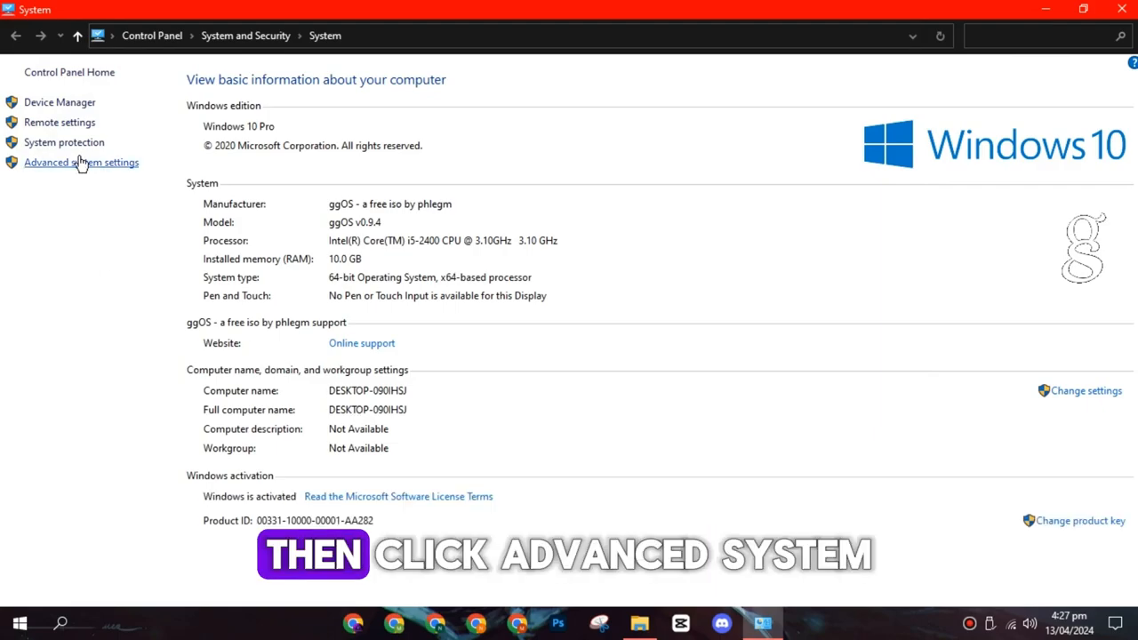
left_click(81, 162)
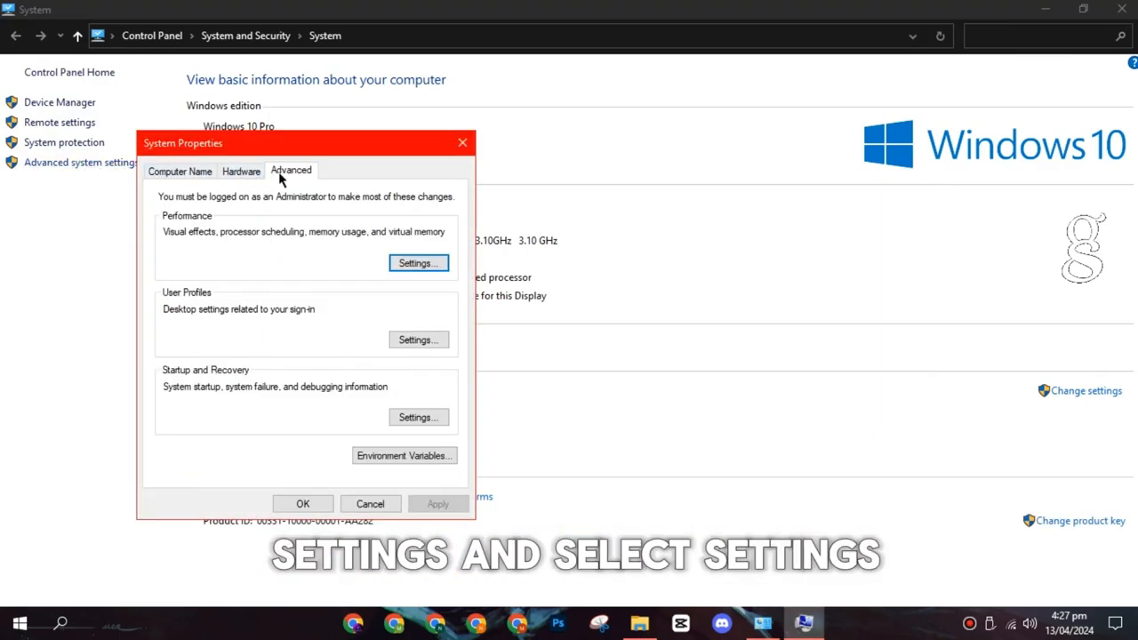
left_click(418, 263)
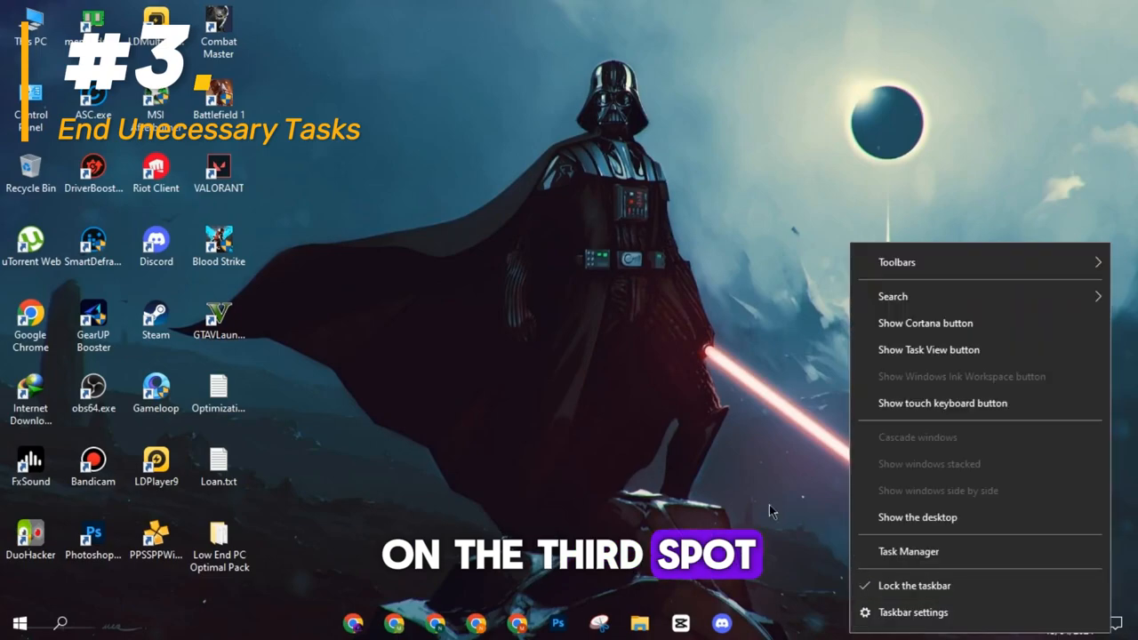
Review running apps and background processes in Task Manager's Processes list
left_click(909, 552)
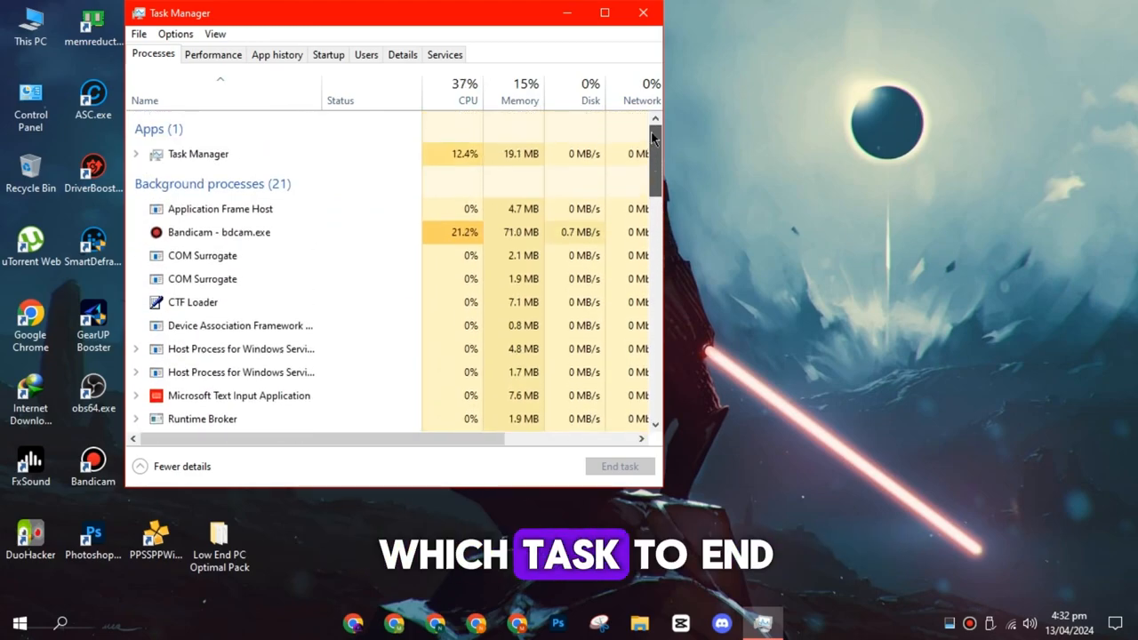
scroll("down", 3)
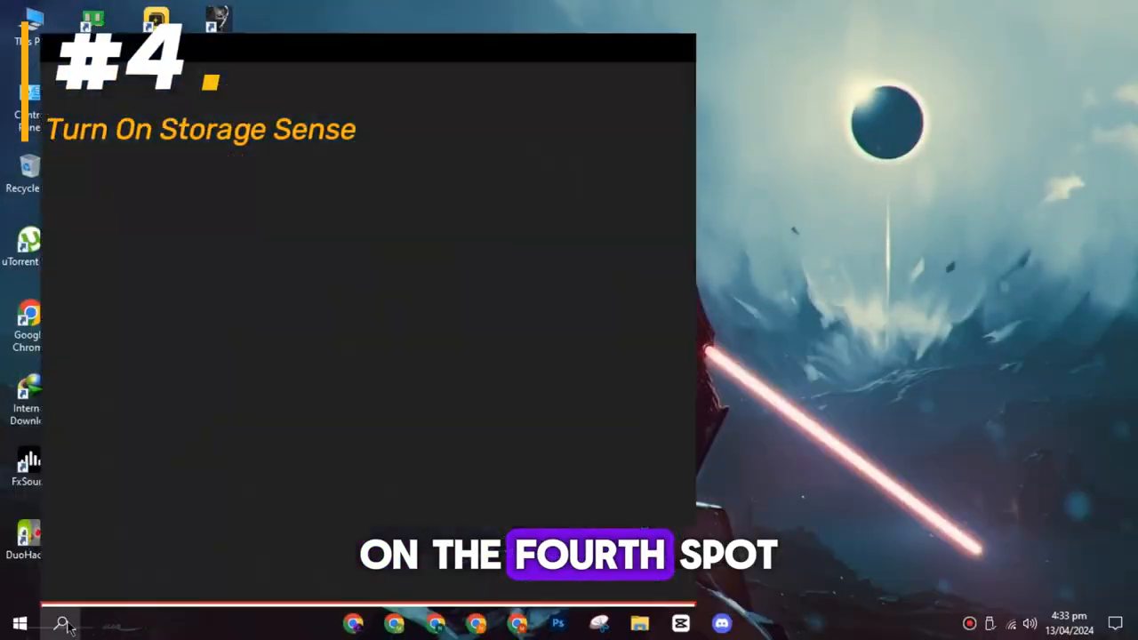
Switch Storage Sense on from the System Storage settings page
left_click(62, 623)
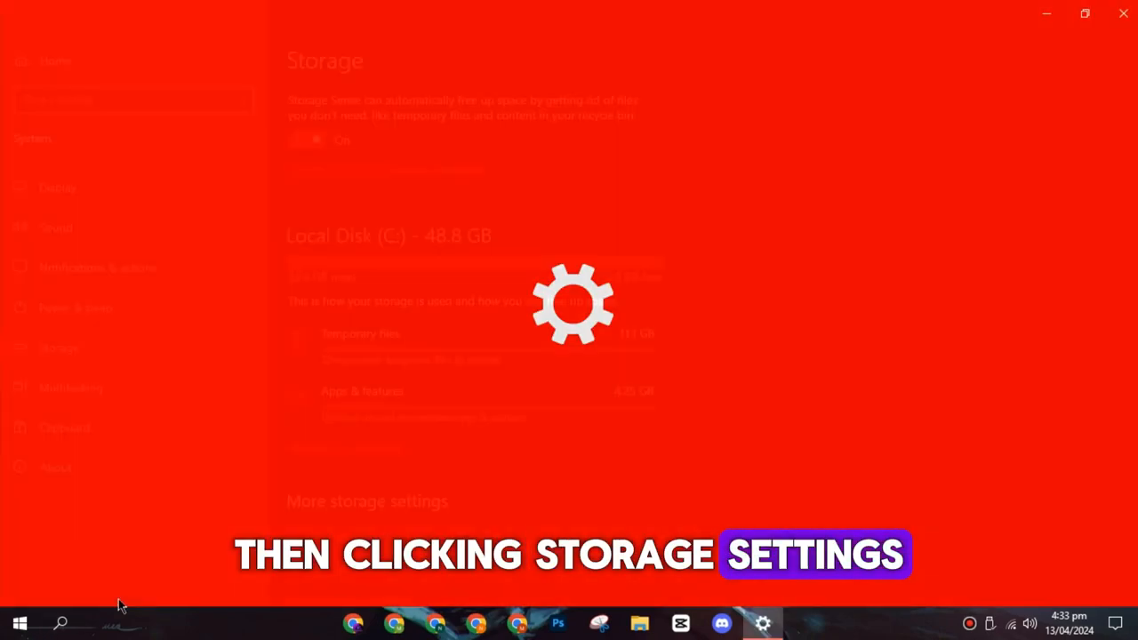
left_click(316, 139)
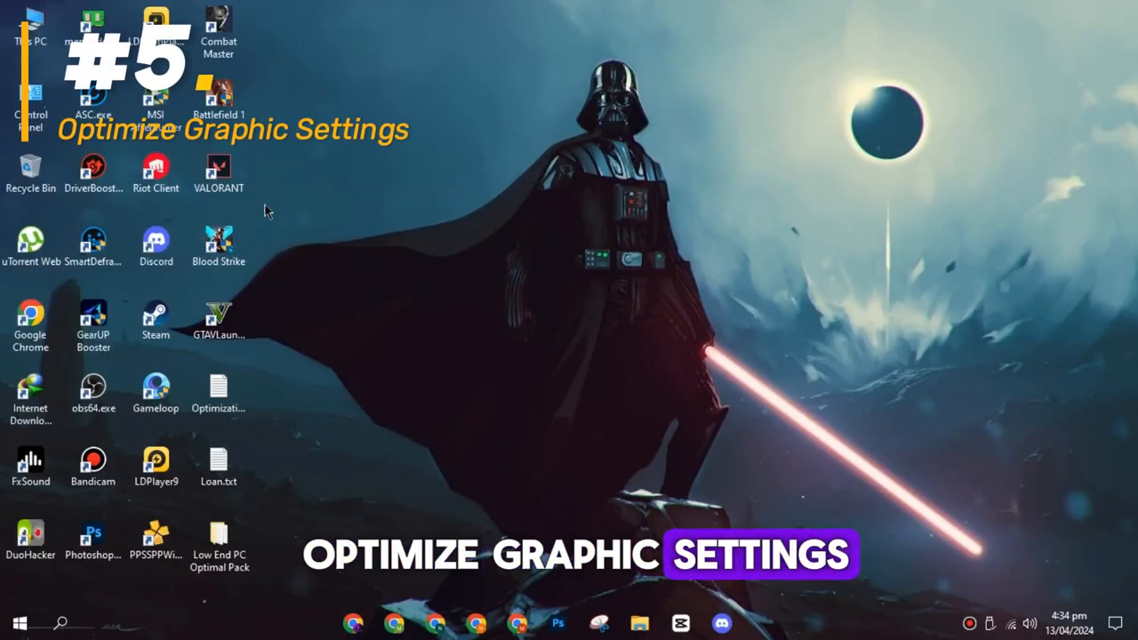
From the Blood Strike shortcut's file location, reach Engine > Binaries > Win64 and select its path
right_click(217, 240)
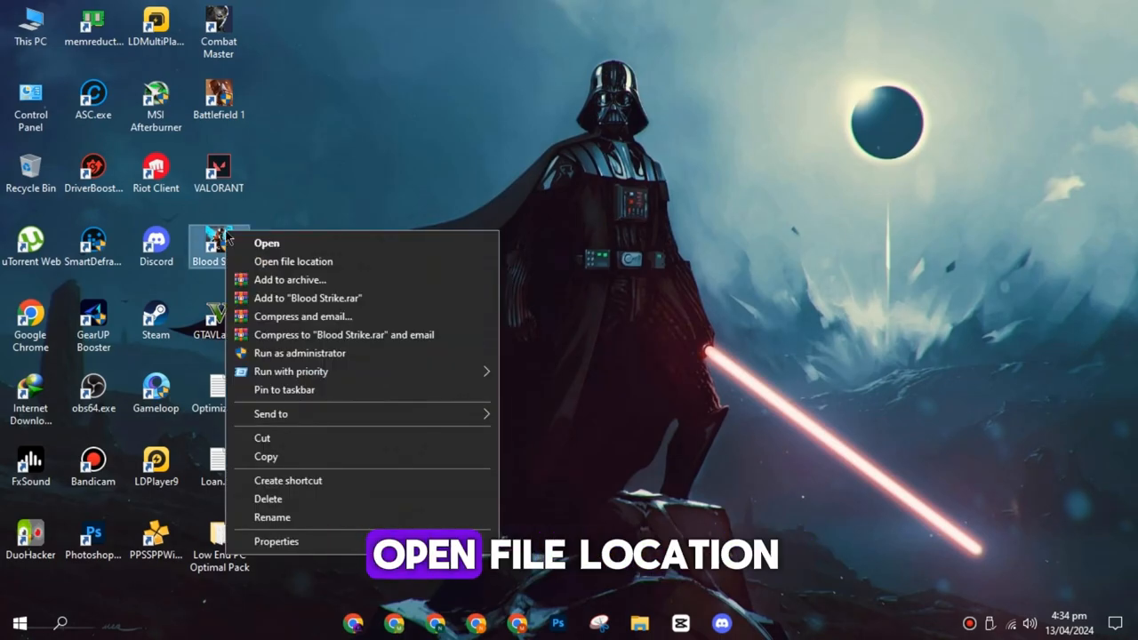
left_click(294, 260)
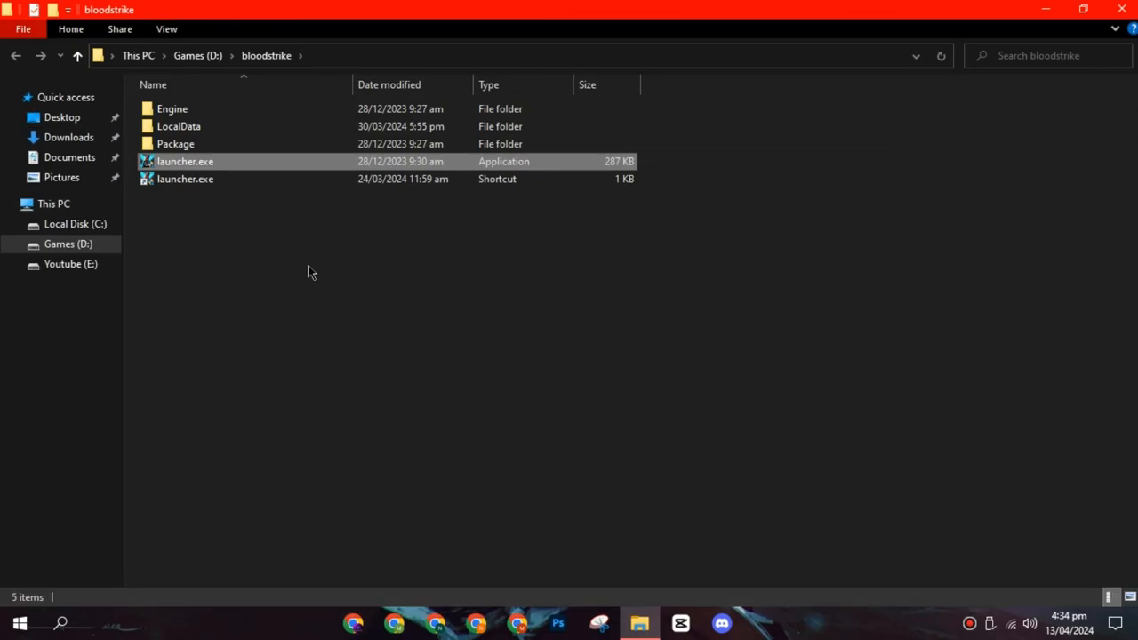
double_click(172, 109)
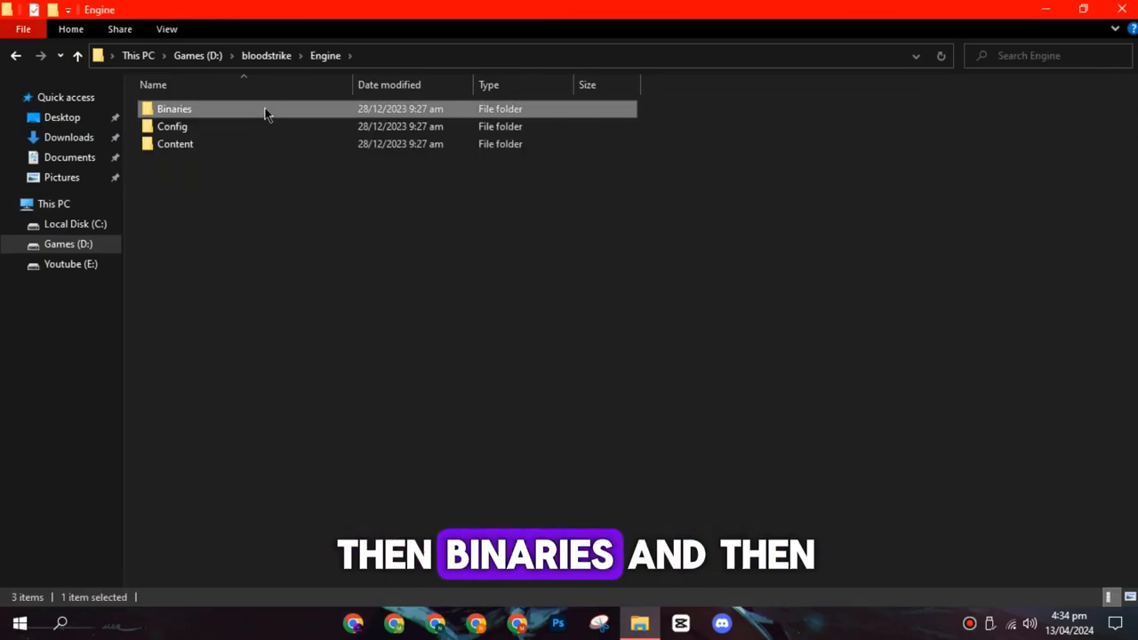
double_click(175, 108)
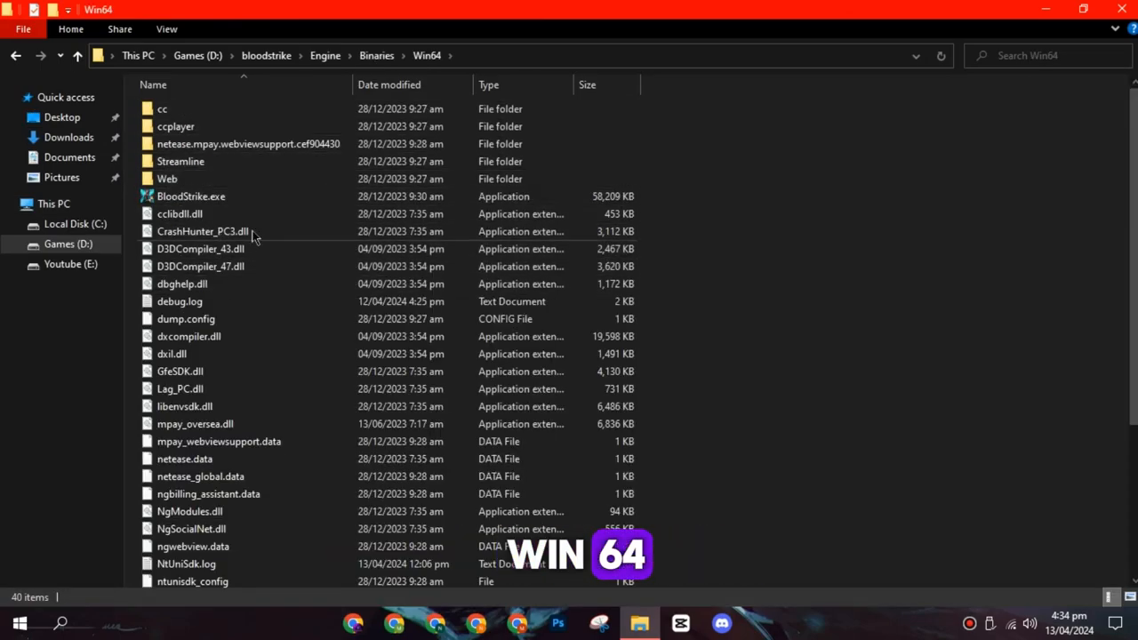
left_click(191, 196)
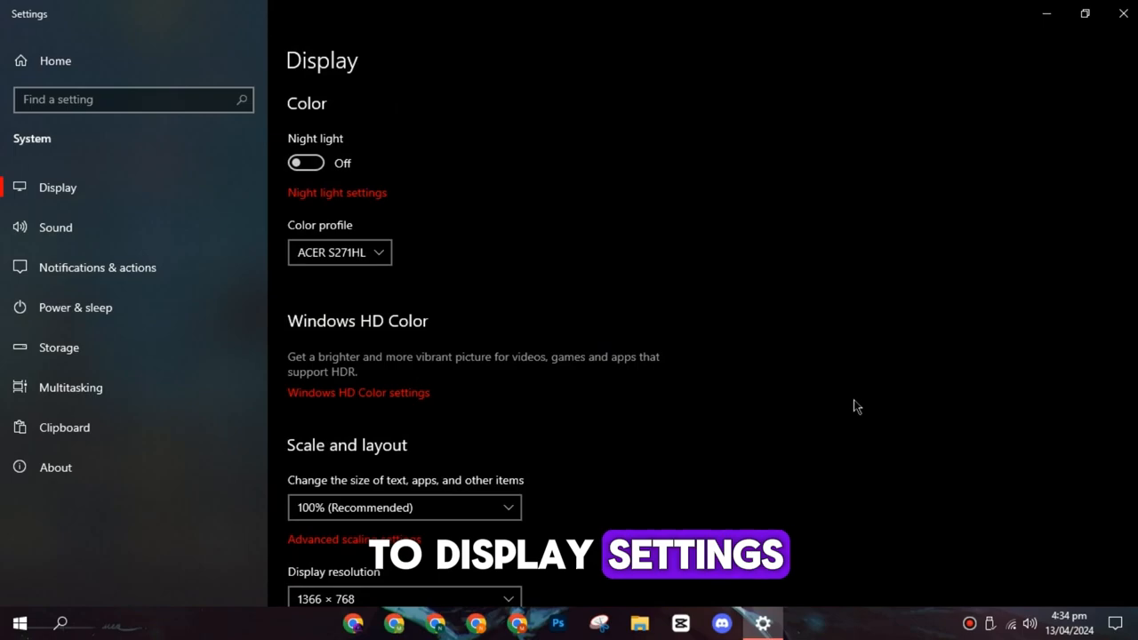
Add BloodStrike.exe to the graphics performance preferences and set it to High performance
scroll("down", 3)
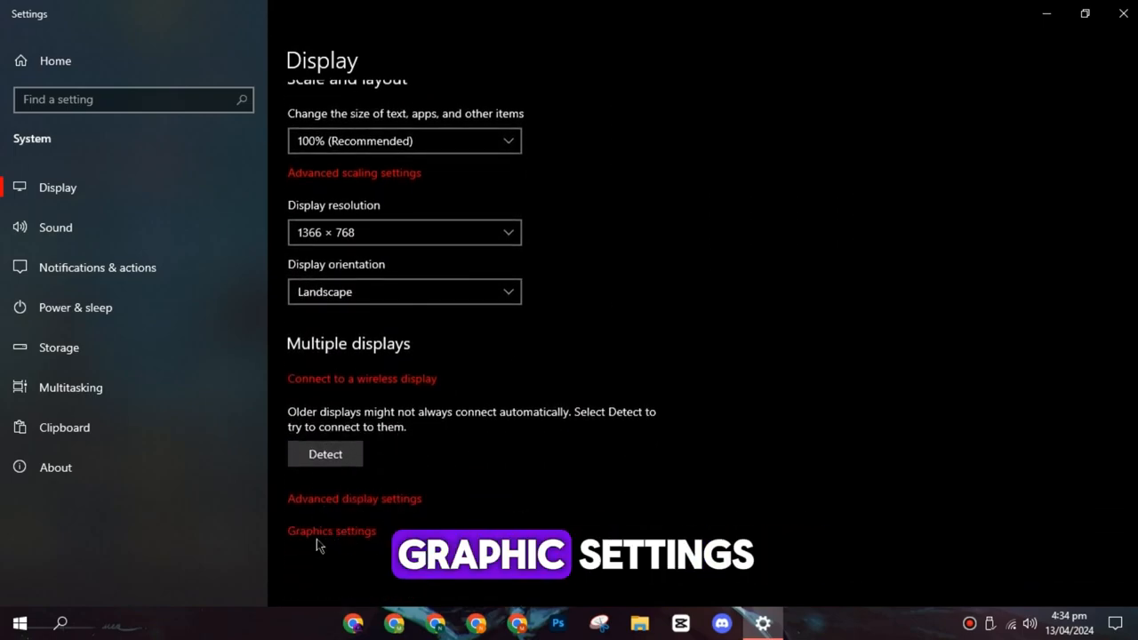
left_click(331, 530)
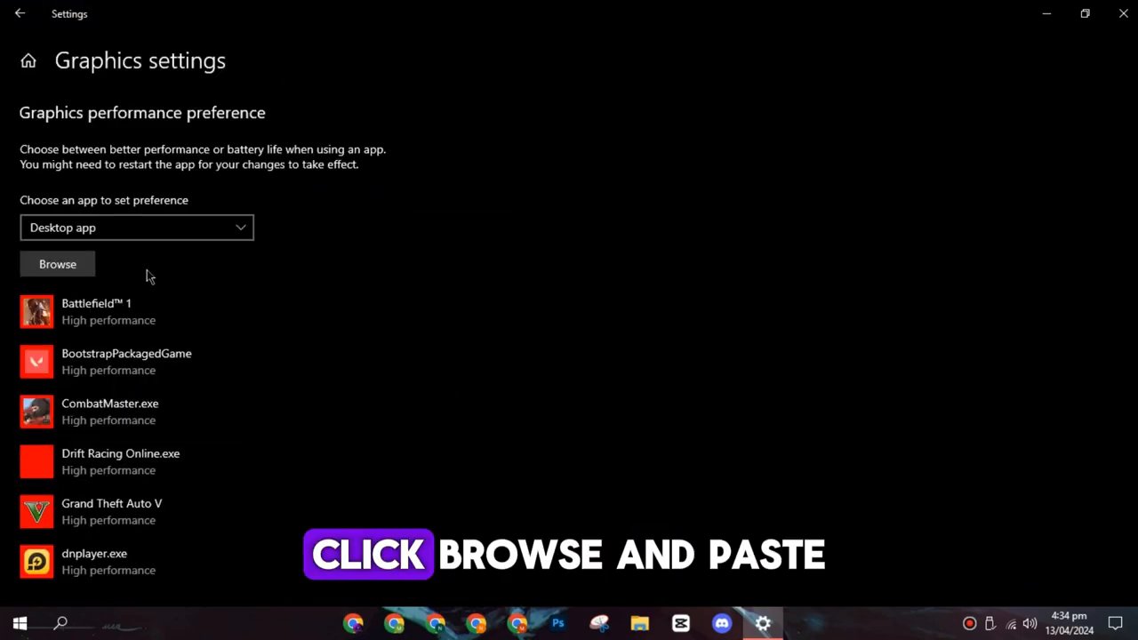
left_click(57, 263)
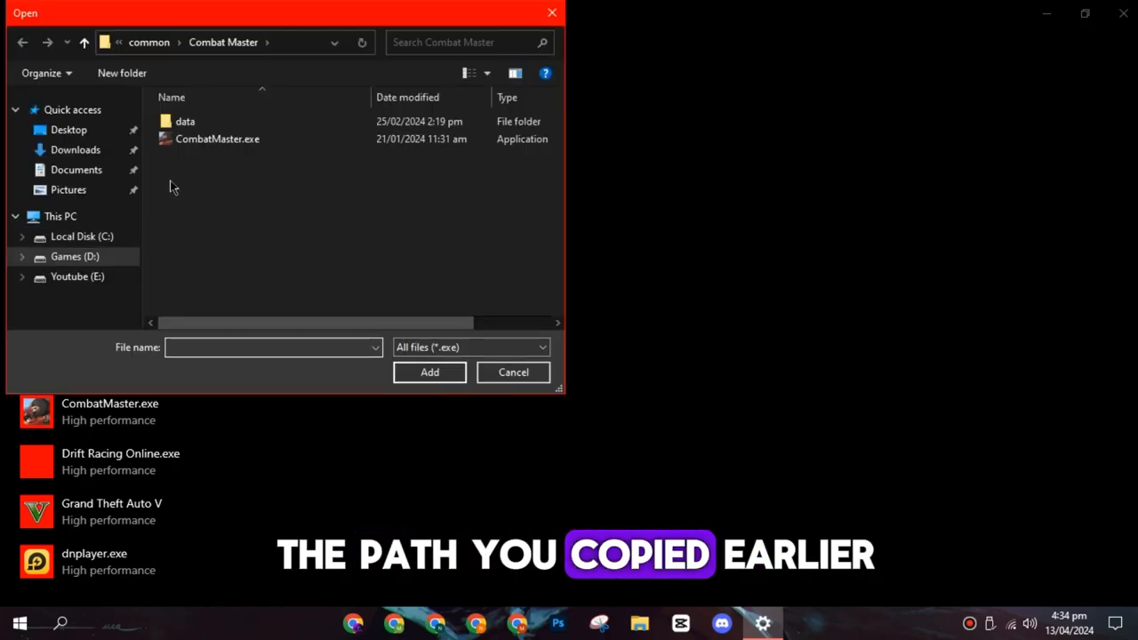
left_click(210, 208)
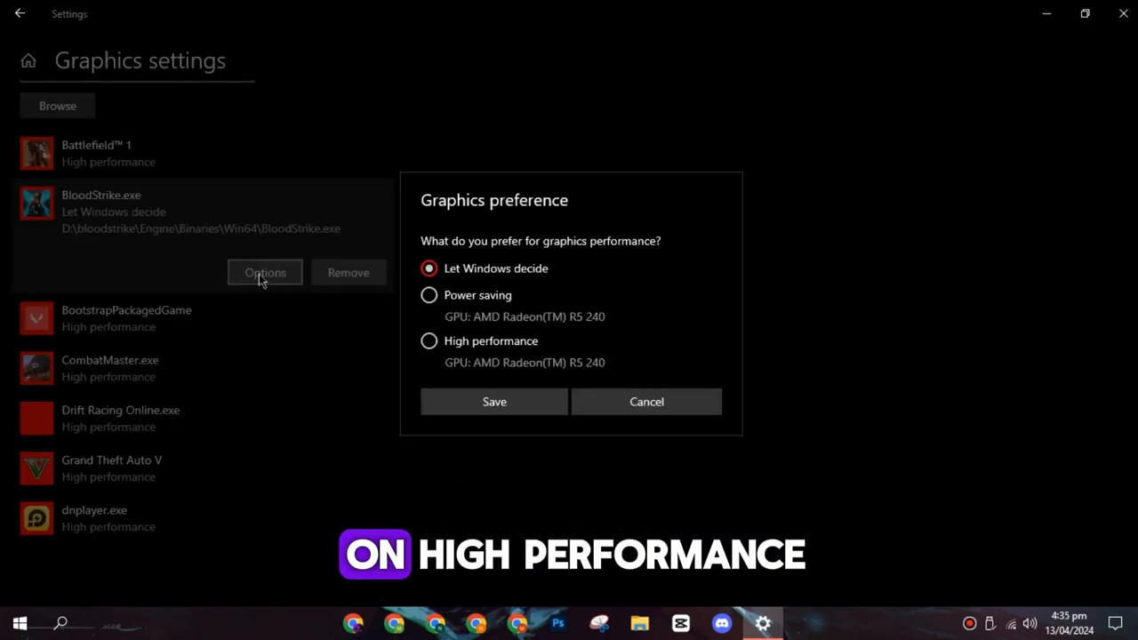
left_click(495, 402)
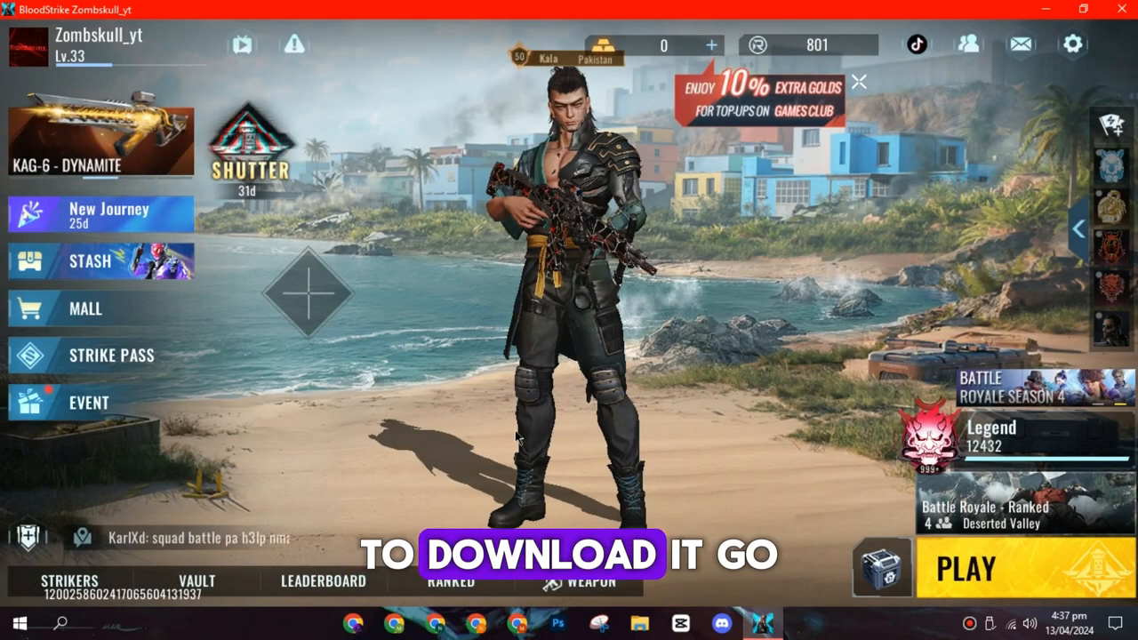
left_click(249, 142)
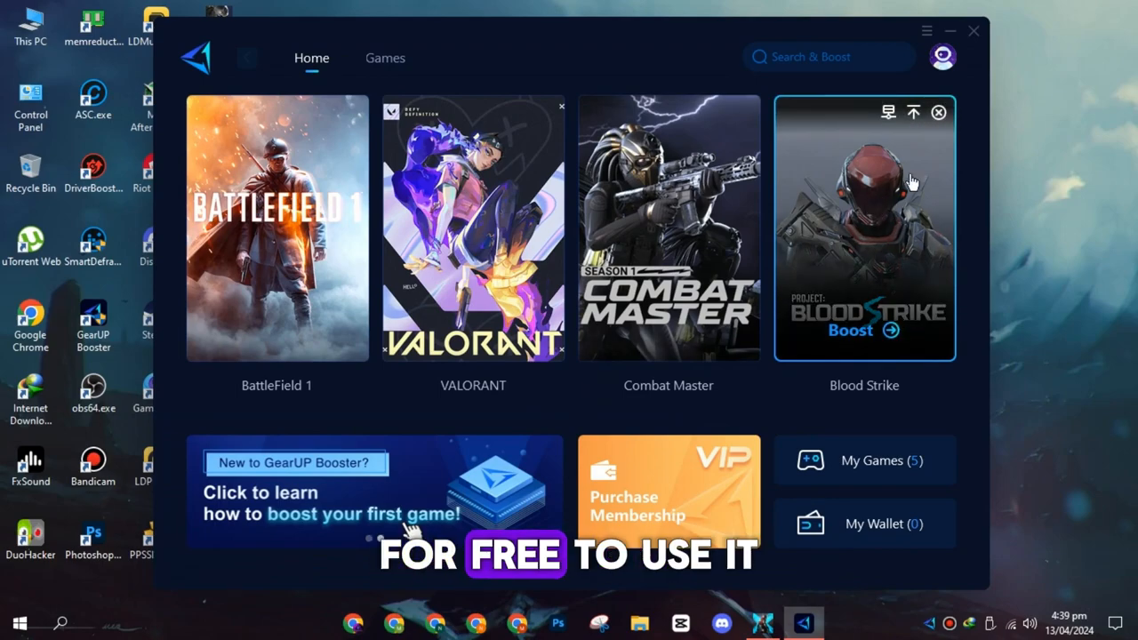
Boost Blood Strike and choose its game server region
left_click(863, 329)
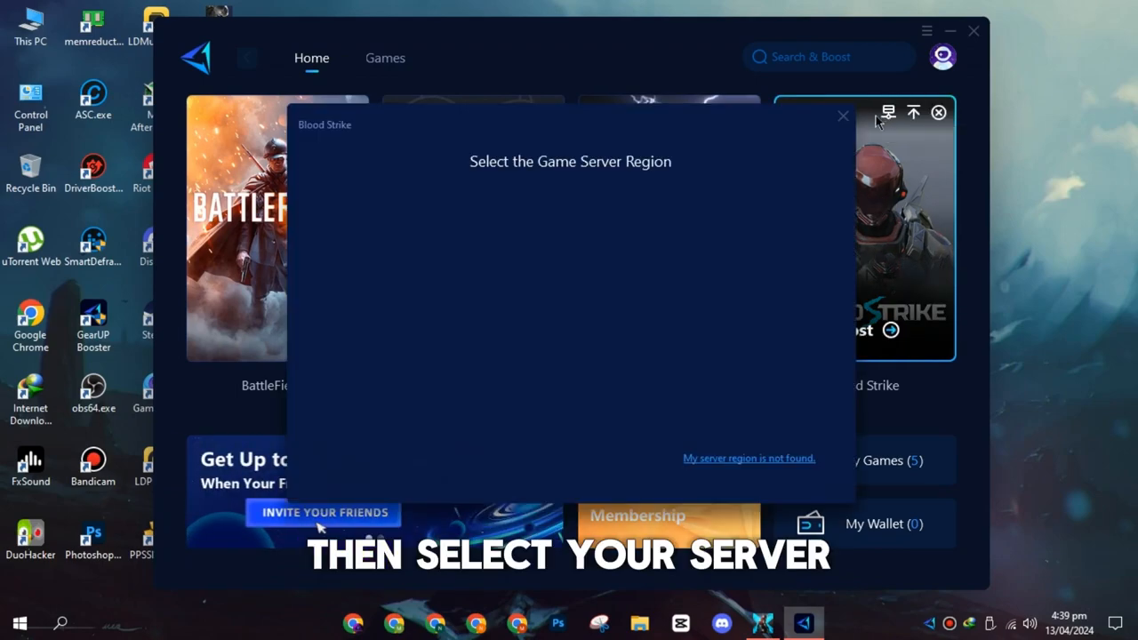
left_click(636, 516)
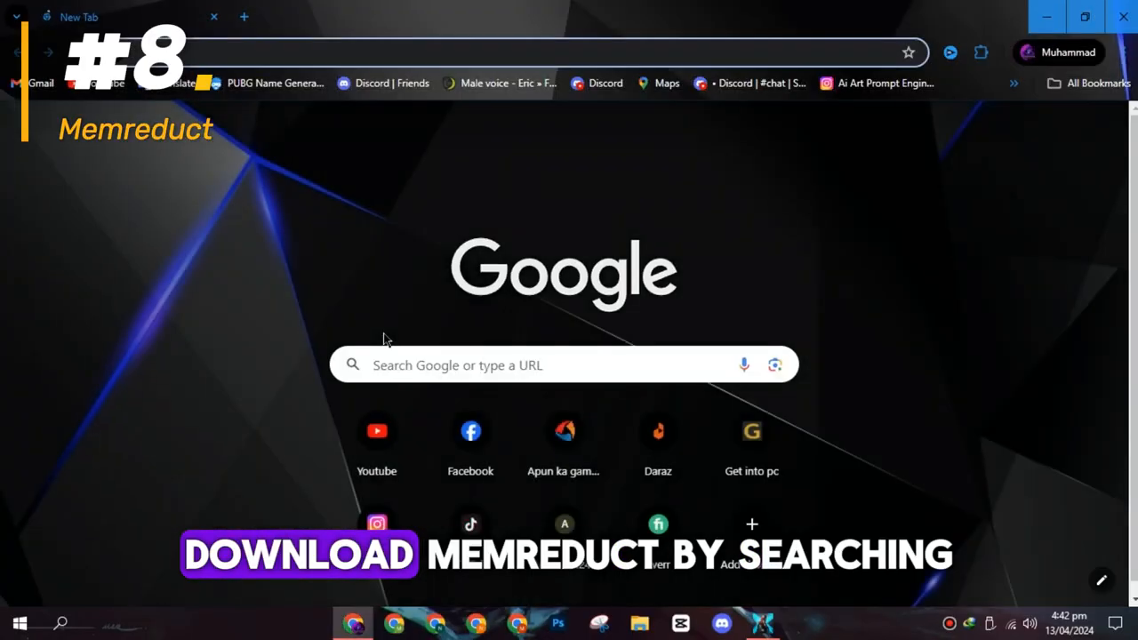
Search 'memredcut' and start the Mem Reduct Windows download from its official page
type("memredcut")
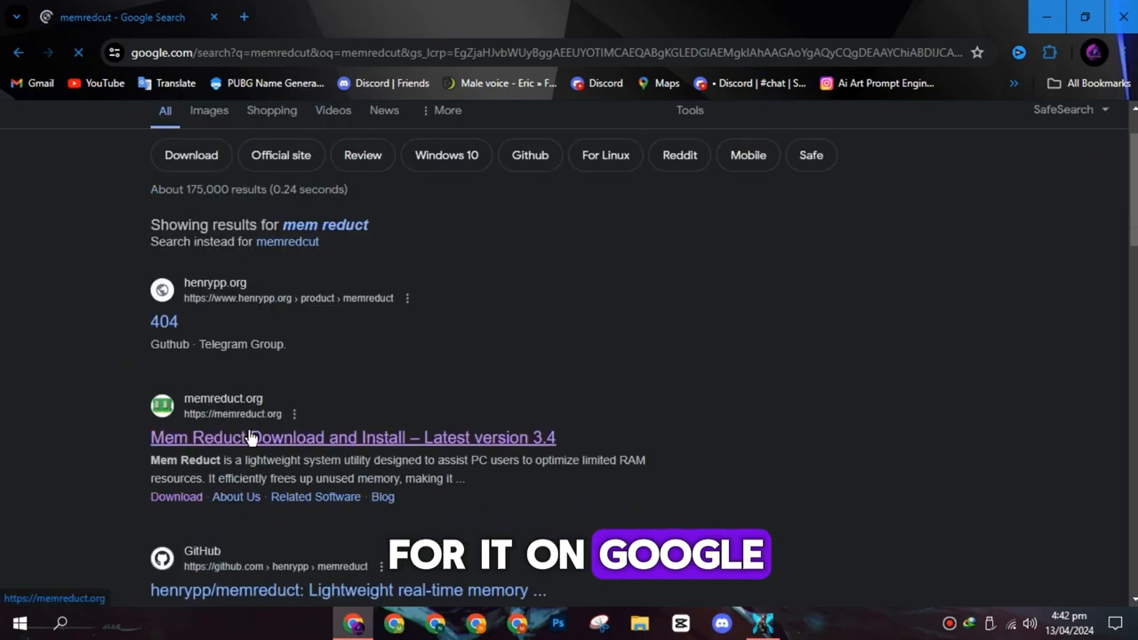
left_click(352, 437)
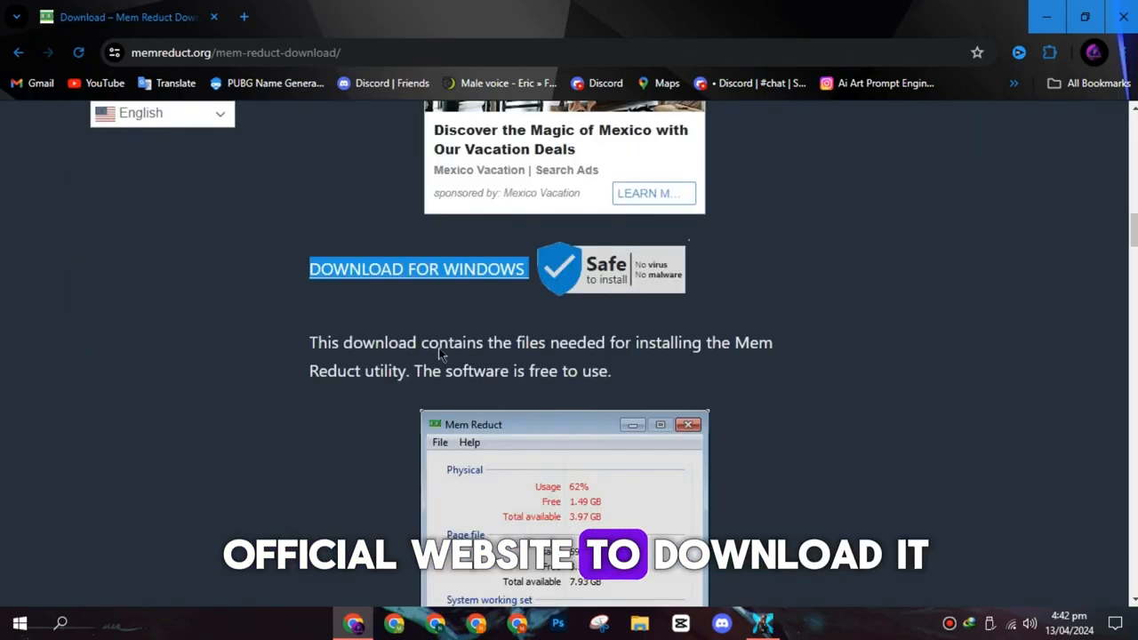
left_click(416, 268)
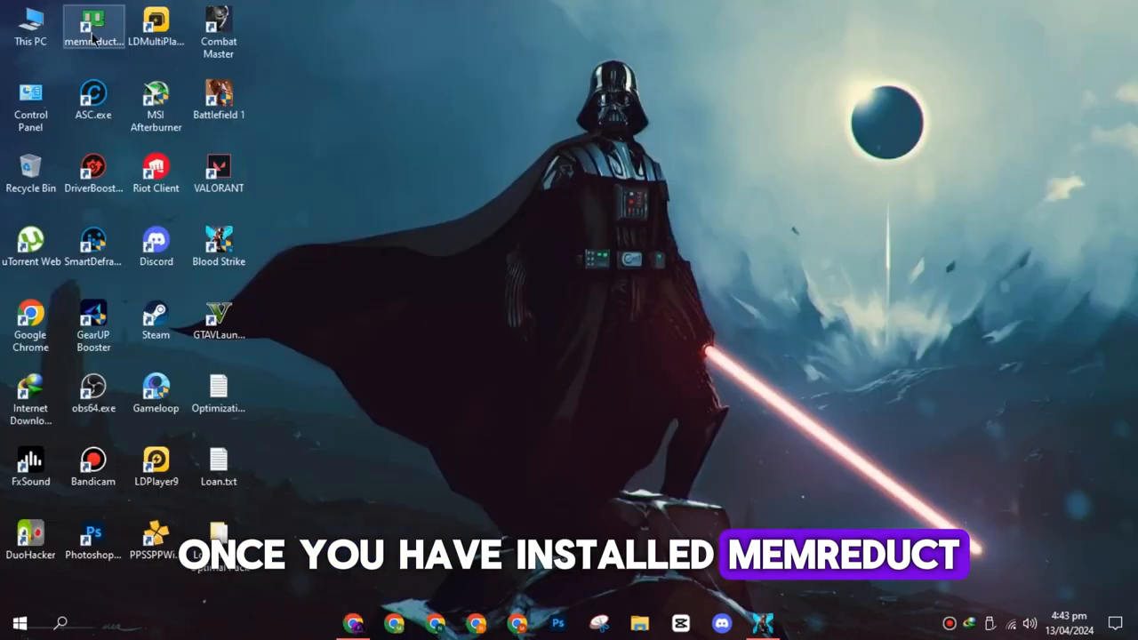
Launch Mem Reduct and clean memory, dropping physical usage from 32% to about 12%
double_click(92, 27)
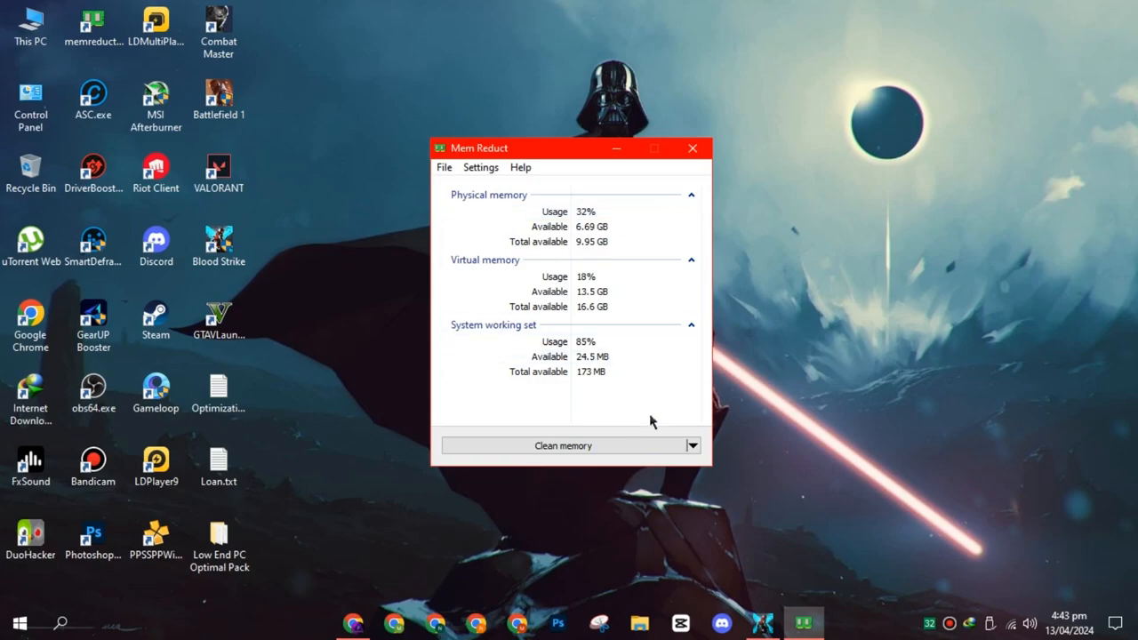
left_click(562, 444)
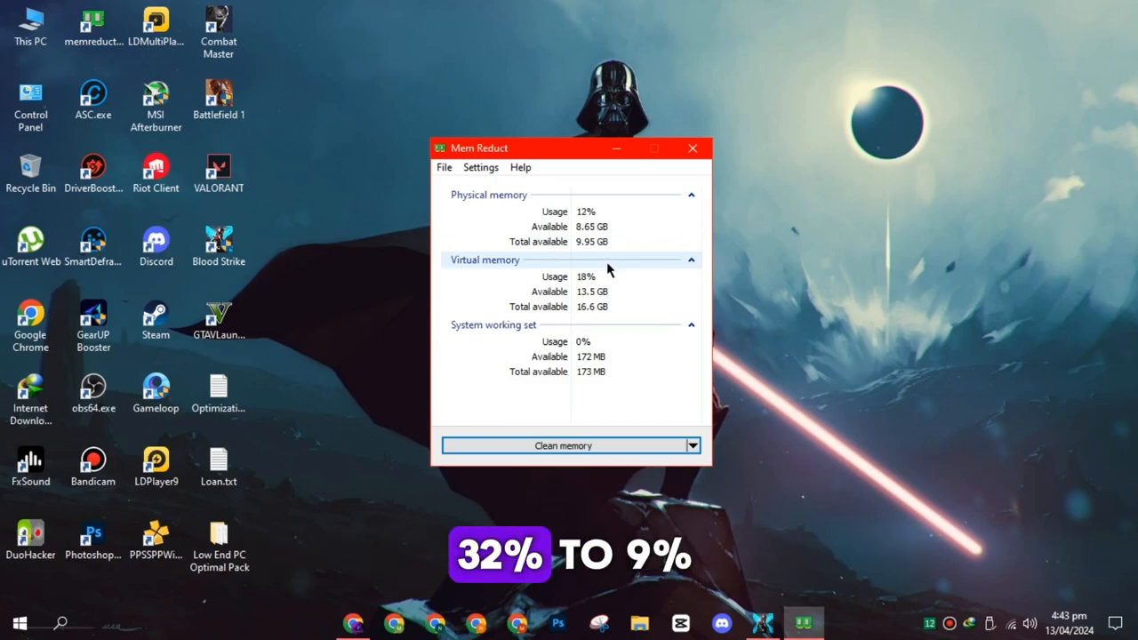
left_click(562, 444)
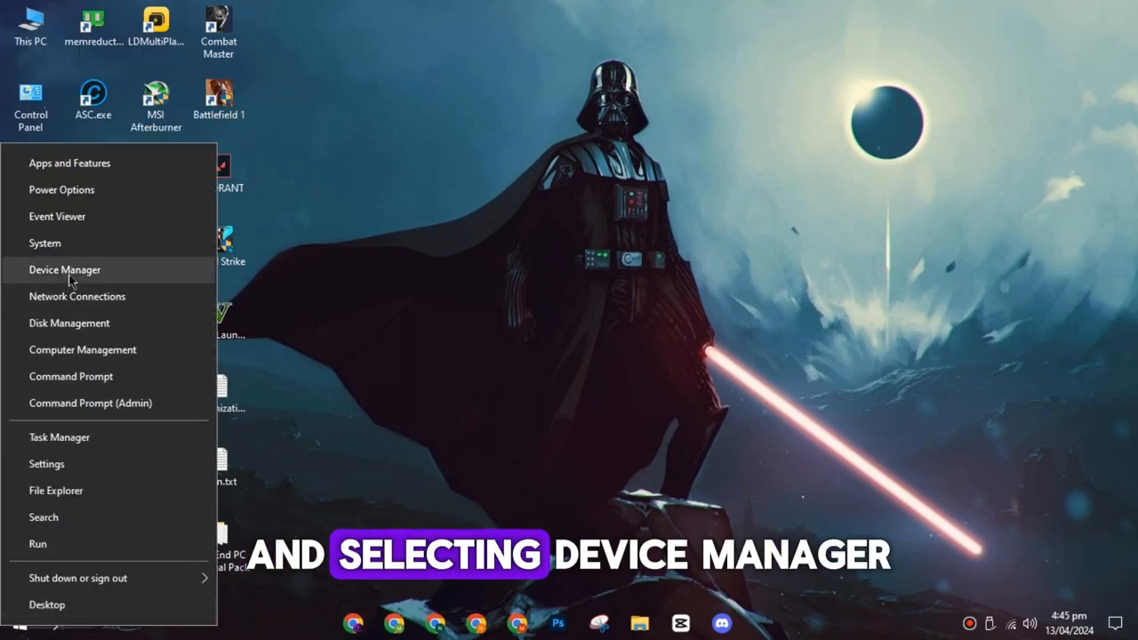
Browse Device Manager's list and select a device under System devices
left_click(64, 270)
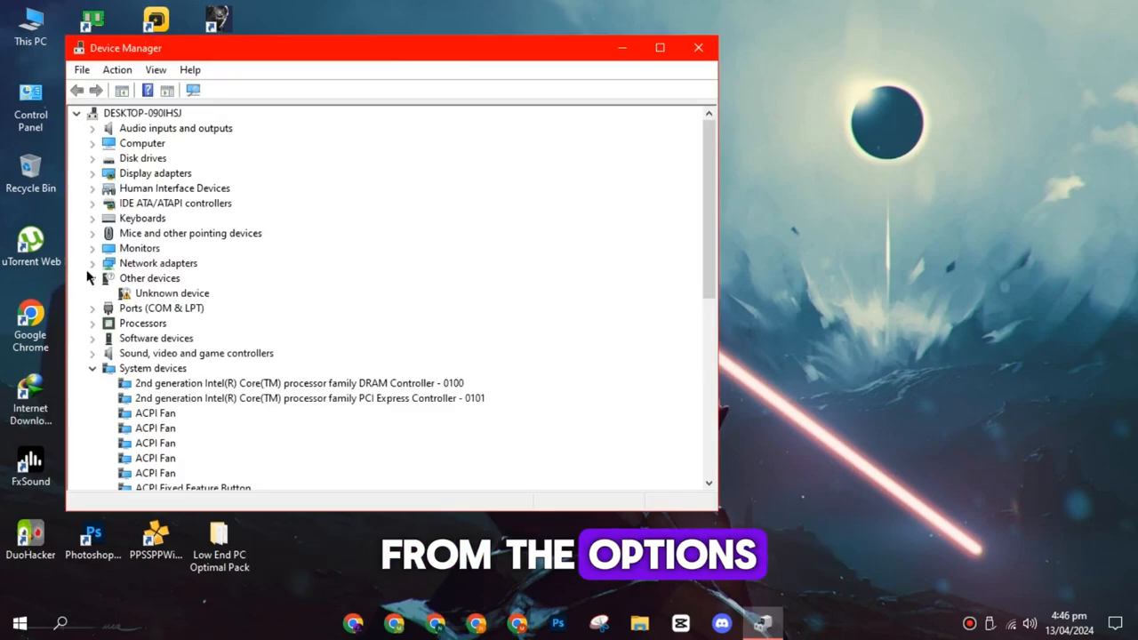
scroll("down", 3)
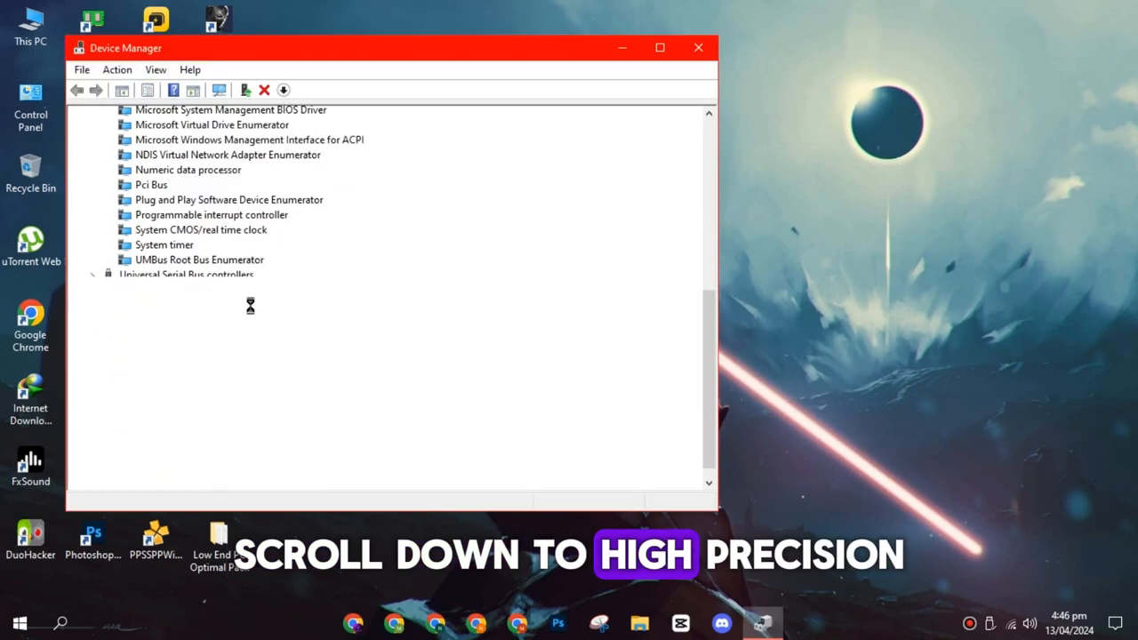
left_click(196, 338)
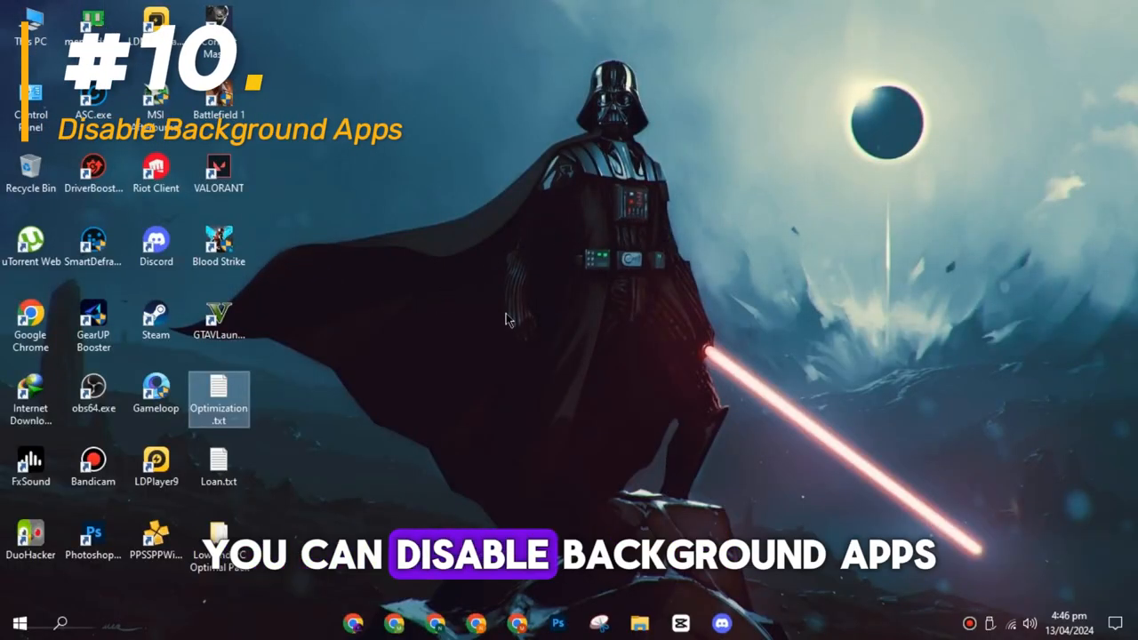
left_click(19, 623)
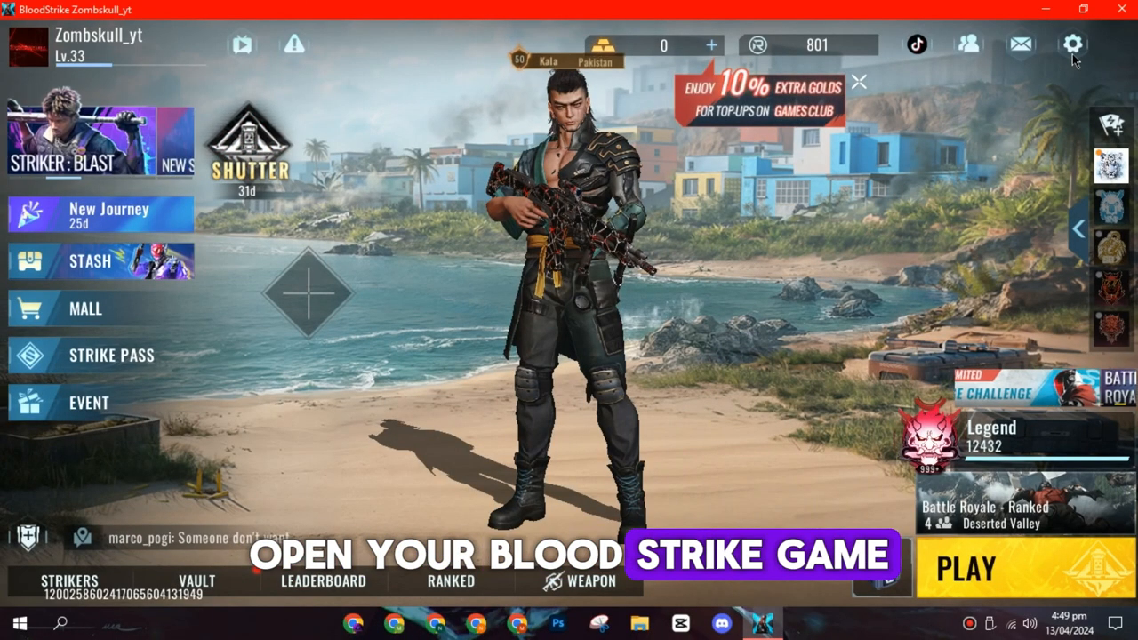
In Blood Strike's Graphics & Audio settings, try the Standard and High FPS options and review the lower options
left_click(1071, 44)
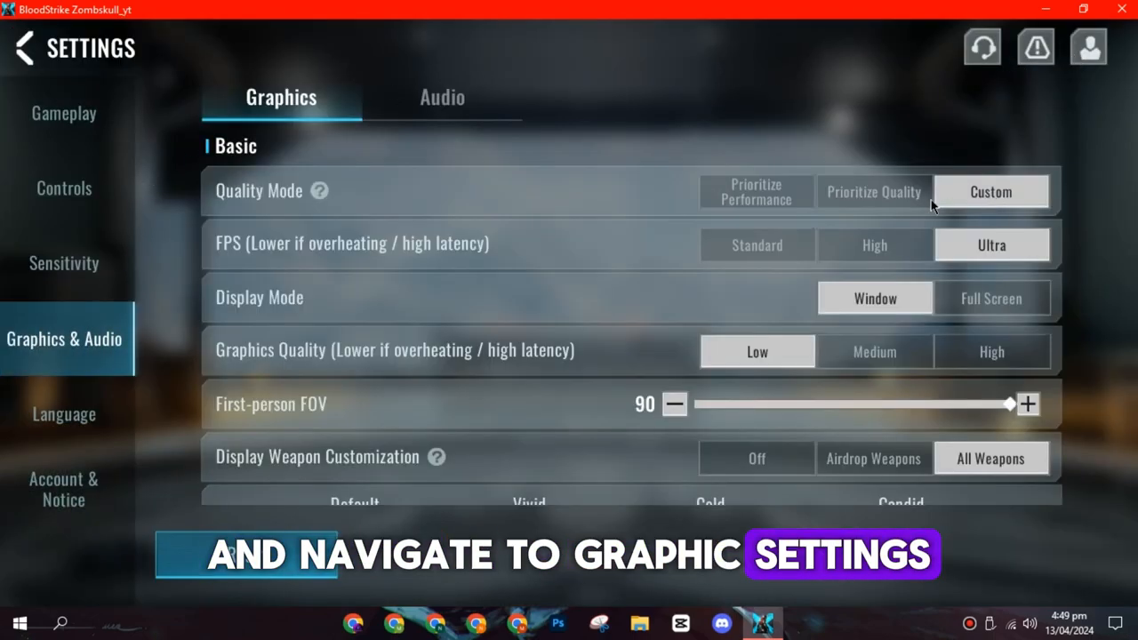
left_click(758, 246)
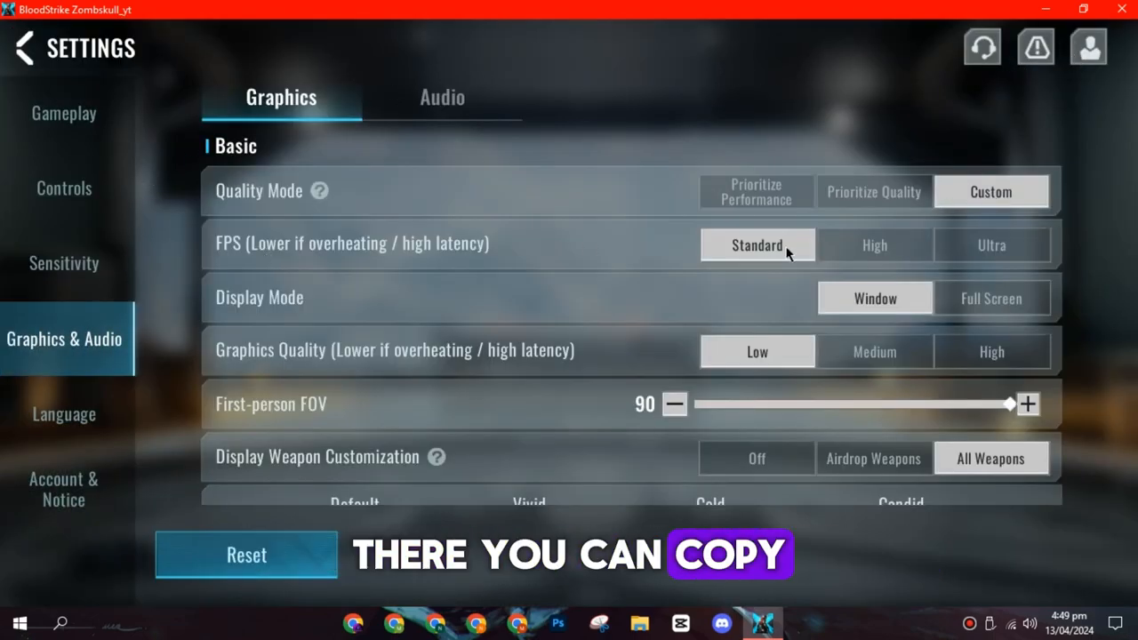
left_click(876, 246)
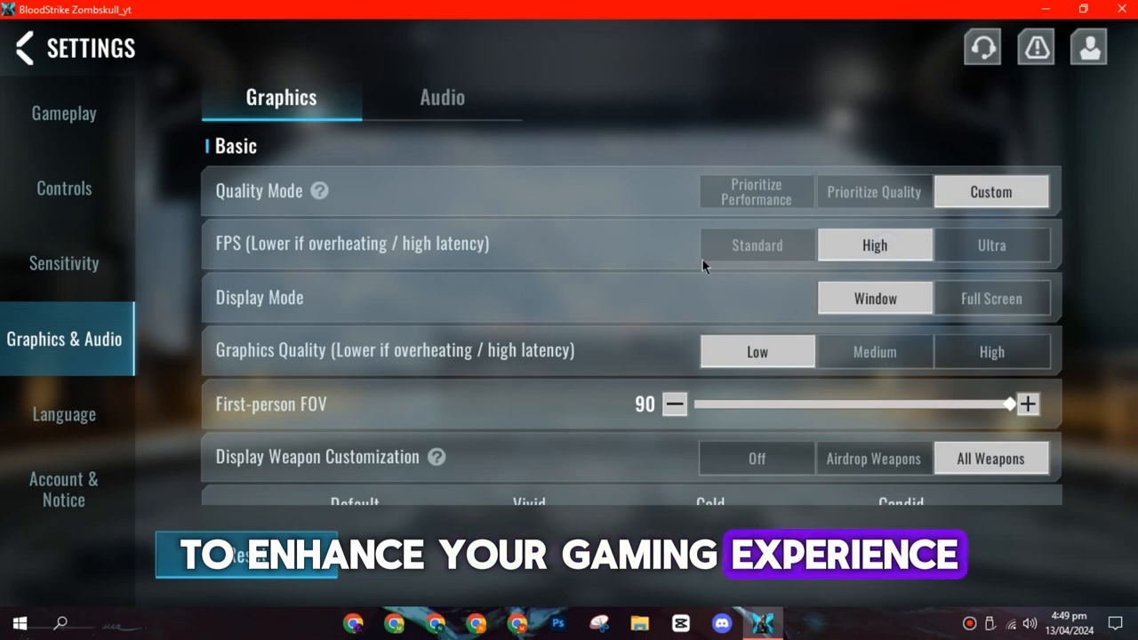
scroll("down", 3)
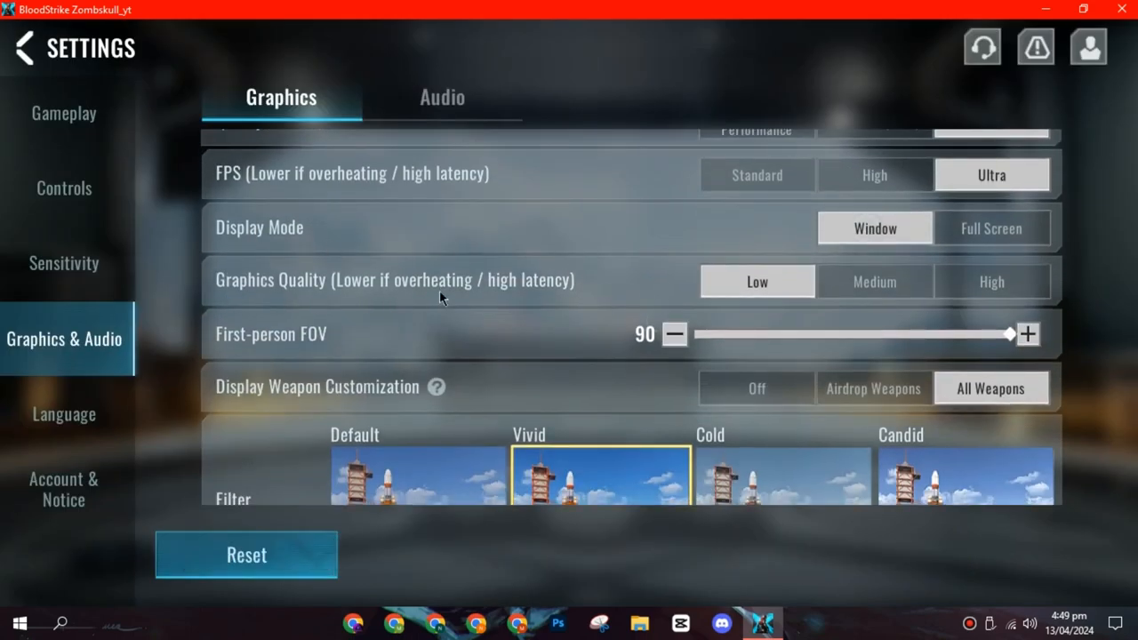
scroll("down", 3)
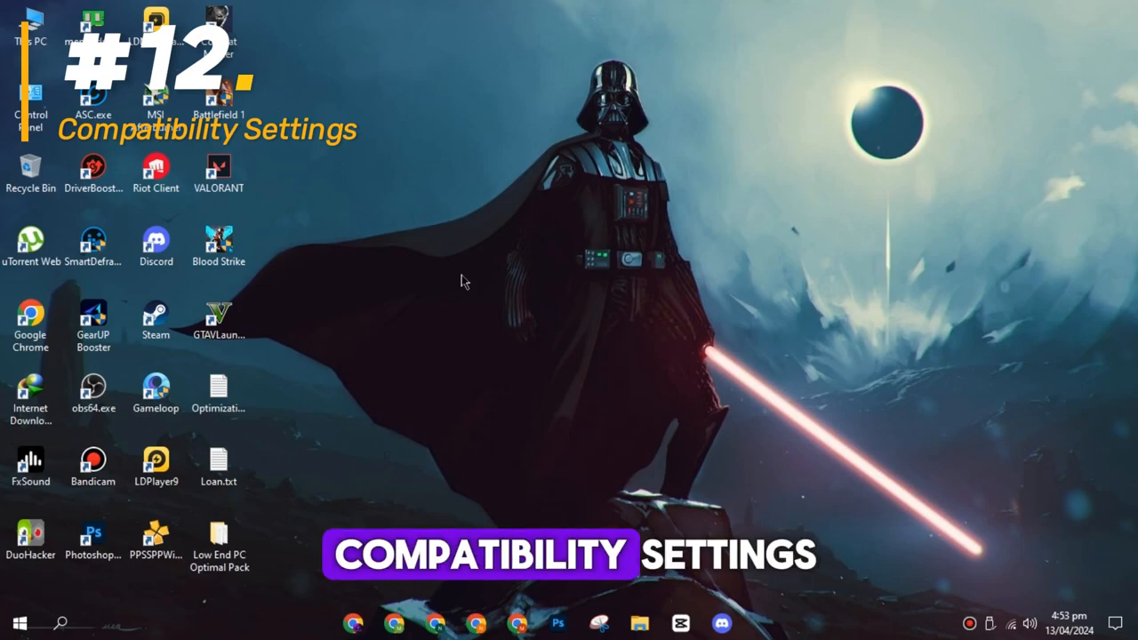
mouse_move(454, 265)
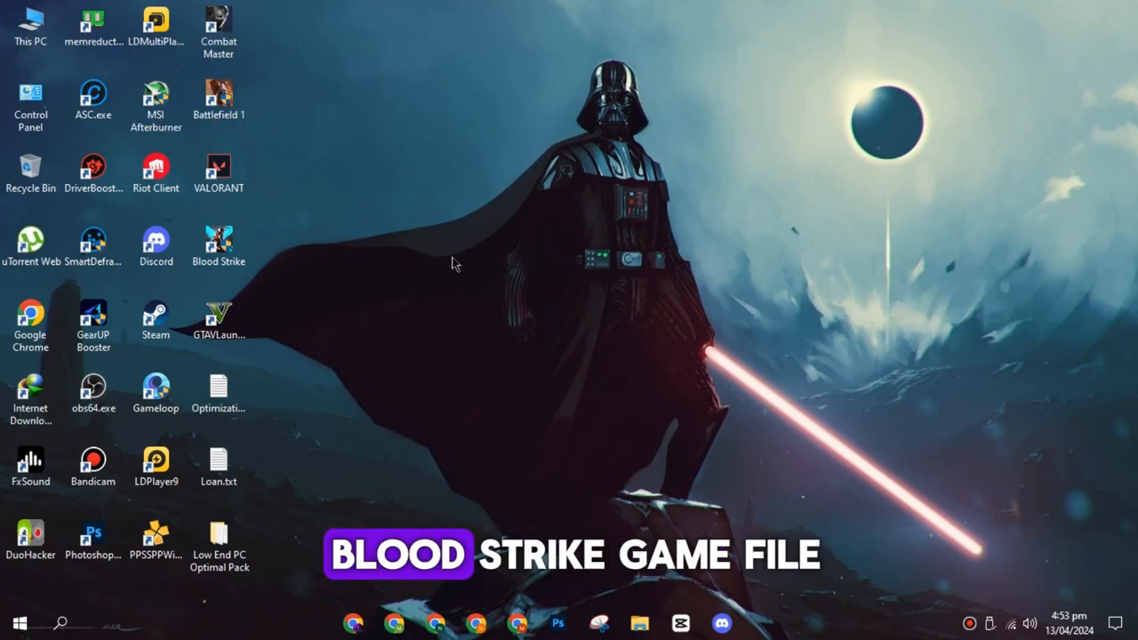
Locate BloodStrike.exe in Engine\Binaries\Win64 and bring up its Properties
left_click(217, 246)
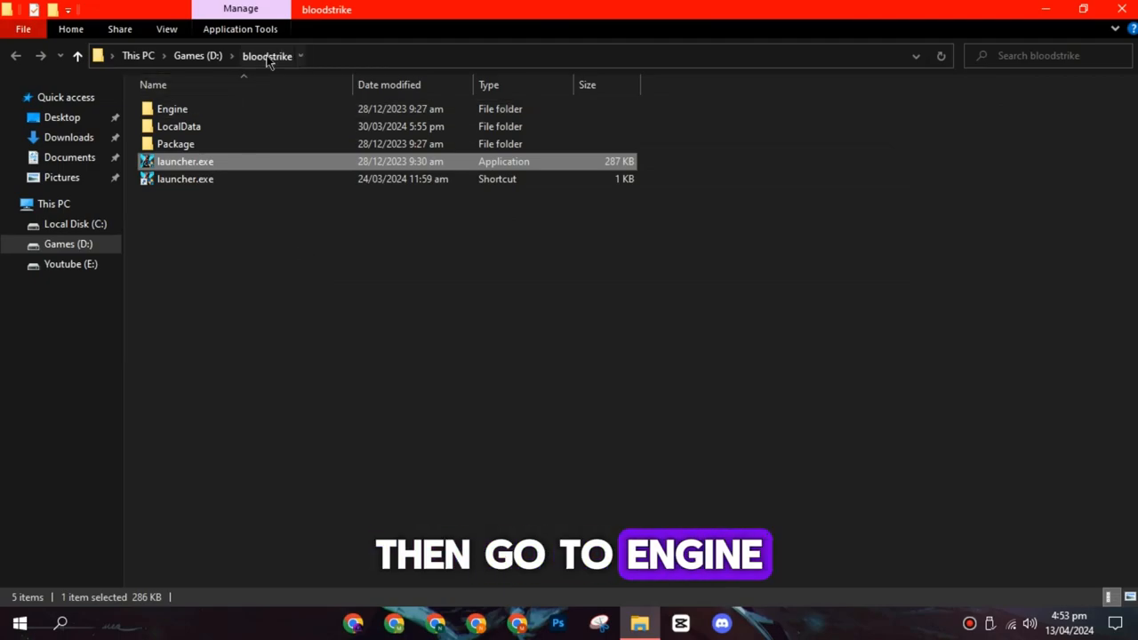
double_click(173, 109)
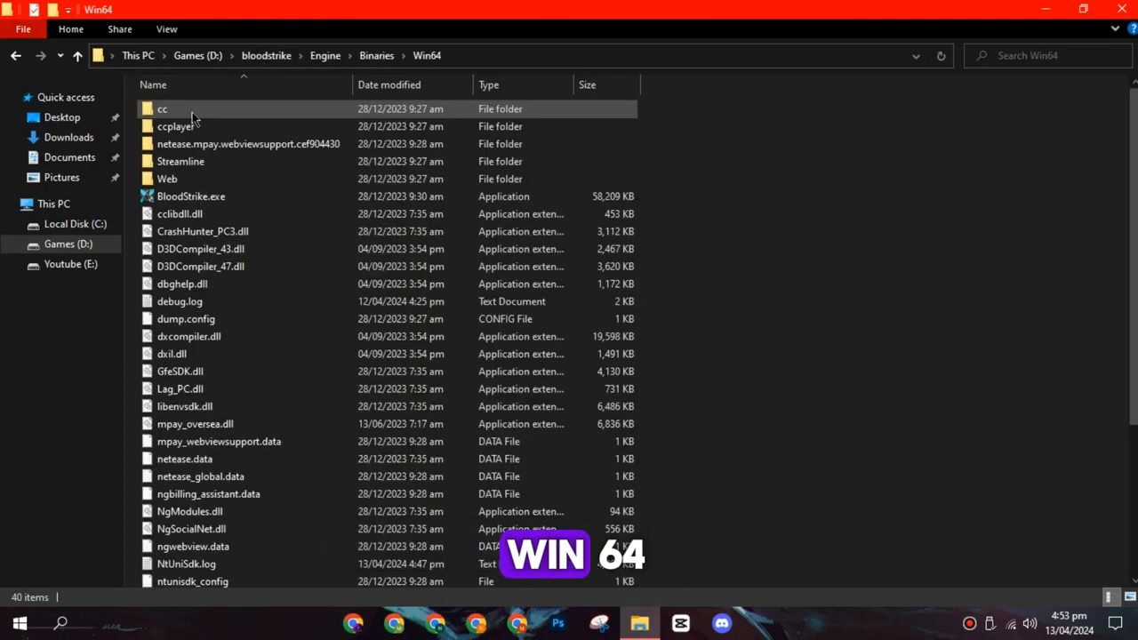
right_click(192, 195)
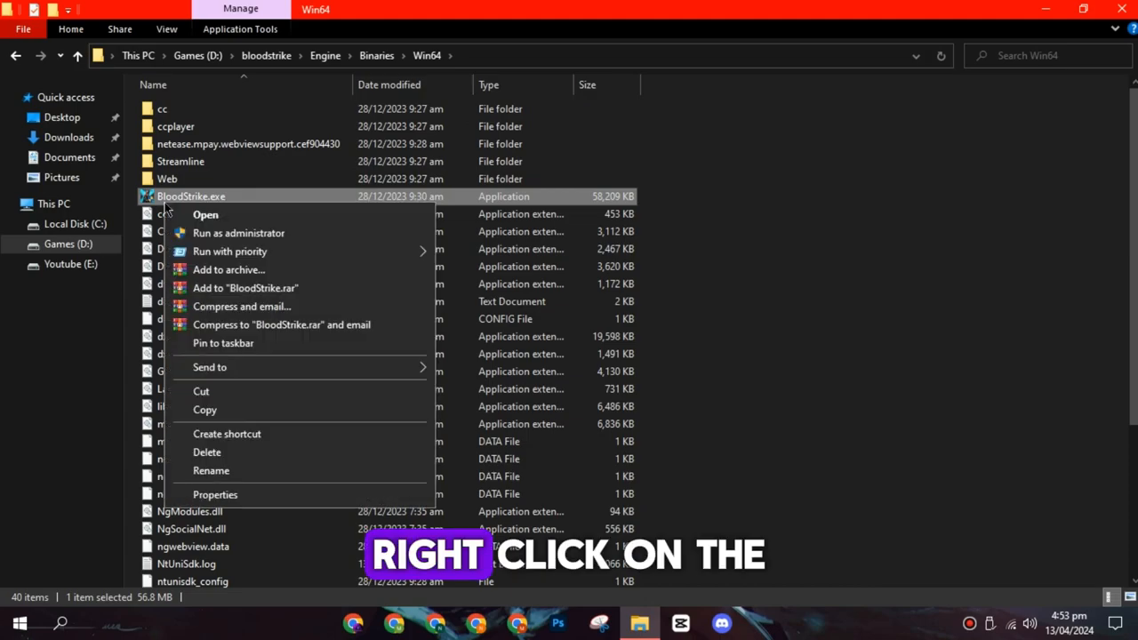
left_click(216, 495)
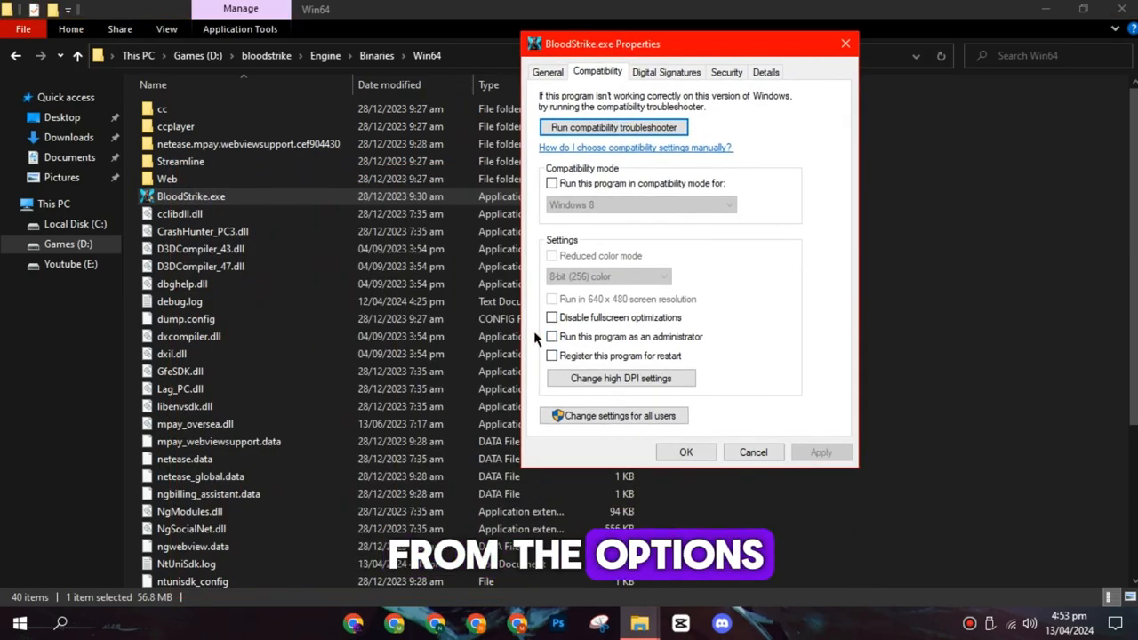
Under Compatibility, disable fullscreen optimizations and override high DPI scaling for BloodStrike.exe
left_click(619, 377)
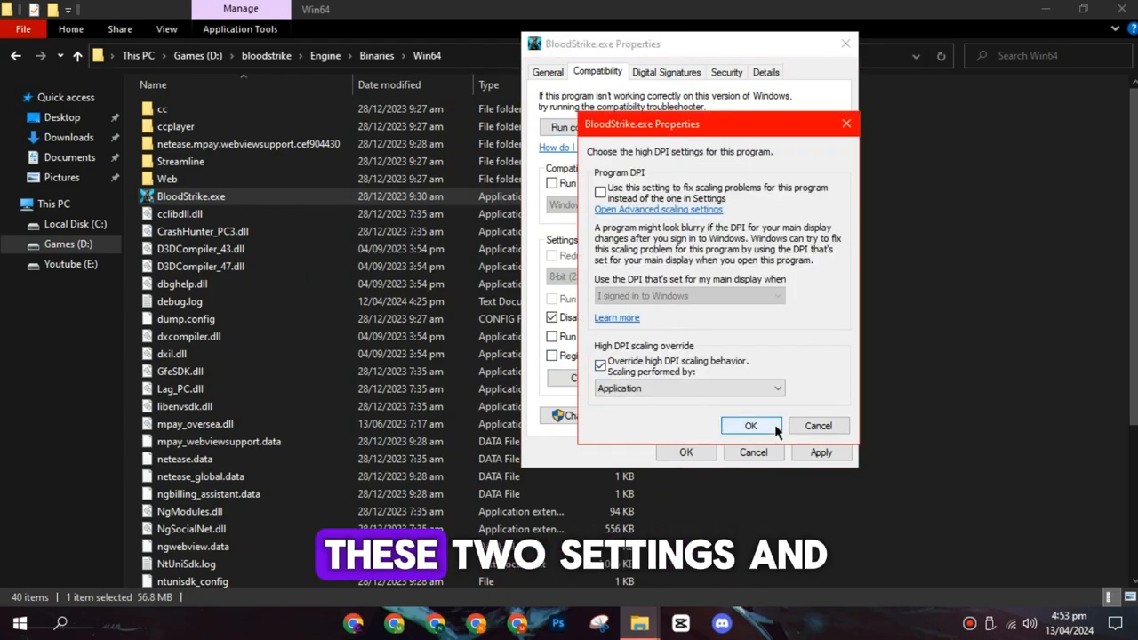
left_click(751, 427)
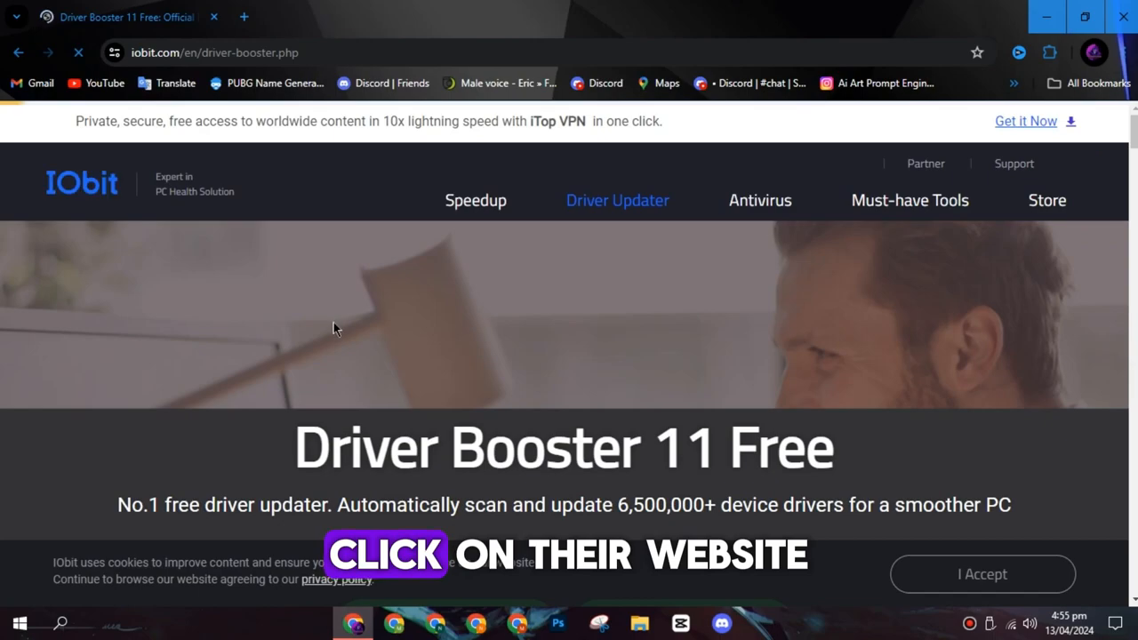
Run a Driver Booster scan revealing one outdated network adapter driver
scroll("down", 3)
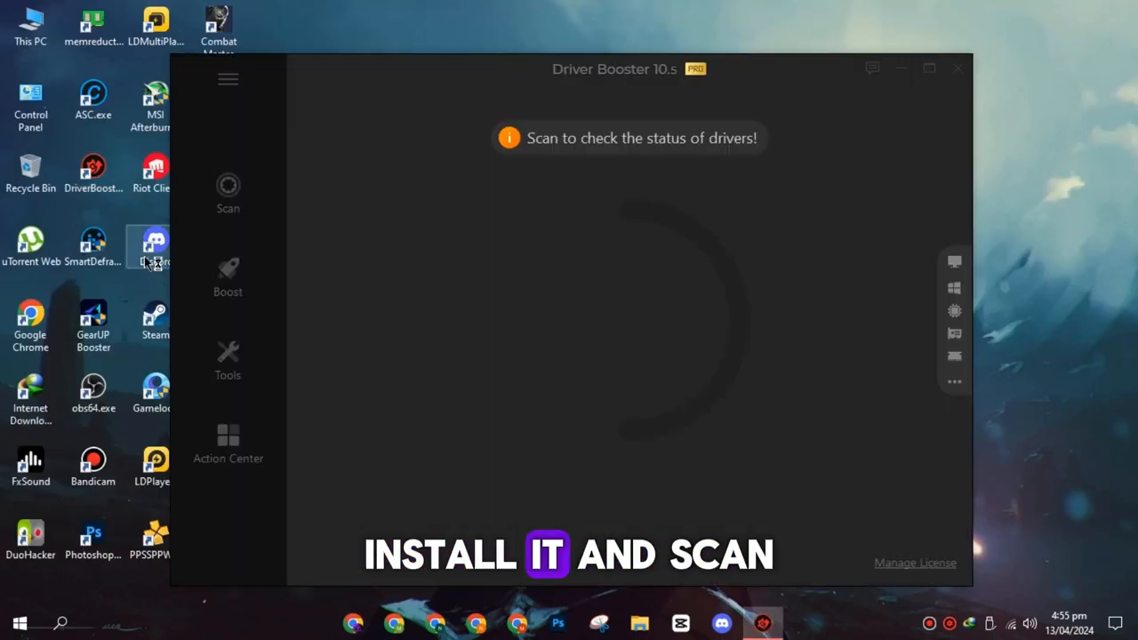
left_click(228, 193)
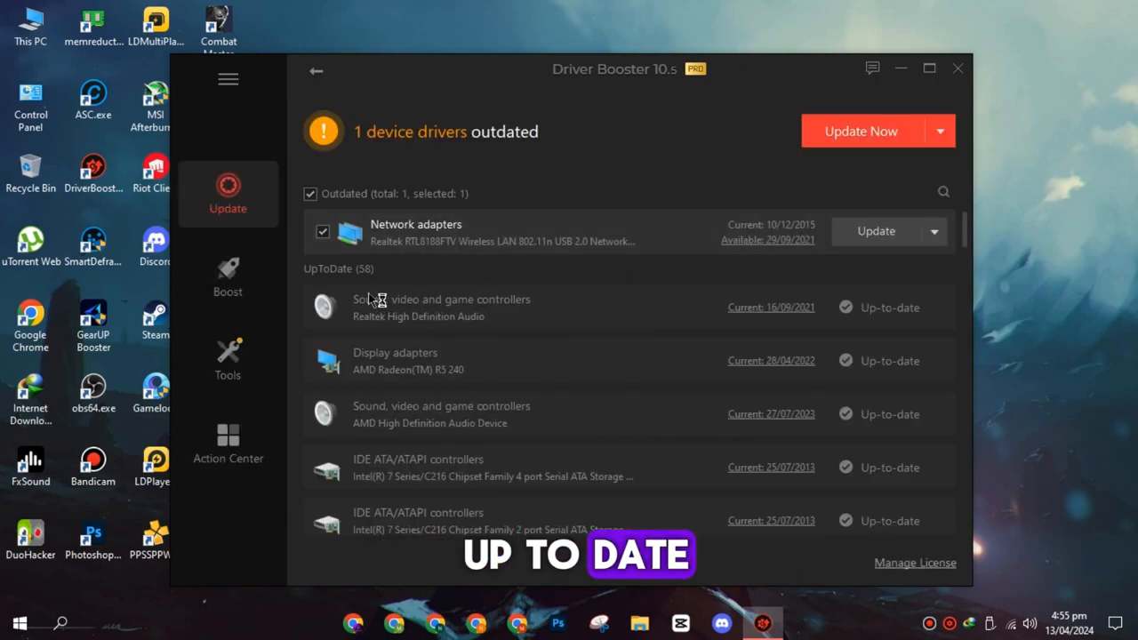
scroll("down", 3)
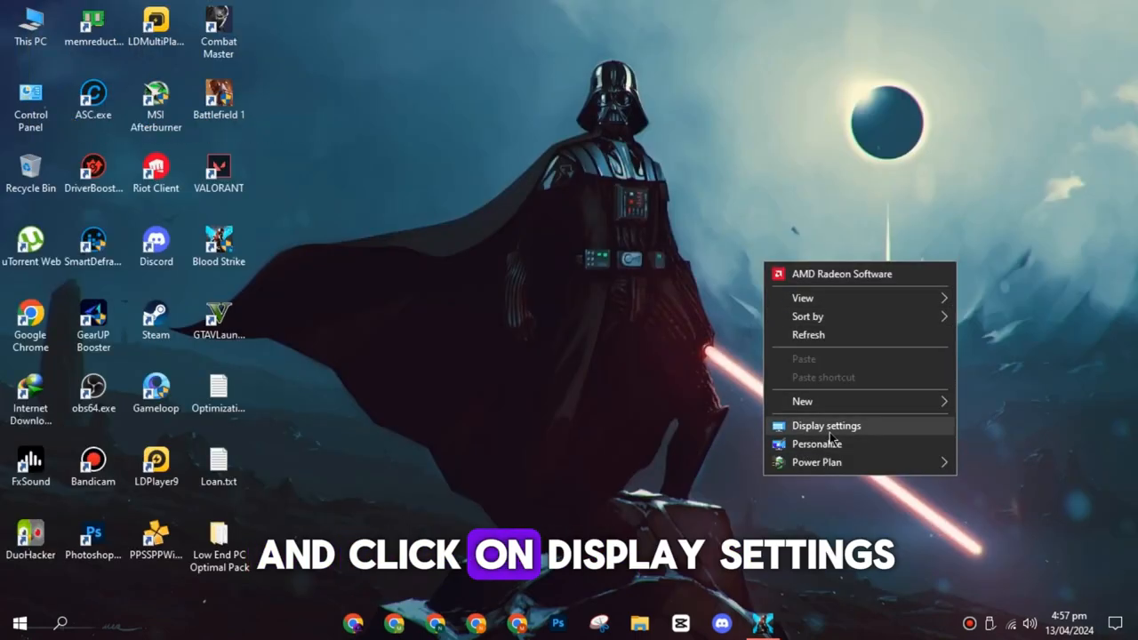
Show the Display page with resolution 1366 × 768 currently set
left_click(826, 425)
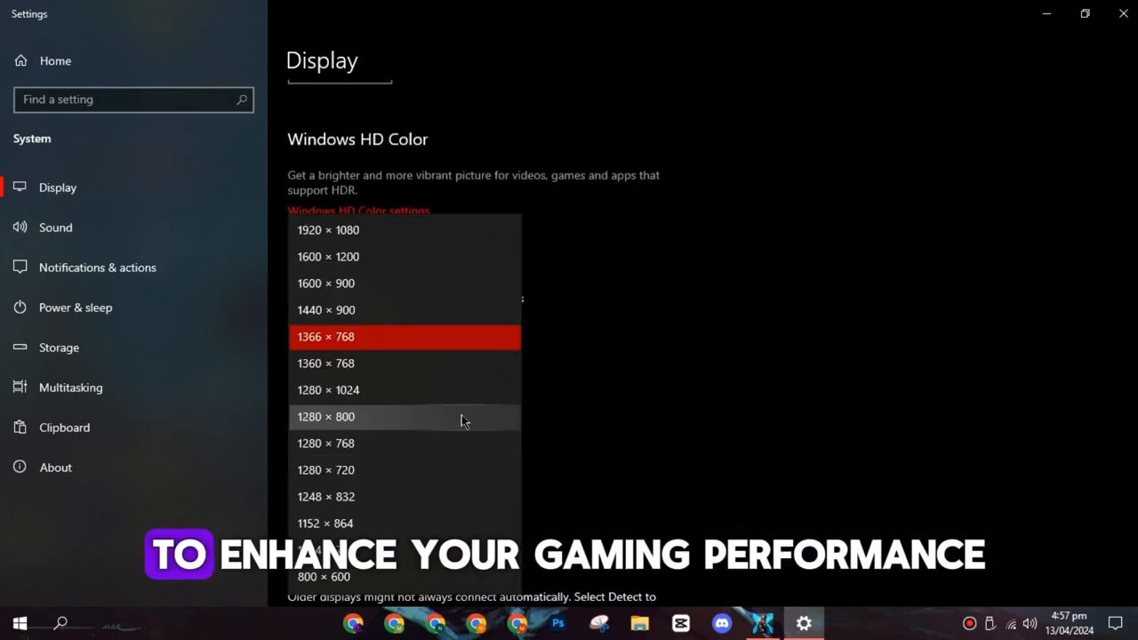
mouse_move(388, 572)
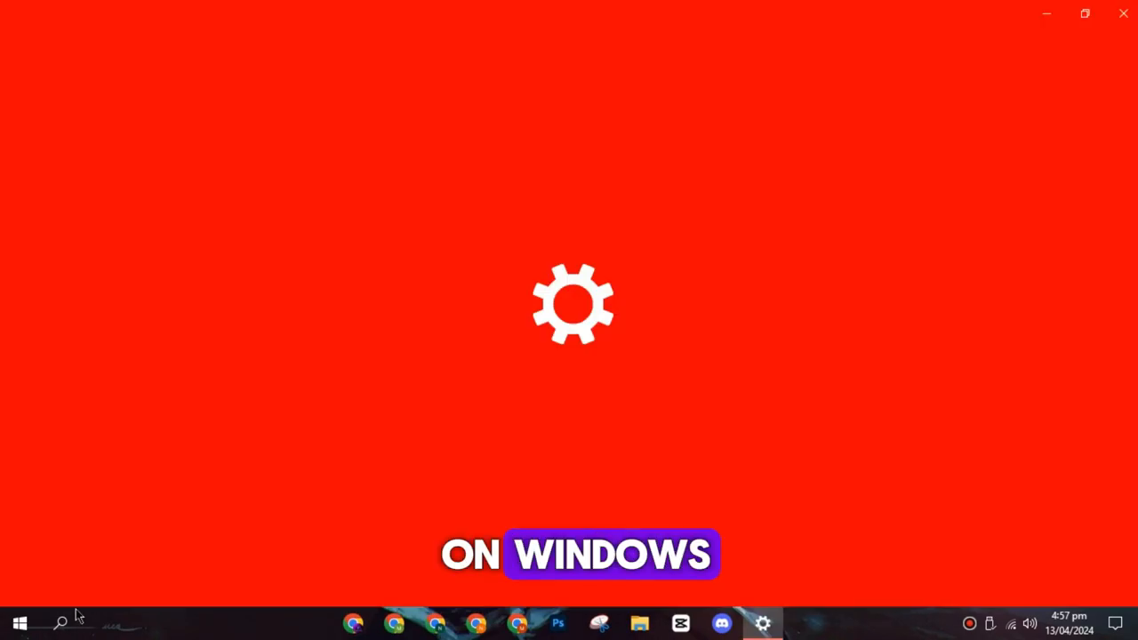
Go to Gaming > Game Mode and confirm the Game Mode toggle is On
left_click(761, 622)
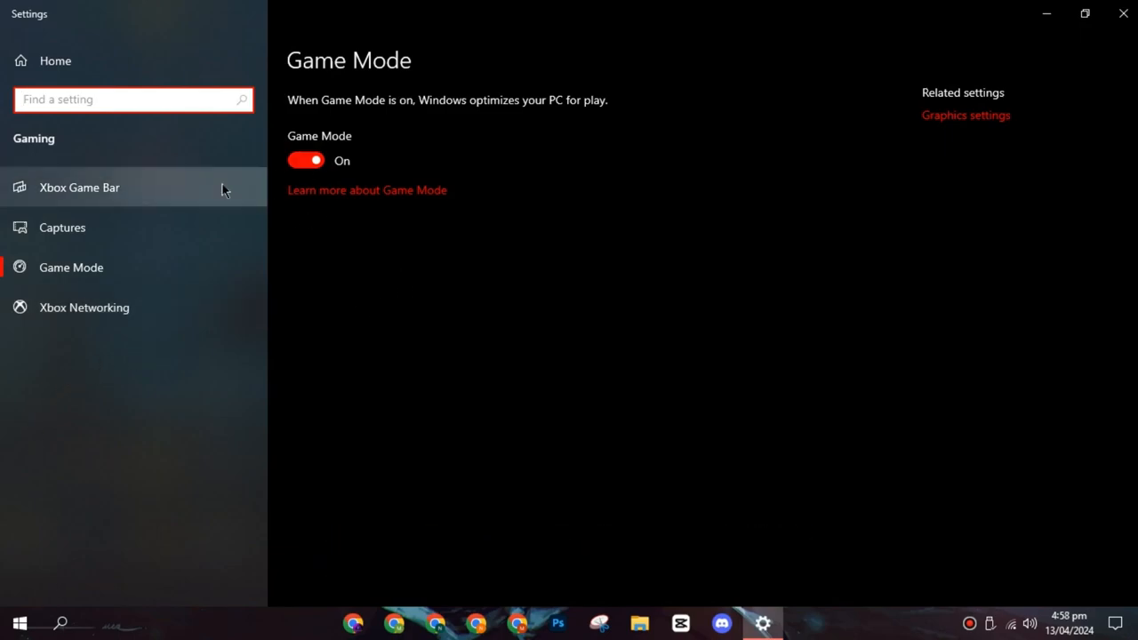
left_click(79, 186)
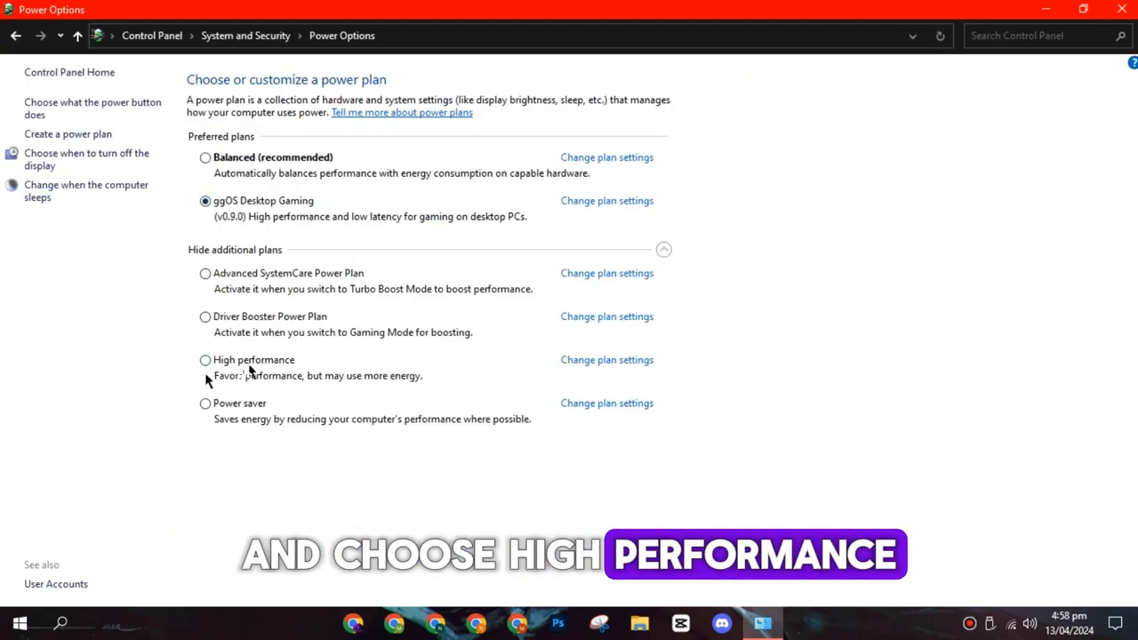
Set the High performance plan's display turn-off to Never and save the plan
left_click(607, 359)
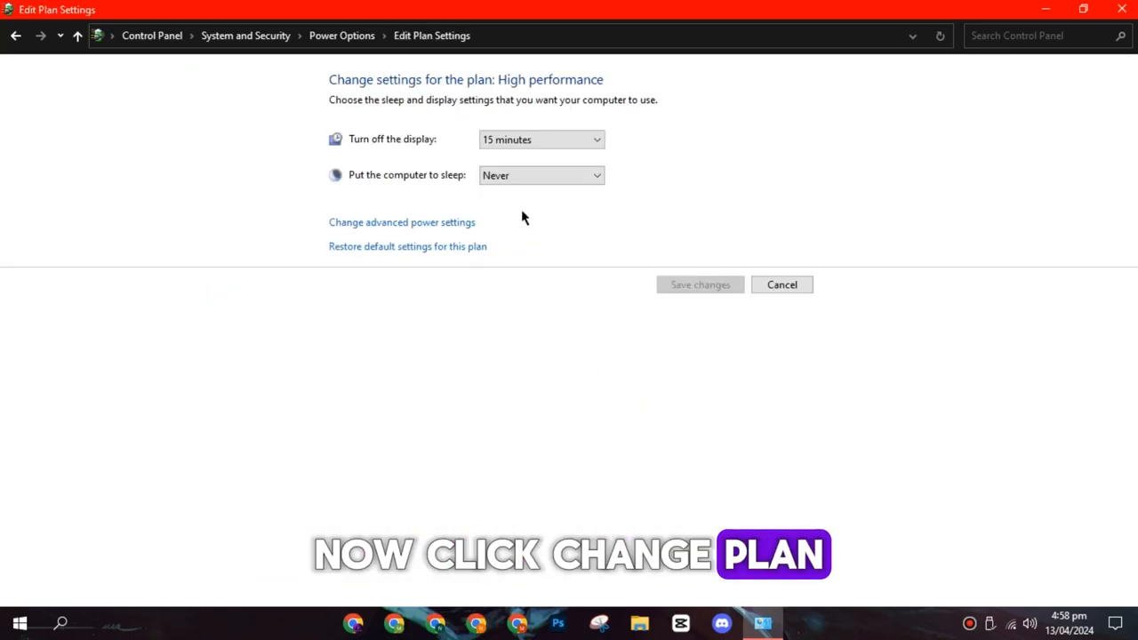
left_click(541, 139)
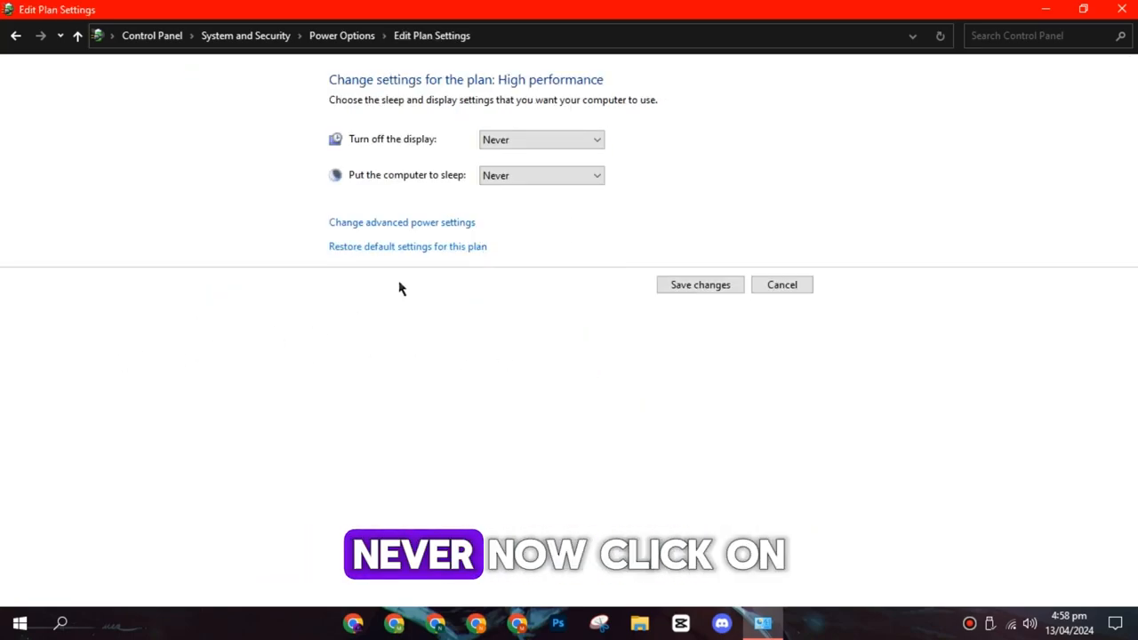
left_click(402, 222)
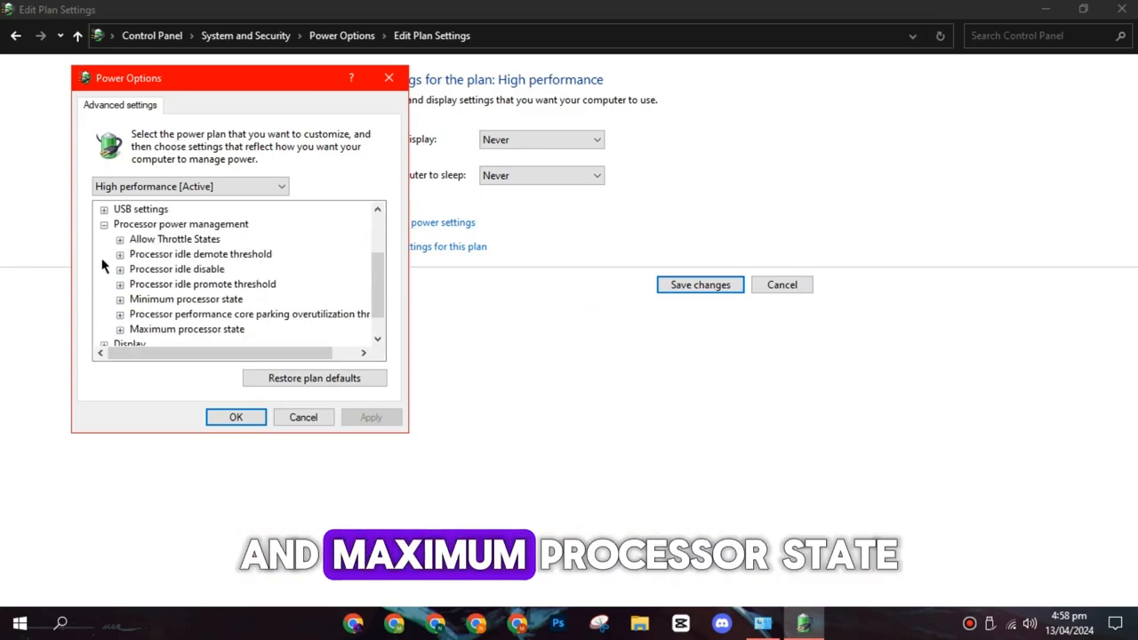
Under Processor power management, verify minimum and maximum processor state are 100%
left_click(120, 299)
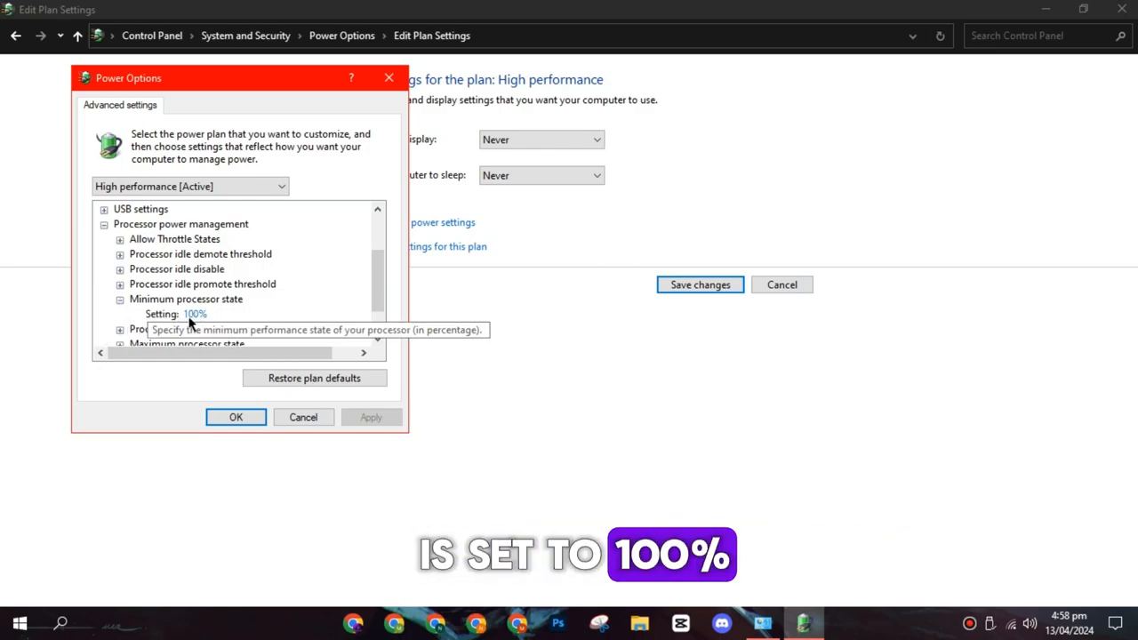
scroll("down", 3)
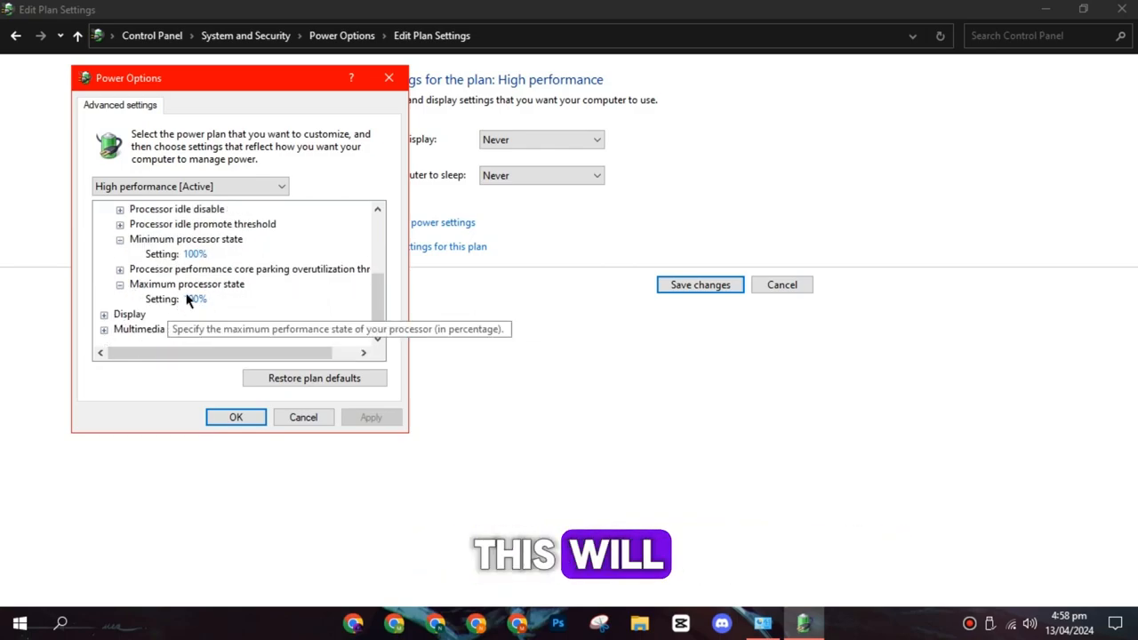
left_click(234, 416)
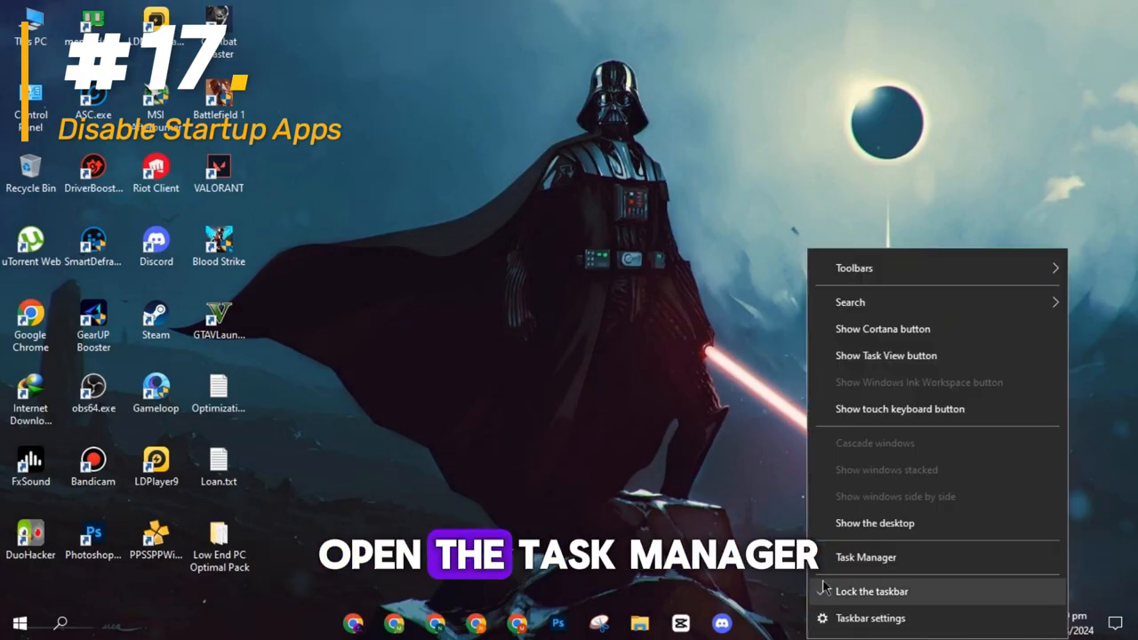
In Task Manager's Startup tab, disable the J2TeaM entry and close Task Manager
left_click(866, 558)
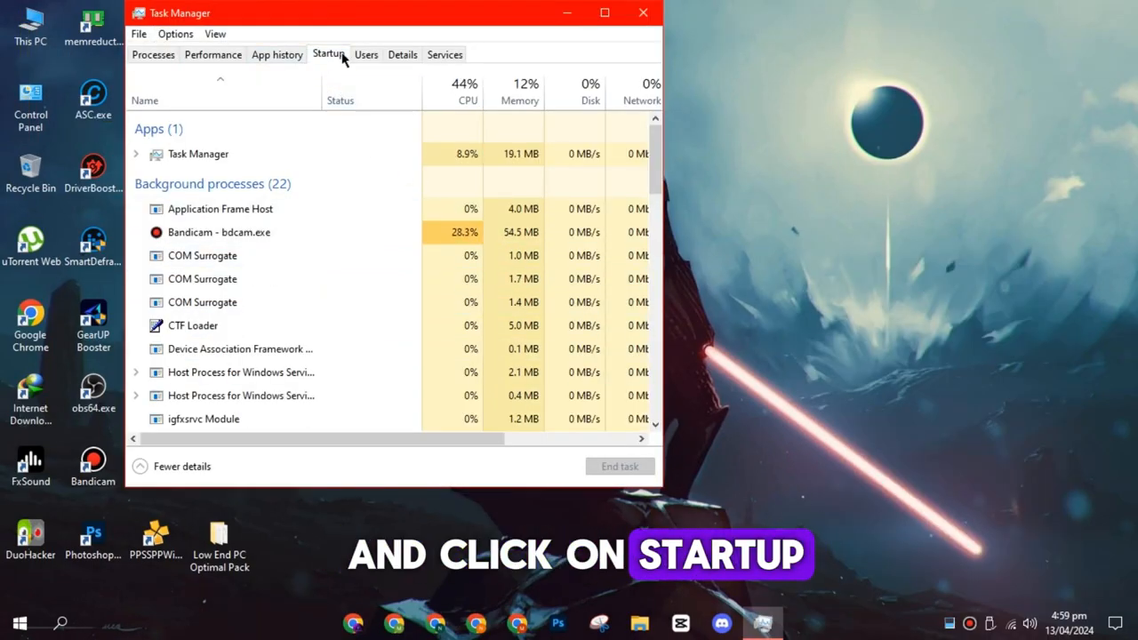
left_click(327, 53)
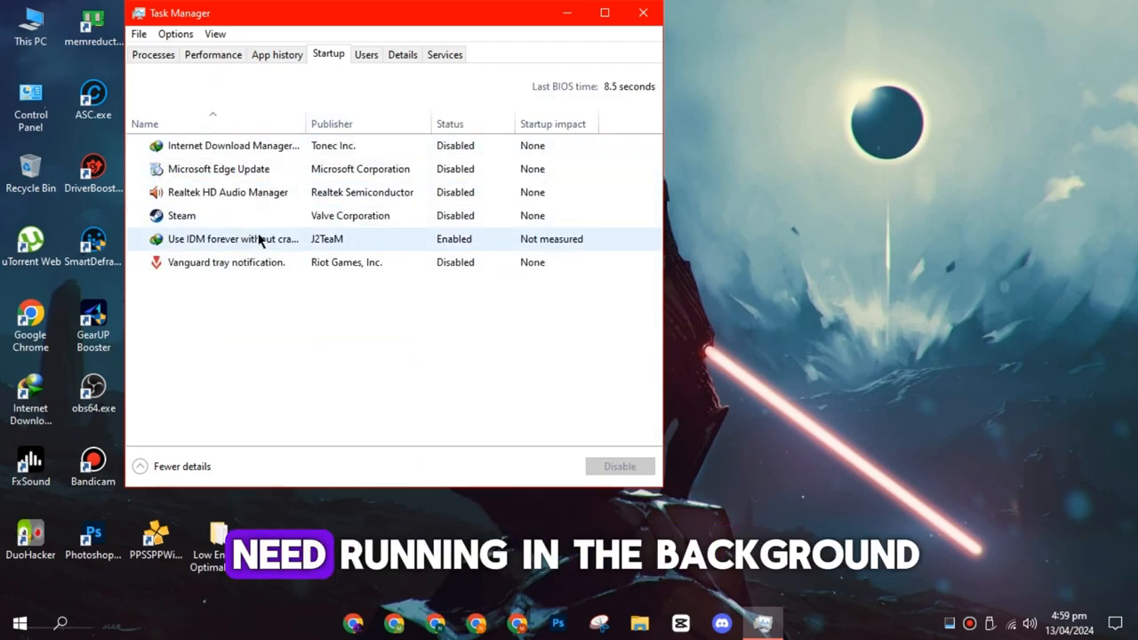
left_click(619, 466)
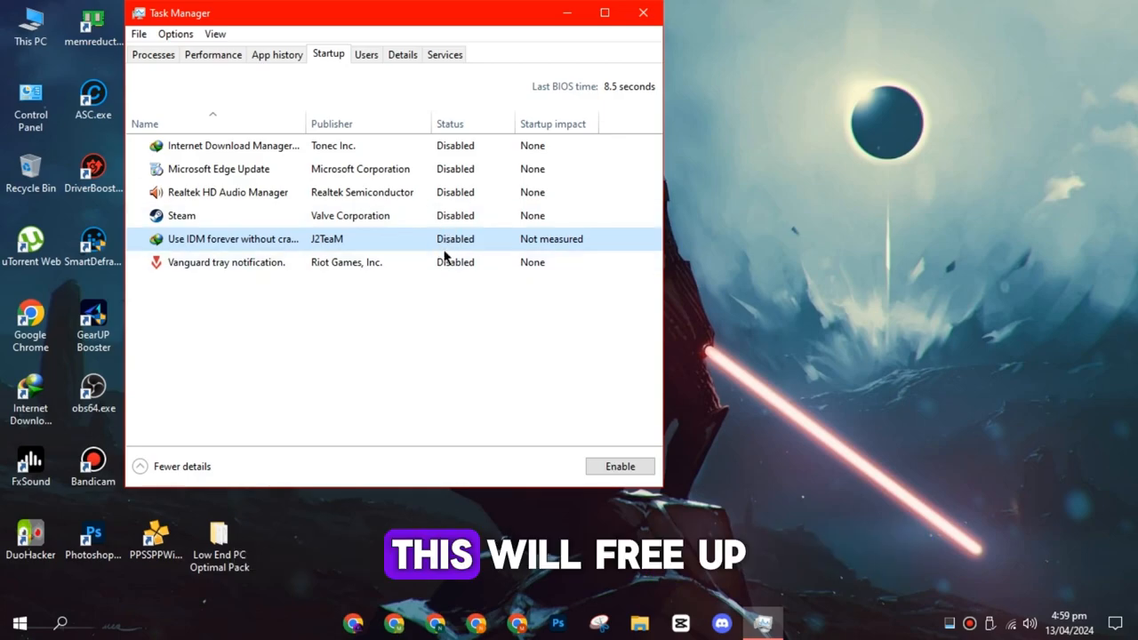
mouse_move(484, 372)
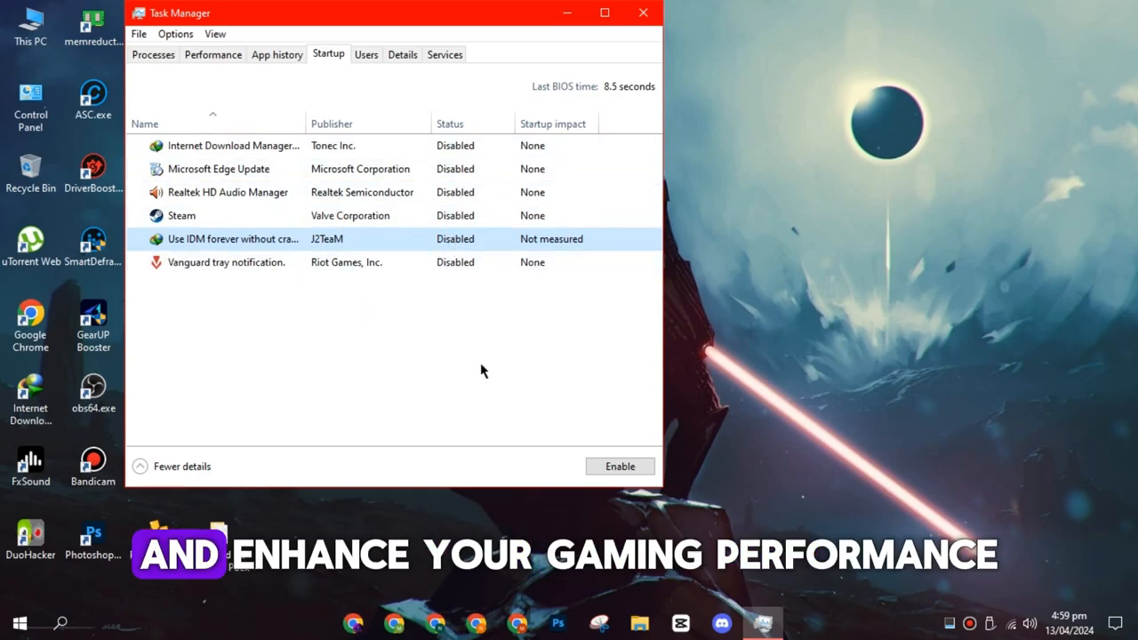
left_click(644, 13)
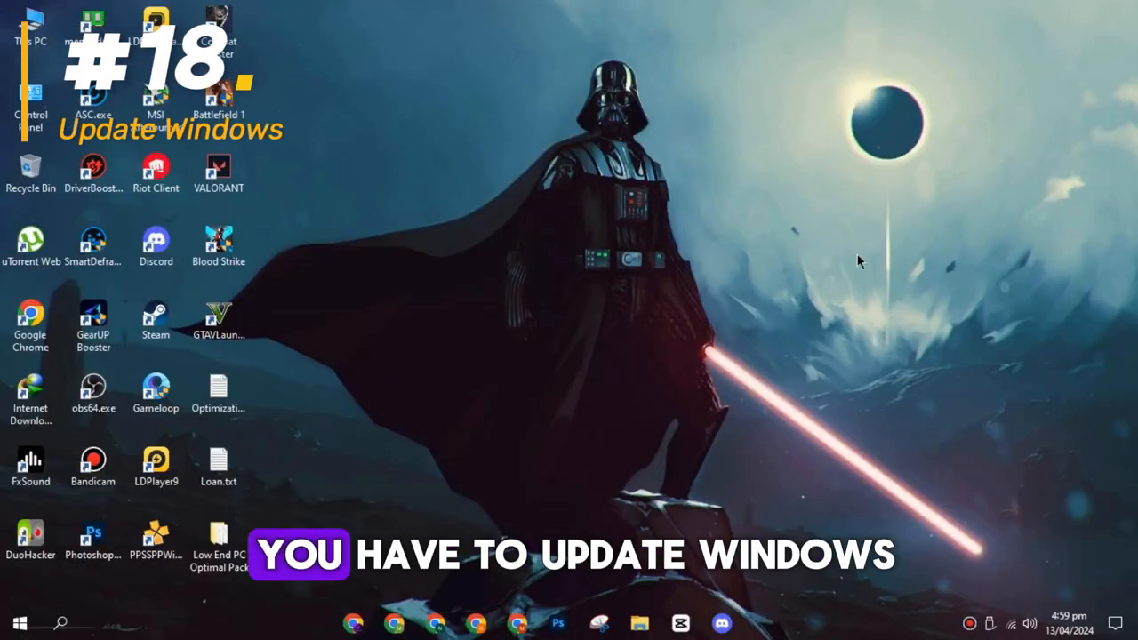
left_click(761, 623)
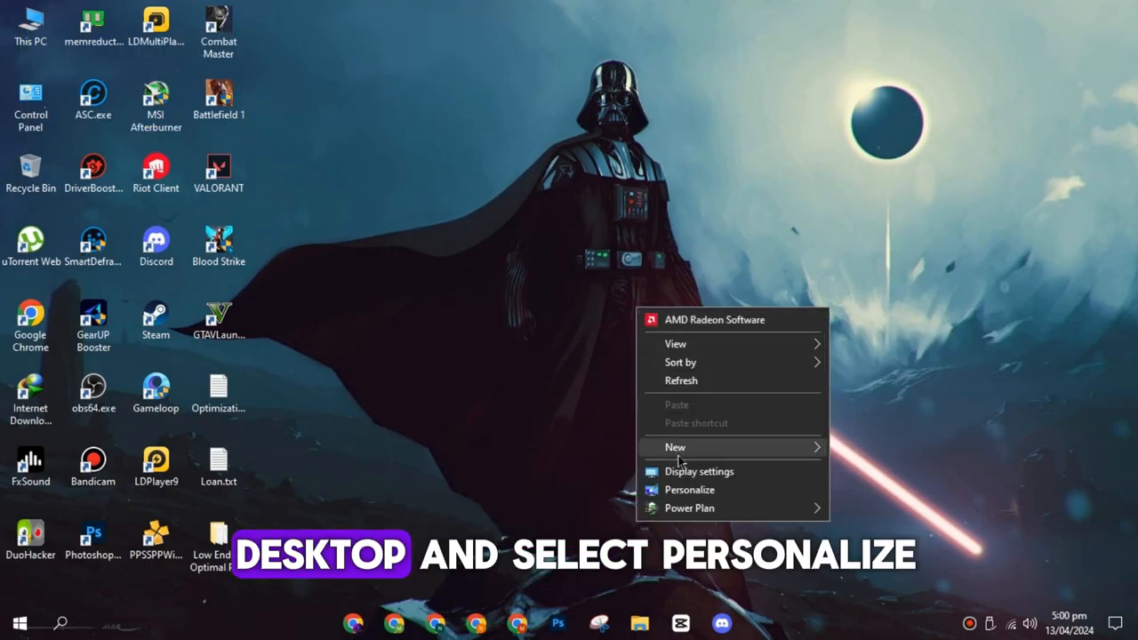
Reach Personalization > Colors, where Dark mode and transparency effects are shown
left_click(690, 491)
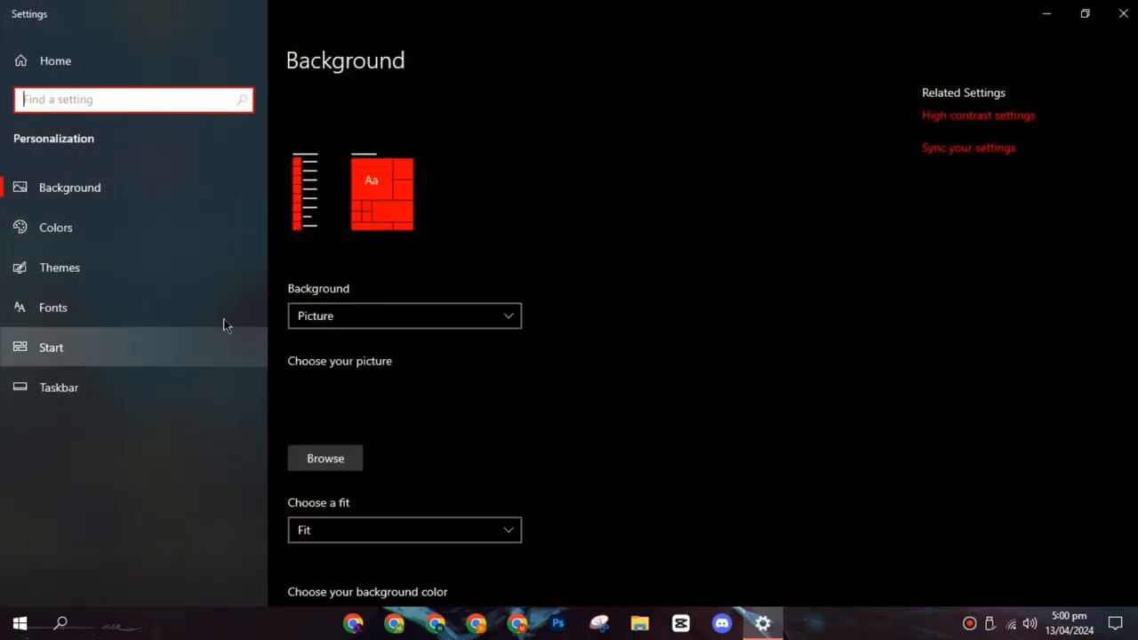
left_click(55, 228)
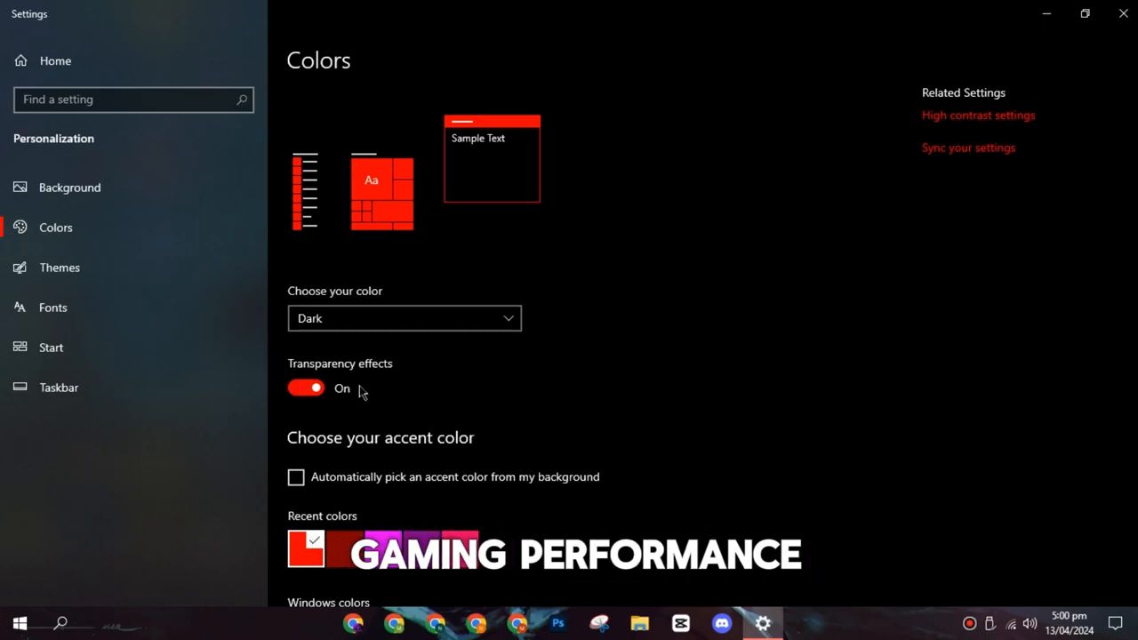
mouse_move(948, 245)
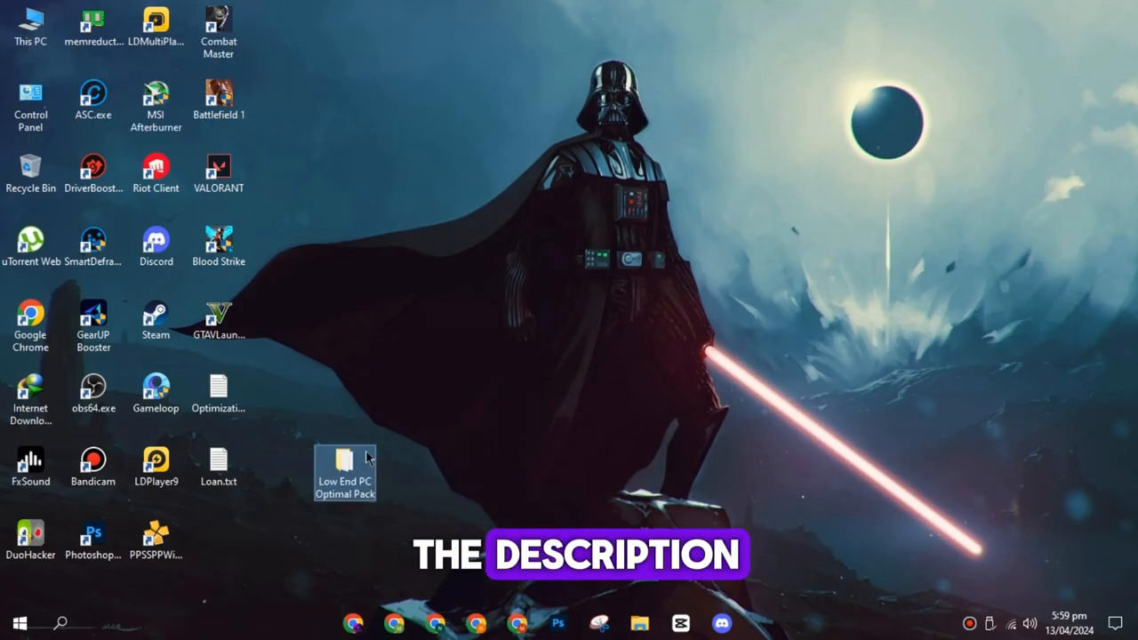
Inside the Low End PC Optimal Pack, run the file in the 0-CPU folder
double_click(345, 466)
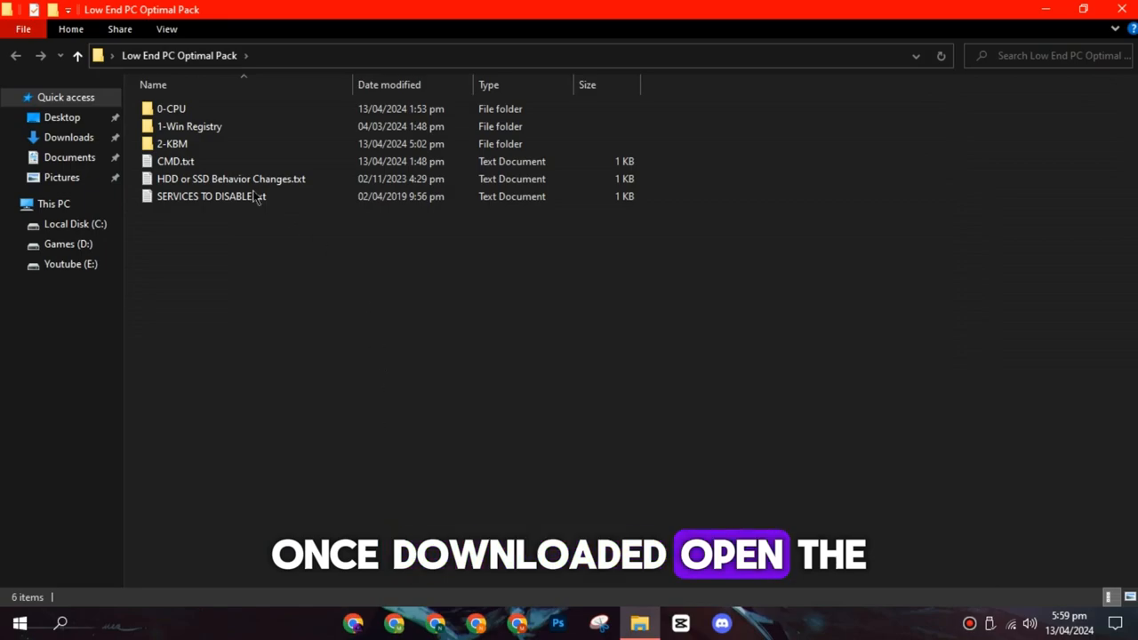
double_click(171, 108)
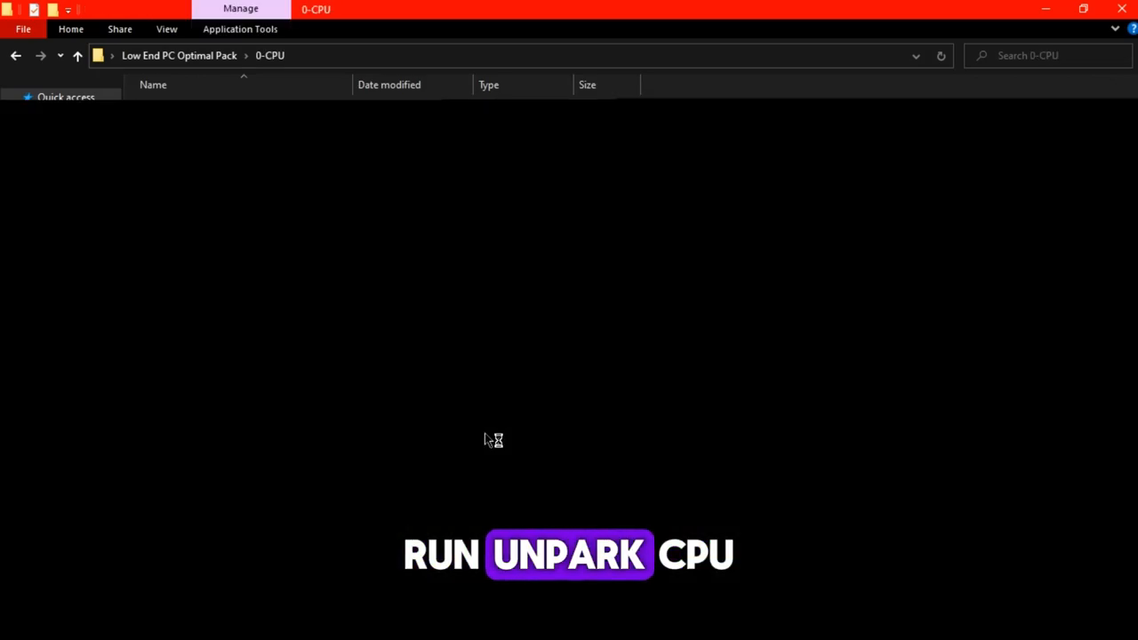
double_click(190, 109)
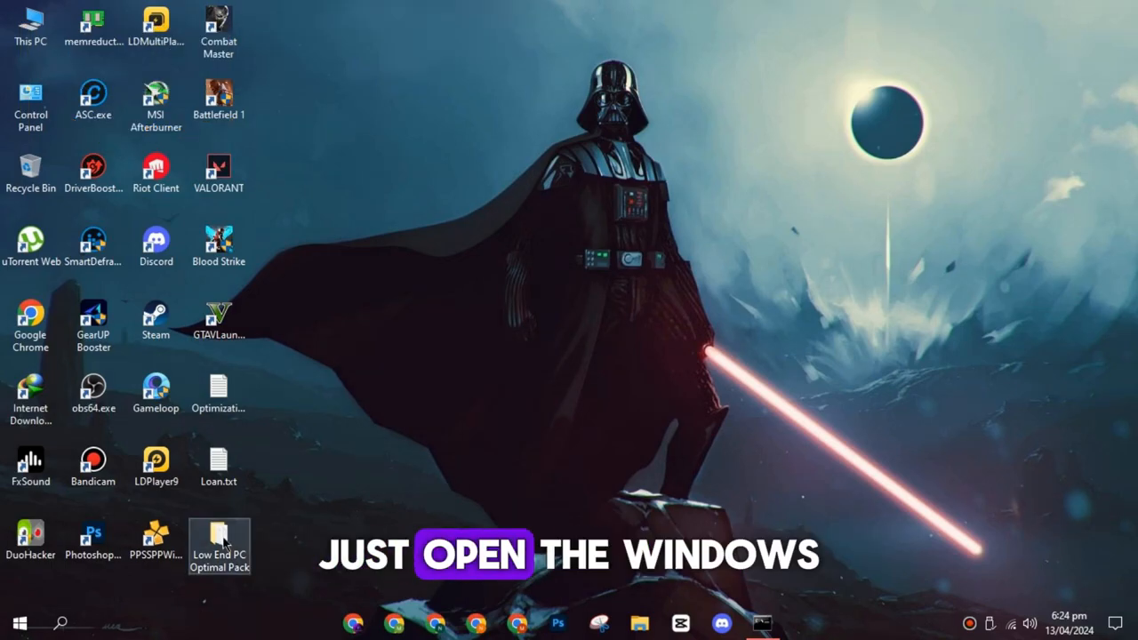
Return to the pack and browse the 1-Win Registry and 2-KBM reg folders
double_click(218, 540)
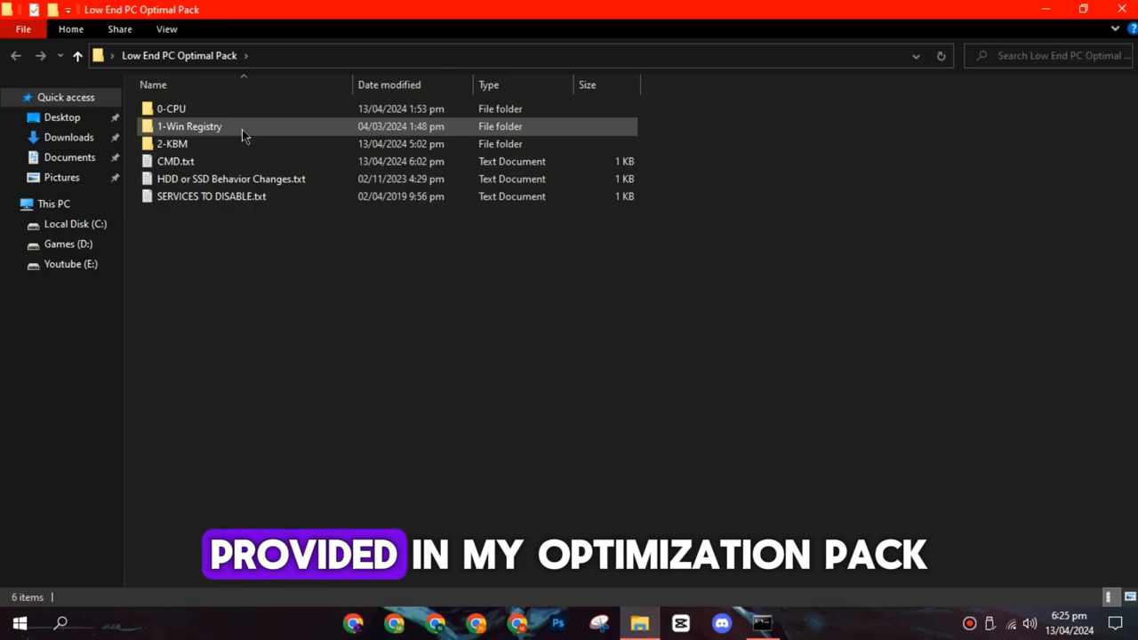
double_click(188, 125)
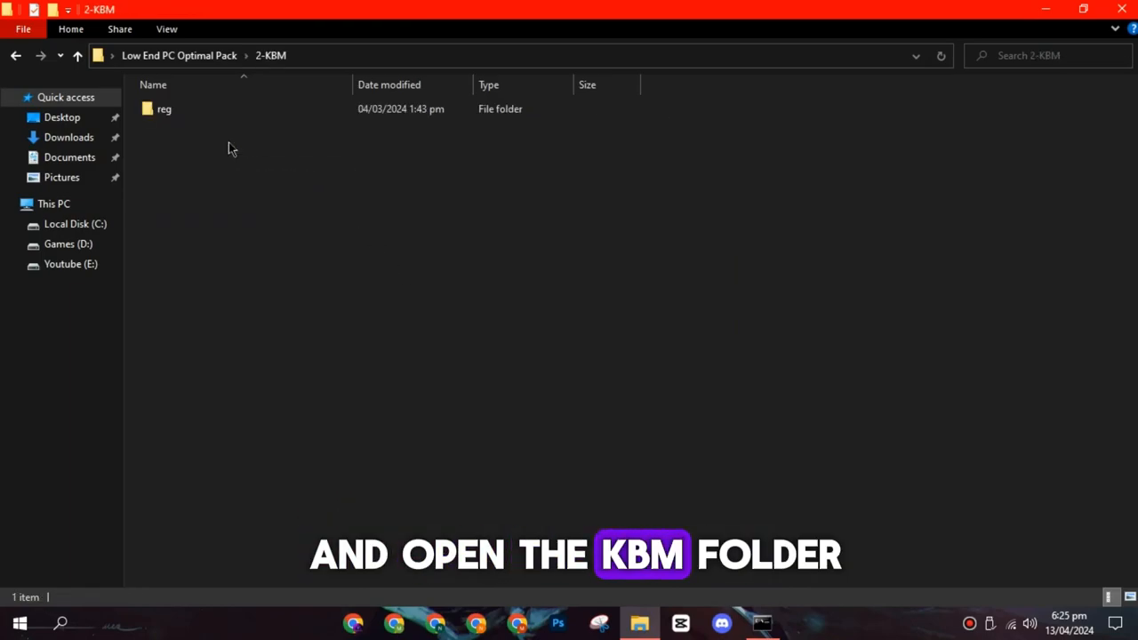
double_click(164, 108)
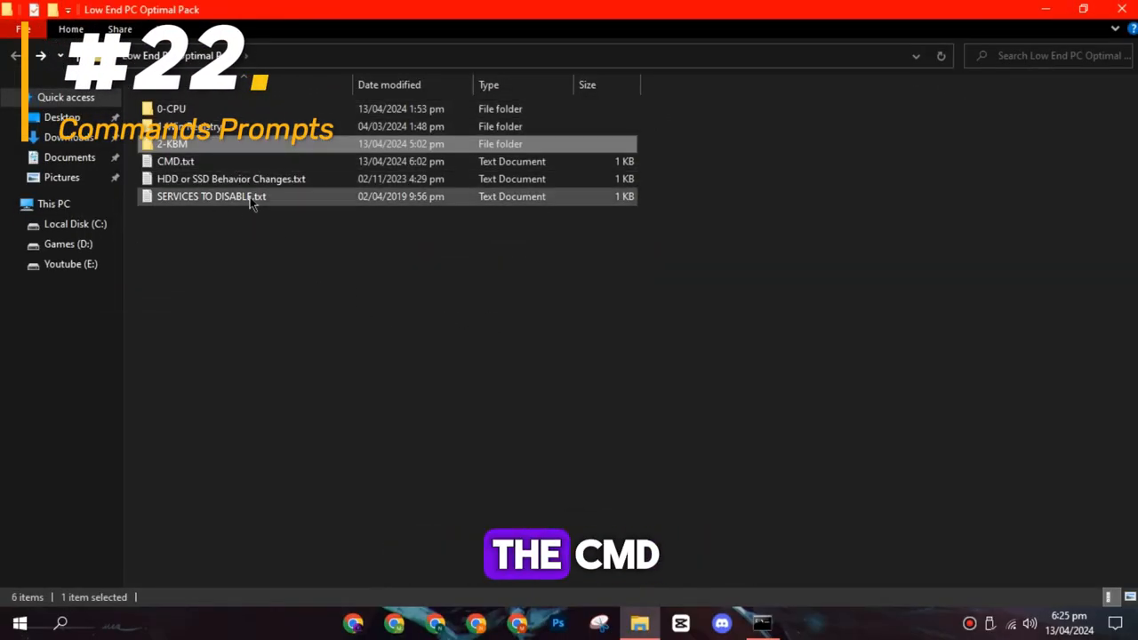
Copy the DISM scan command from CMD.txt and close Notepad
double_click(175, 160)
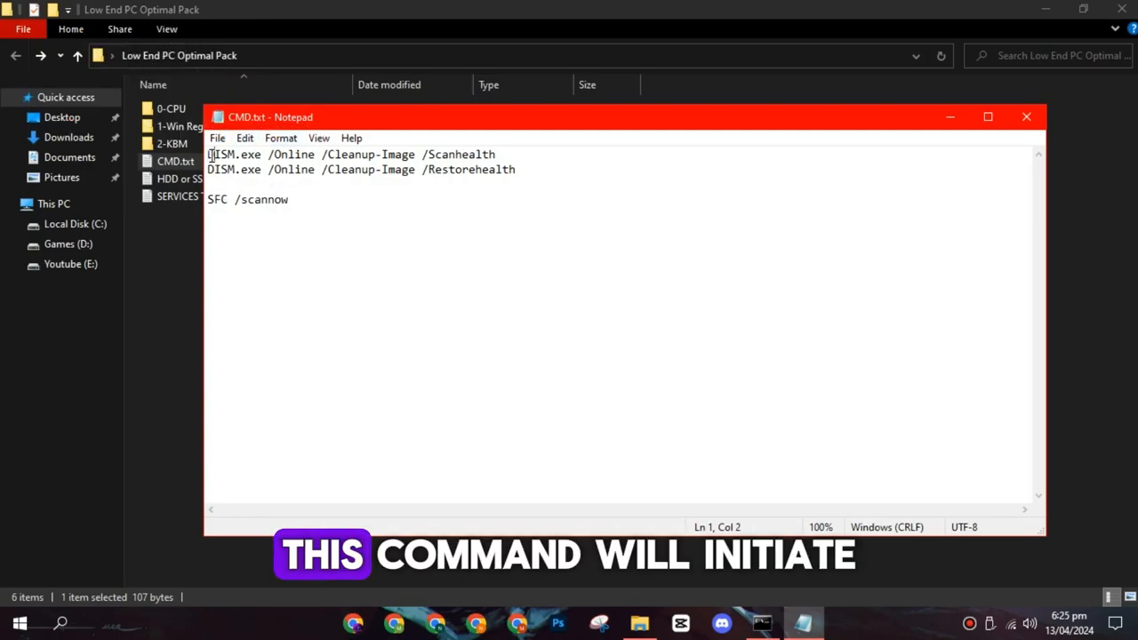
left_click_drag(334, 153, 496, 153)
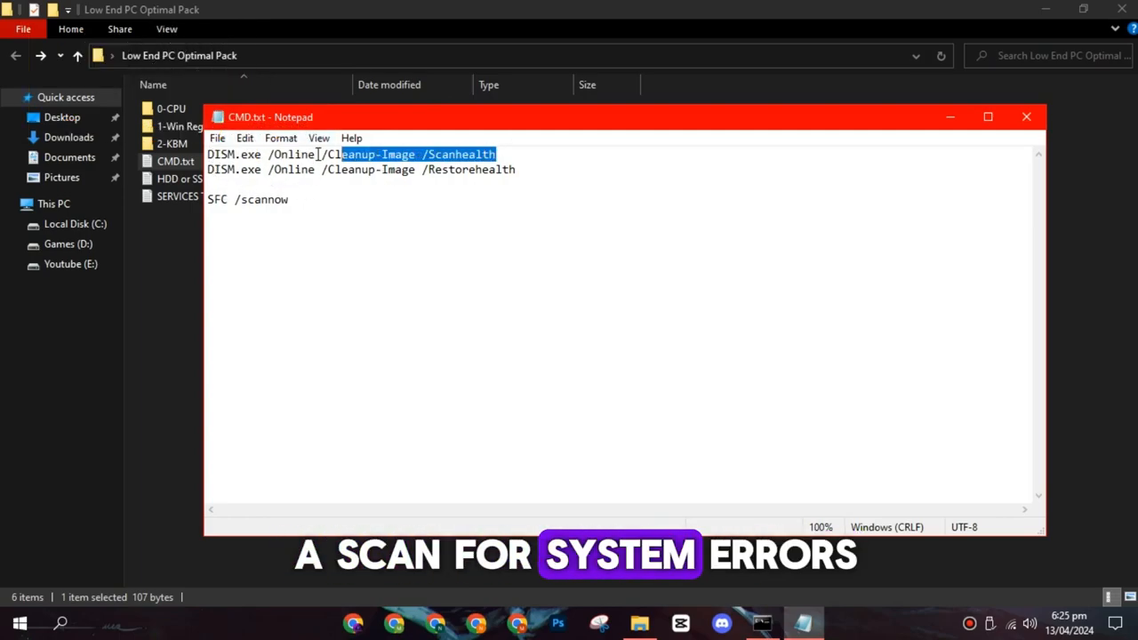
left_click(1026, 117)
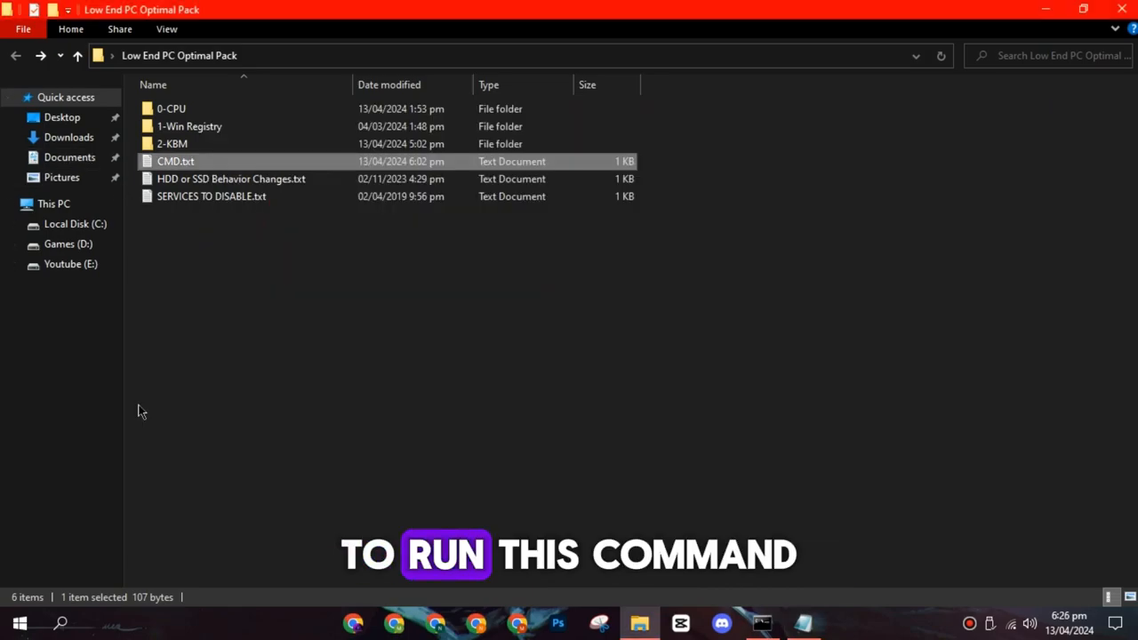
Search cmd and launch Command Prompt as administrator to run the command
type("cmd")
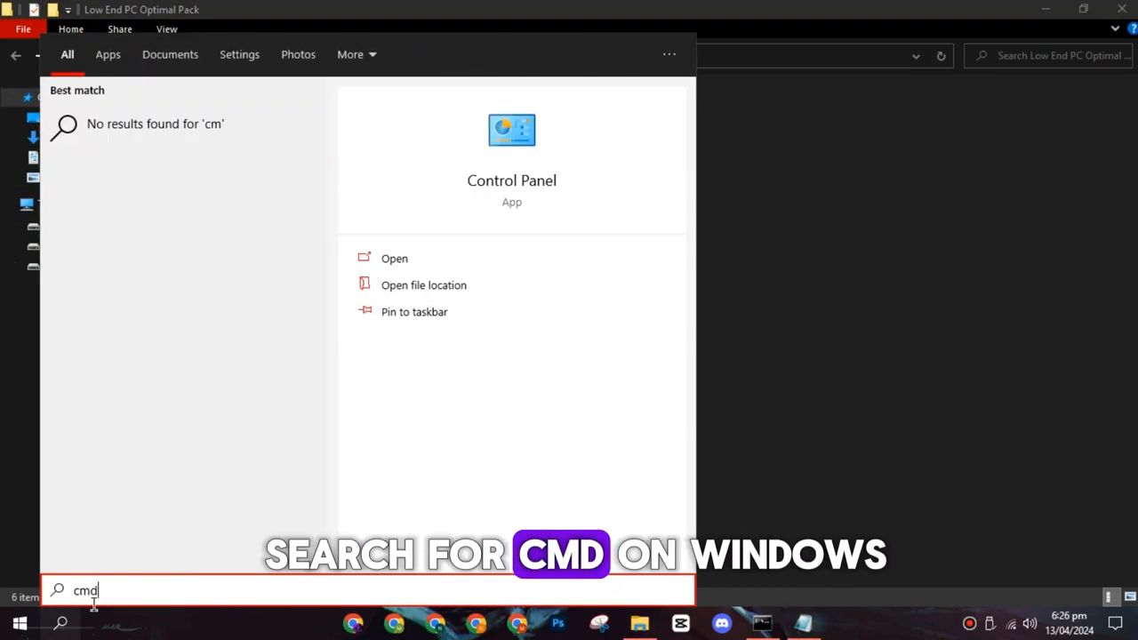
right_click(138, 128)
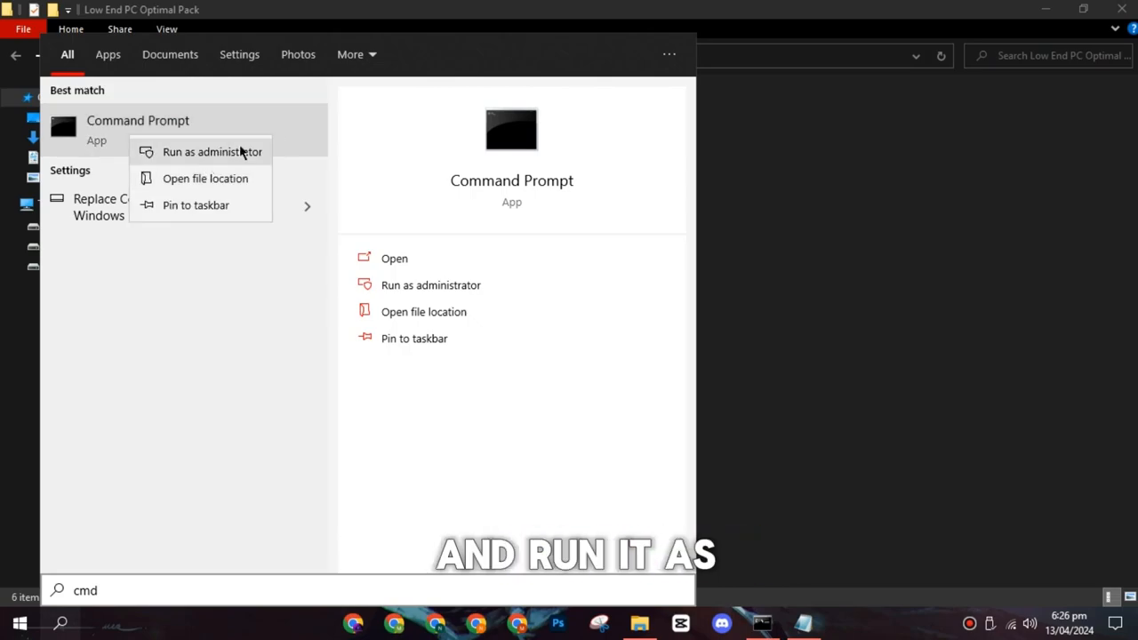
left_click(213, 151)
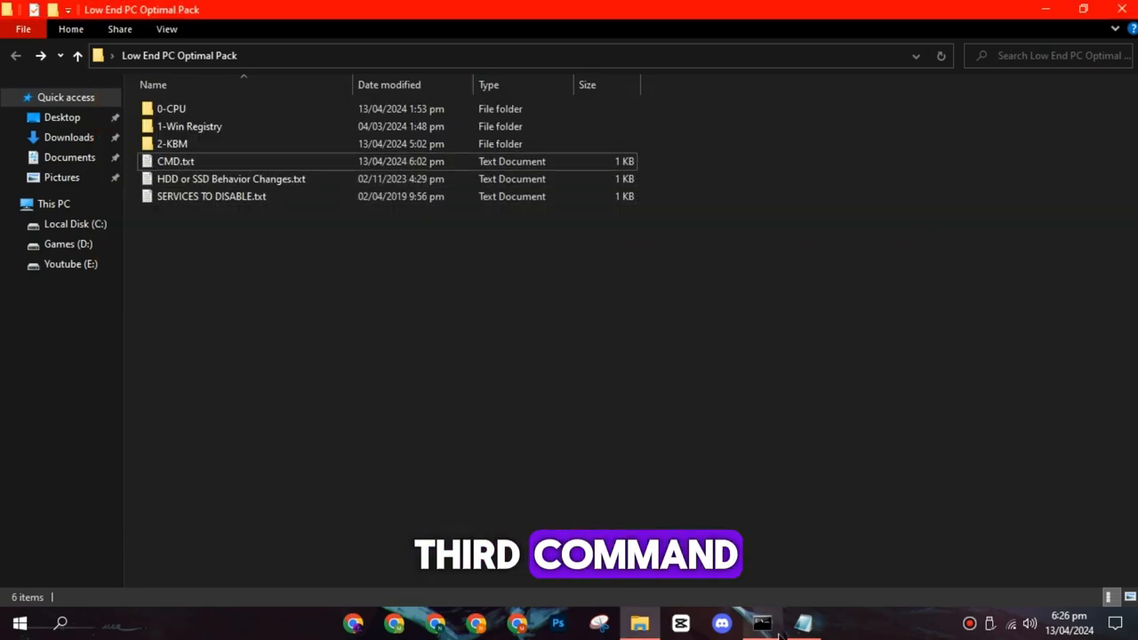
left_click(761, 622)
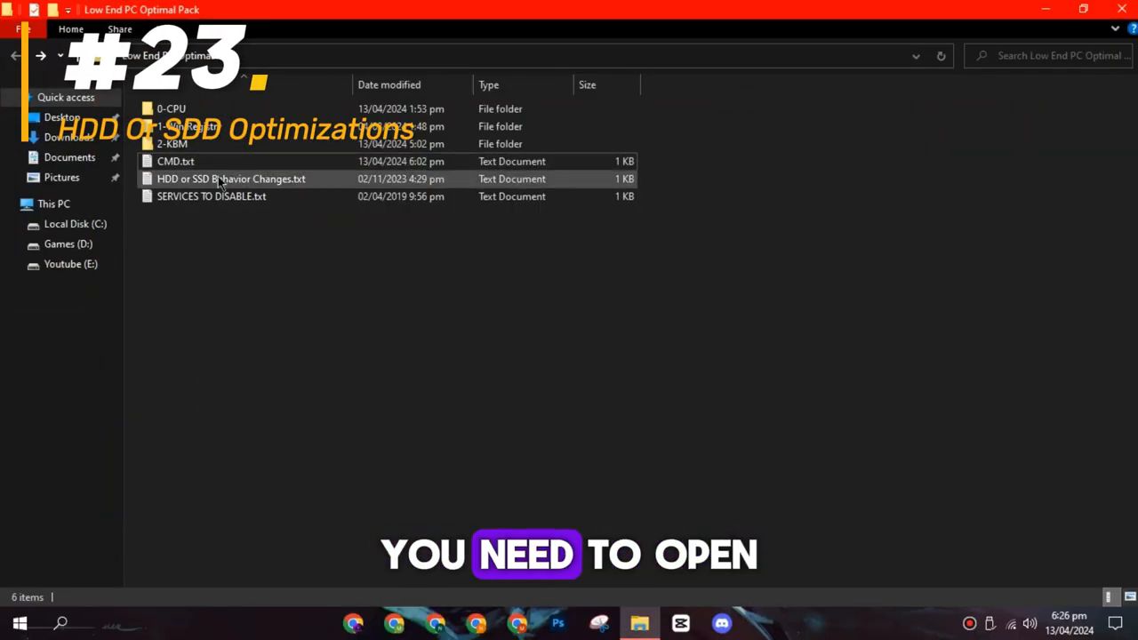
Copy the HDD fsutil lines from HDD or SSD Behavior Changes.txt and launch an administrator Command Prompt
left_click(231, 178)
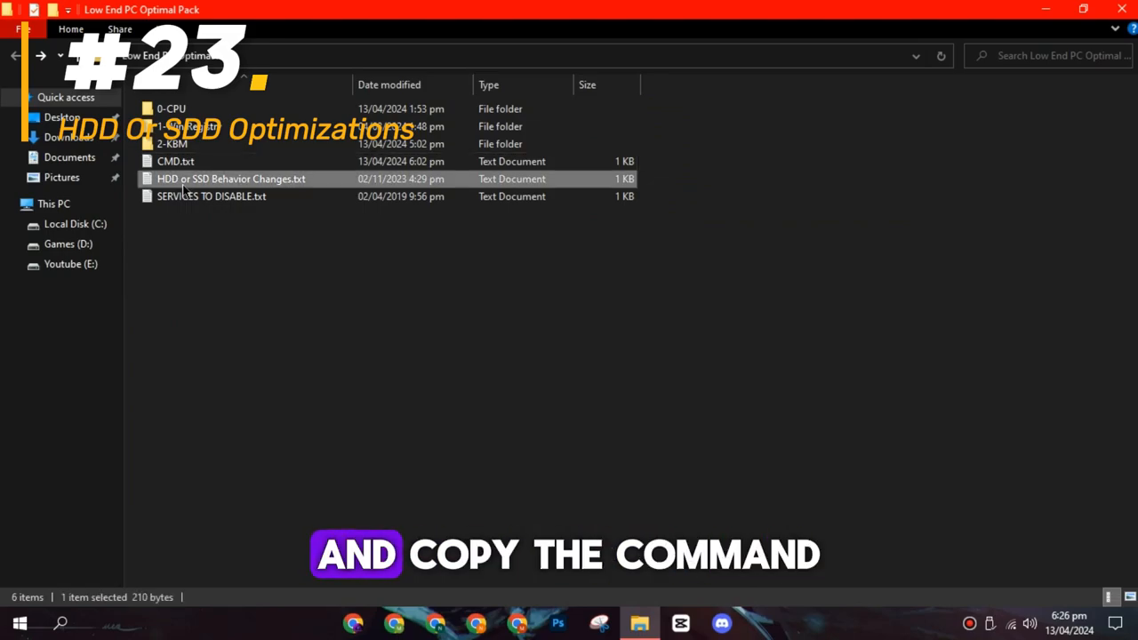
double_click(231, 178)
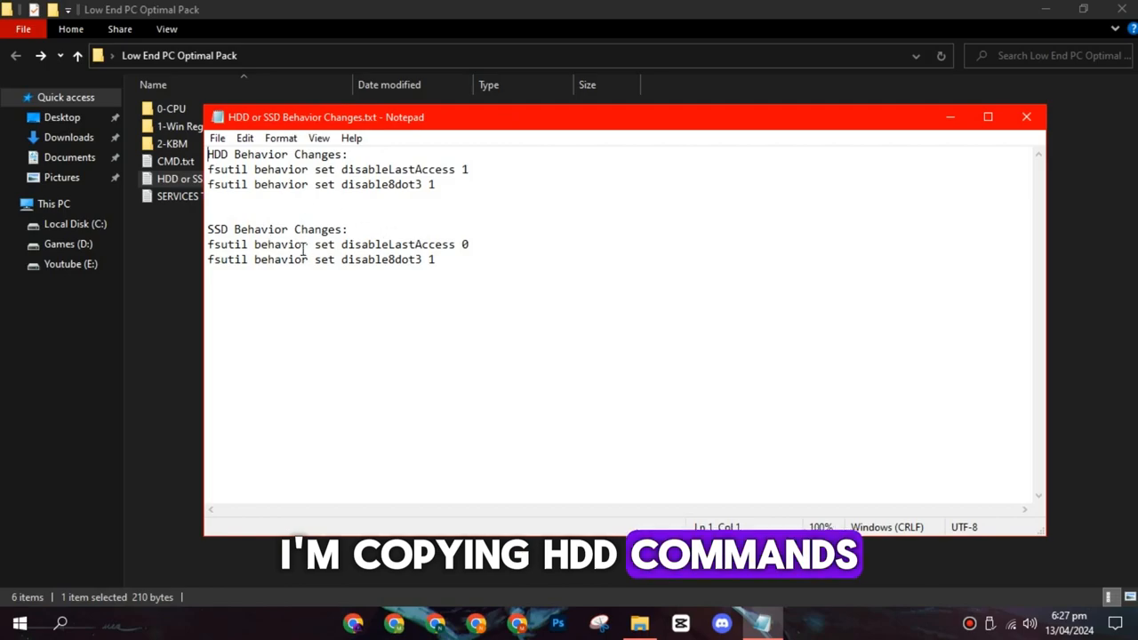
left_click(60, 622)
type("cmd")
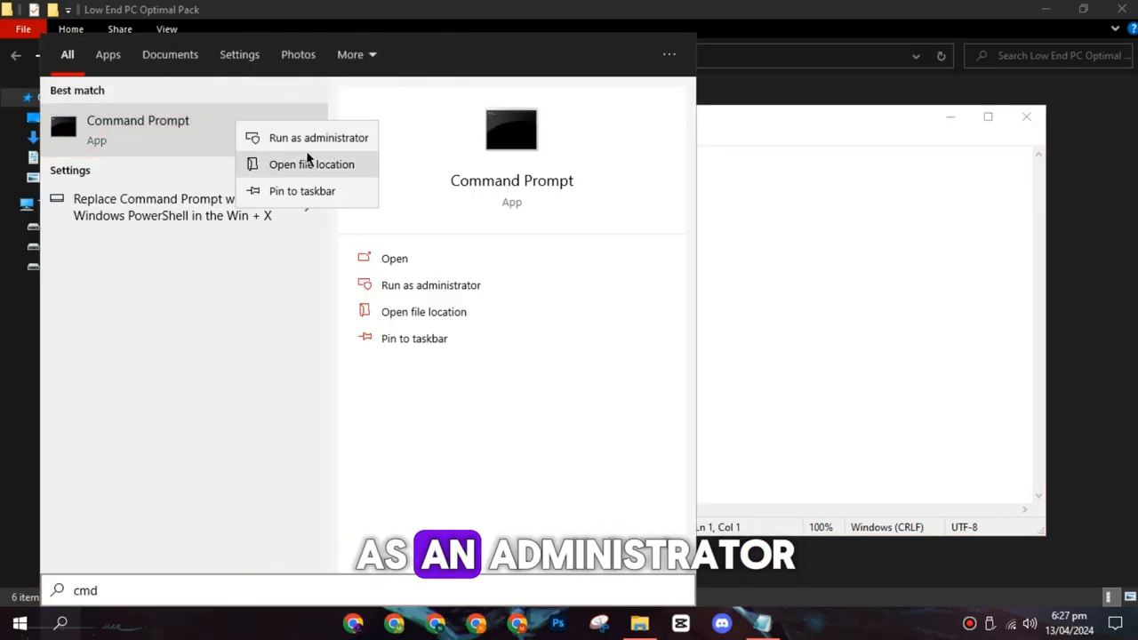
left_click(317, 137)
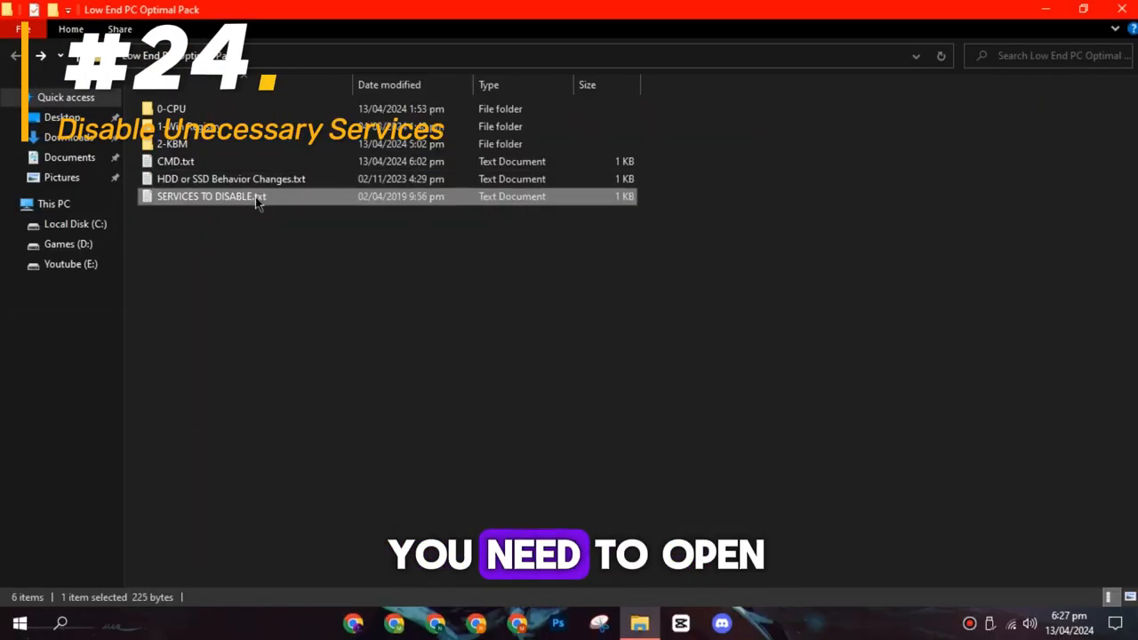
Show SERVICES TO DISABLE.txt listing Windows Search, Xbox, Hyper-V, Fax and sensor services
double_click(211, 196)
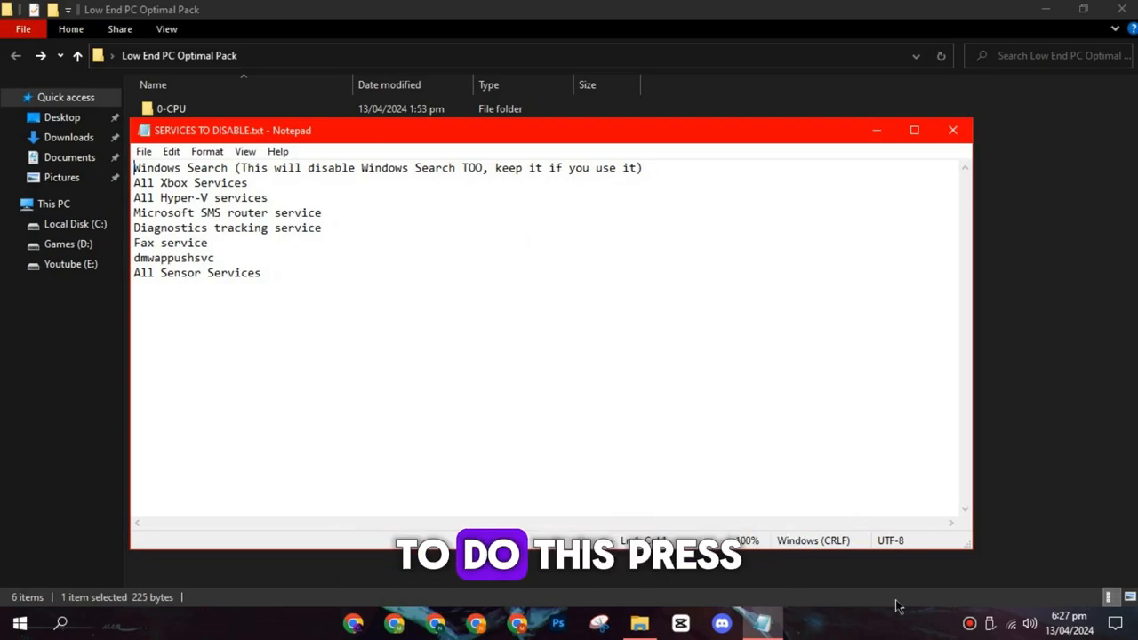
Launch the Services manager by running services.msc
key("Win+r")
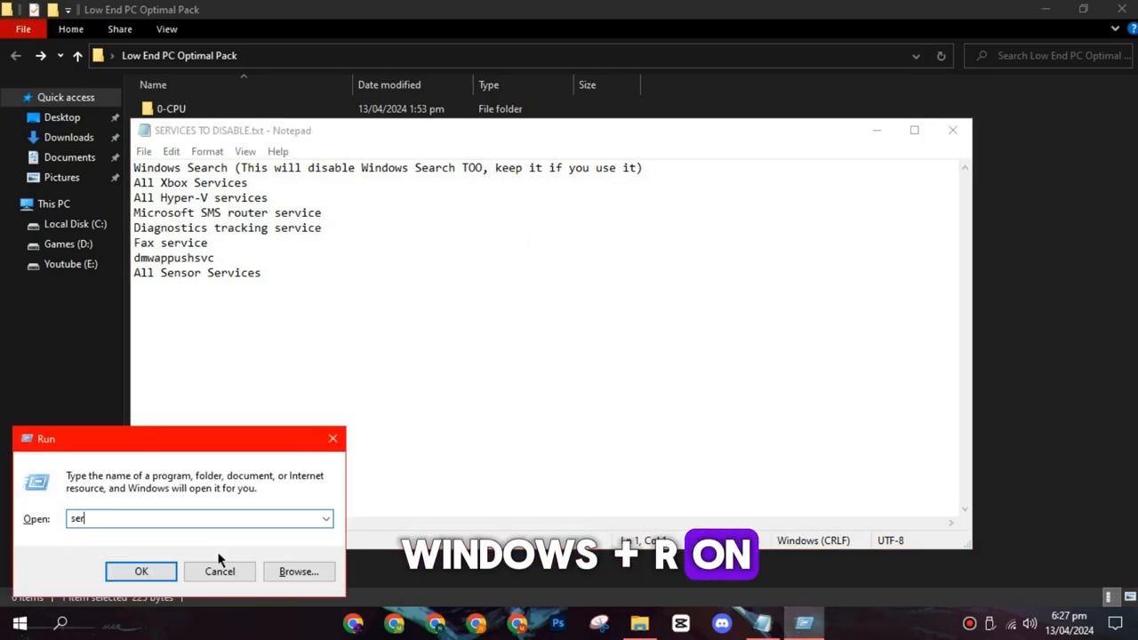
type("services.msc")
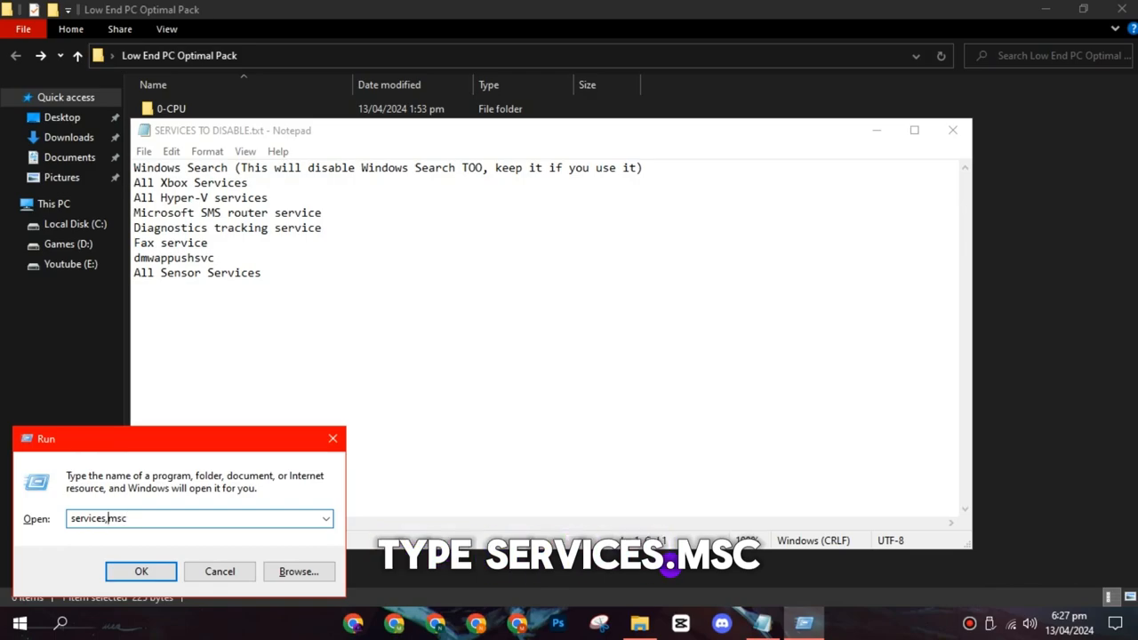
key("enter")
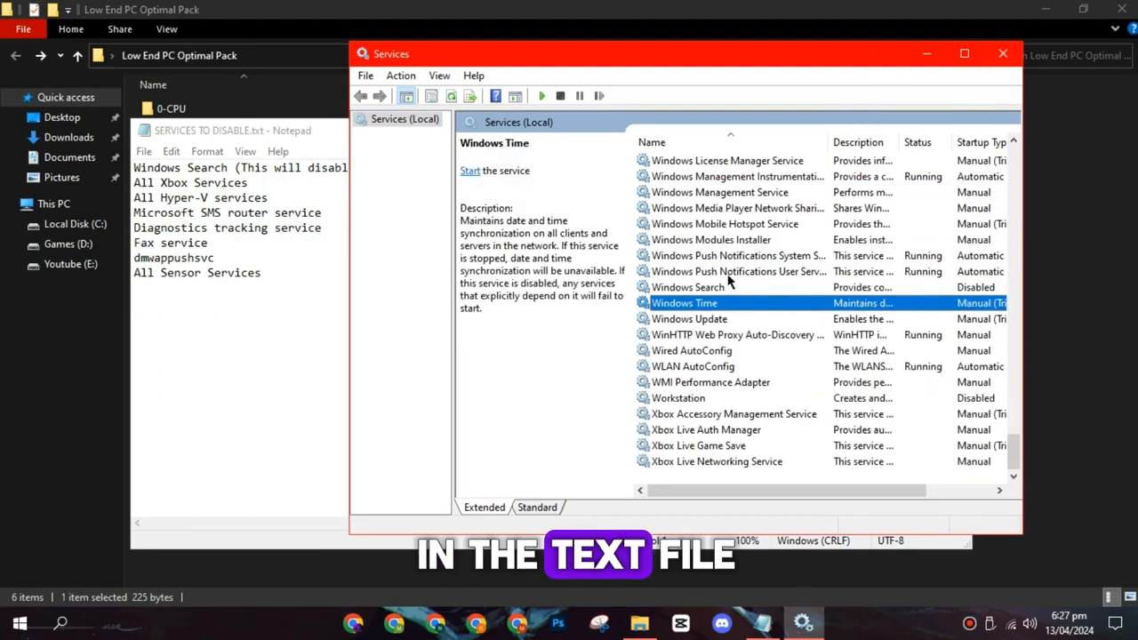
Confirm the Windows Search service's Startup type as Disabled in its Properties
right_click(690, 286)
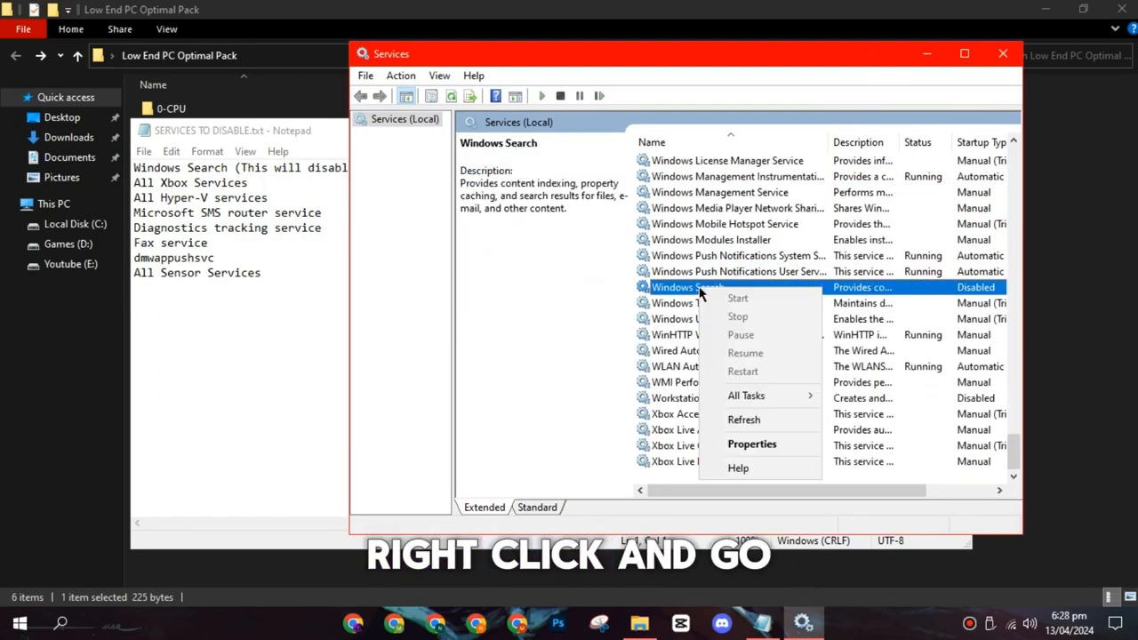
left_click(752, 443)
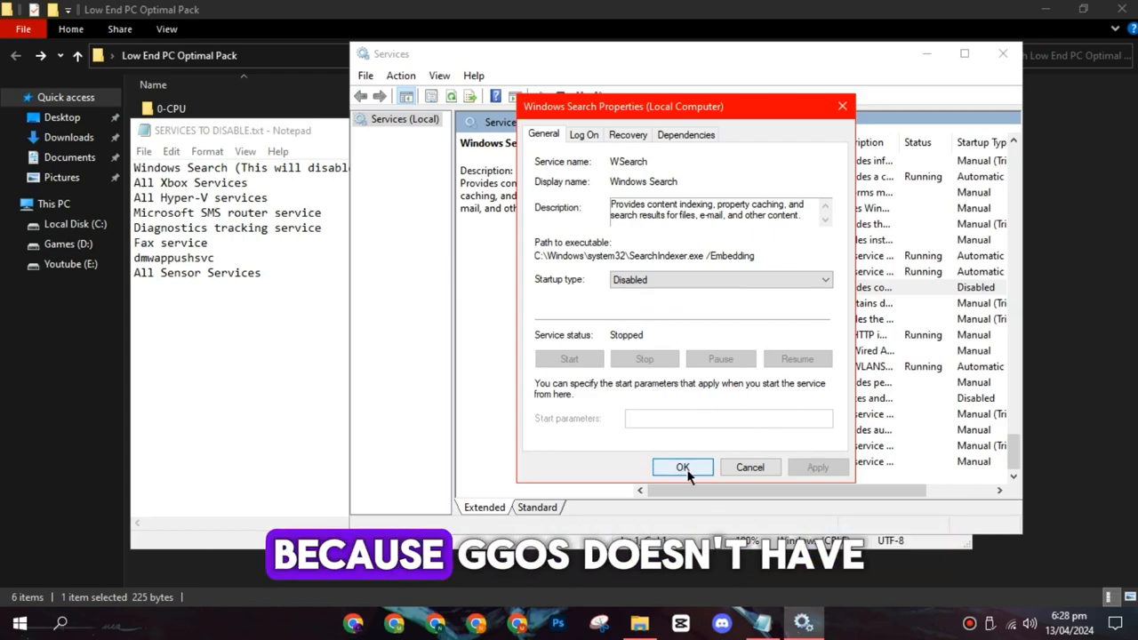
left_click(683, 466)
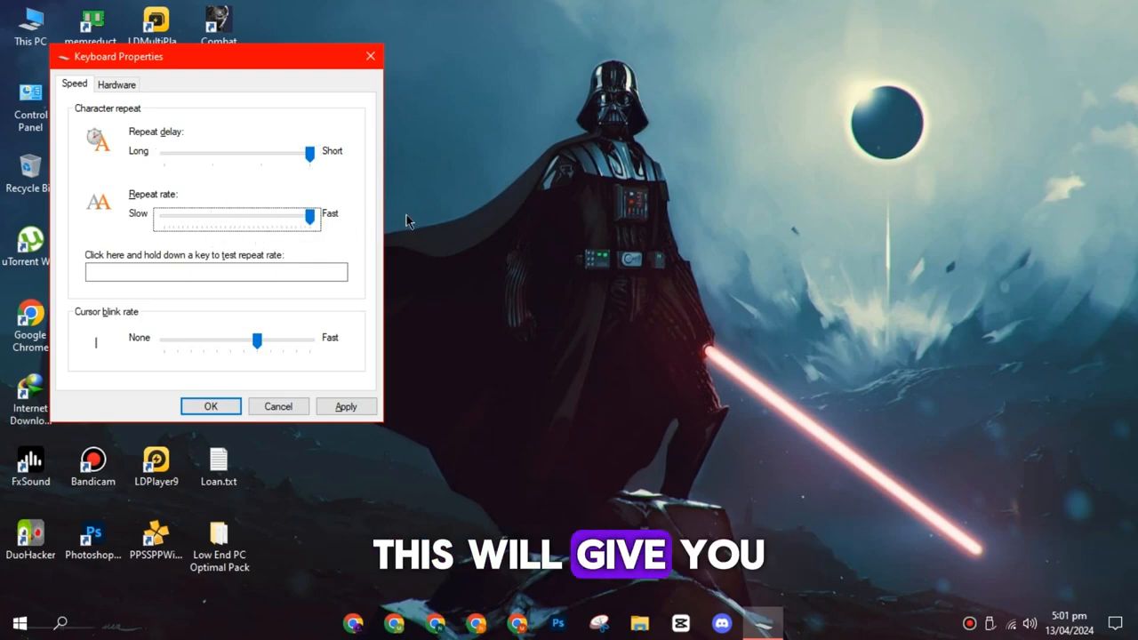
Apply Repeat delay Short and Repeat rate Fast in Keyboard Properties
left_click(210, 406)
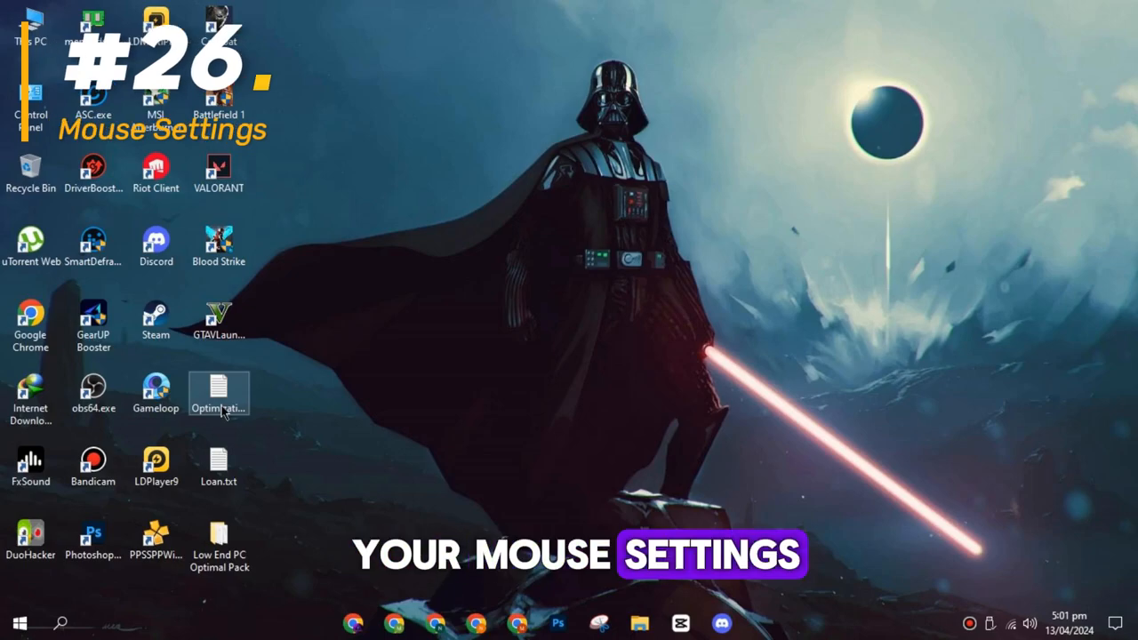
In Mouse Pointer Options, keep Enhance pointer precision off, adjust pointer motion and apply
left_click(20, 623)
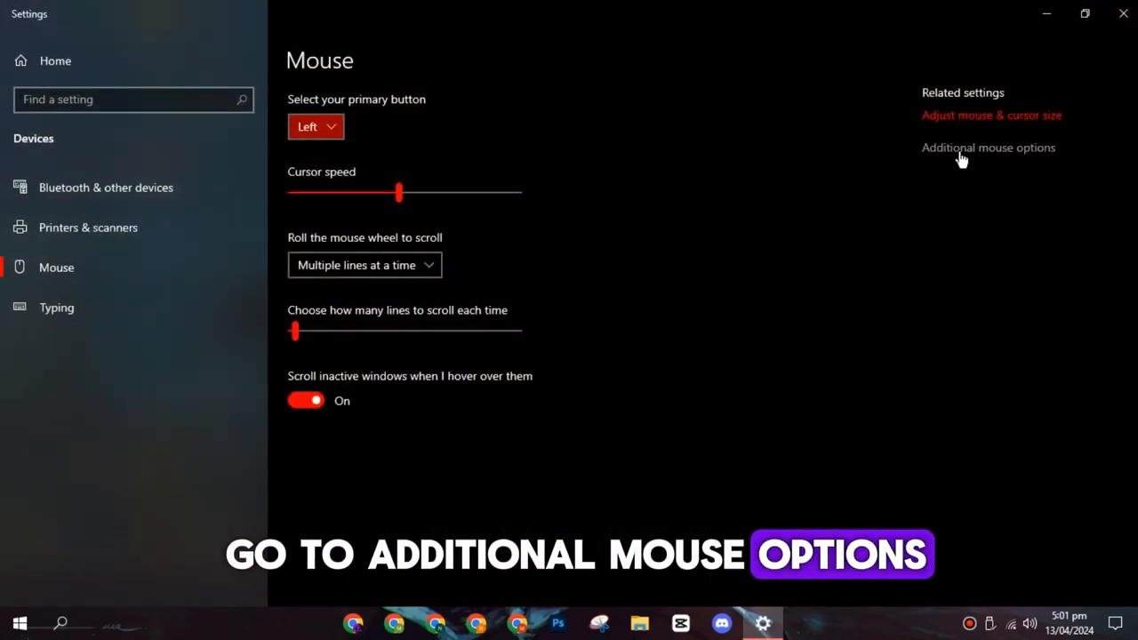
left_click(989, 147)
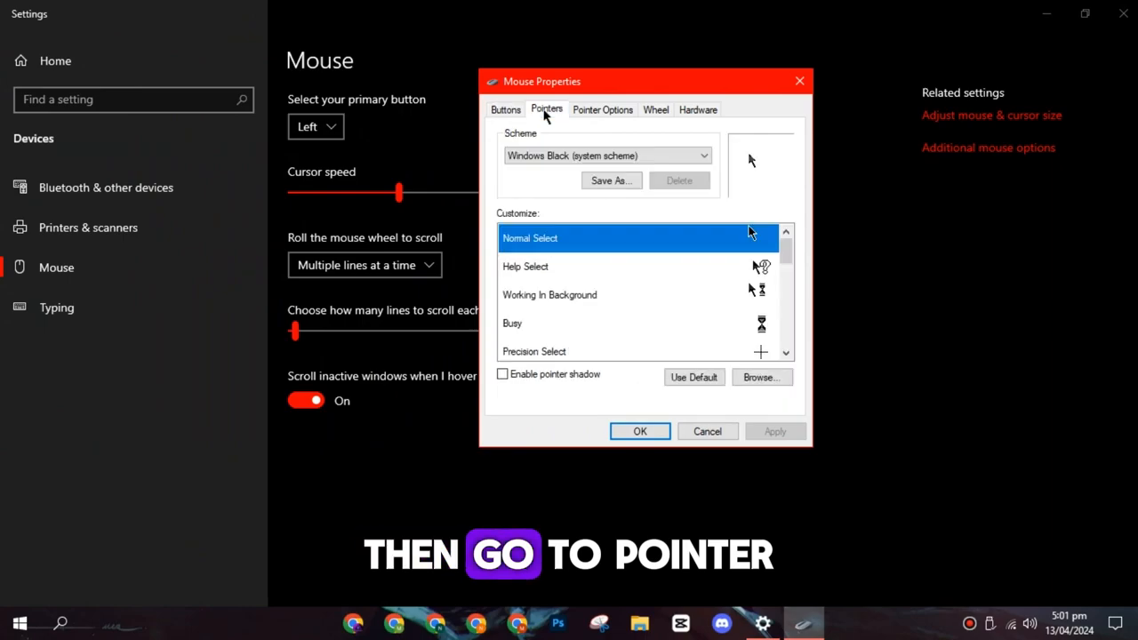
left_click(601, 111)
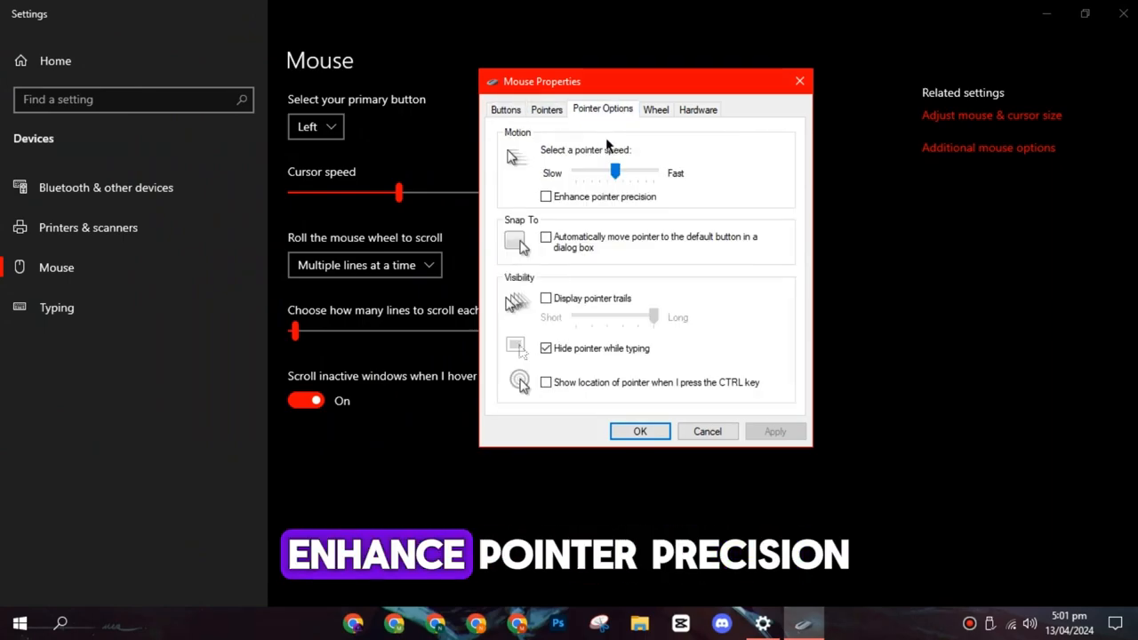
left_click_drag(615, 173, 654, 173)
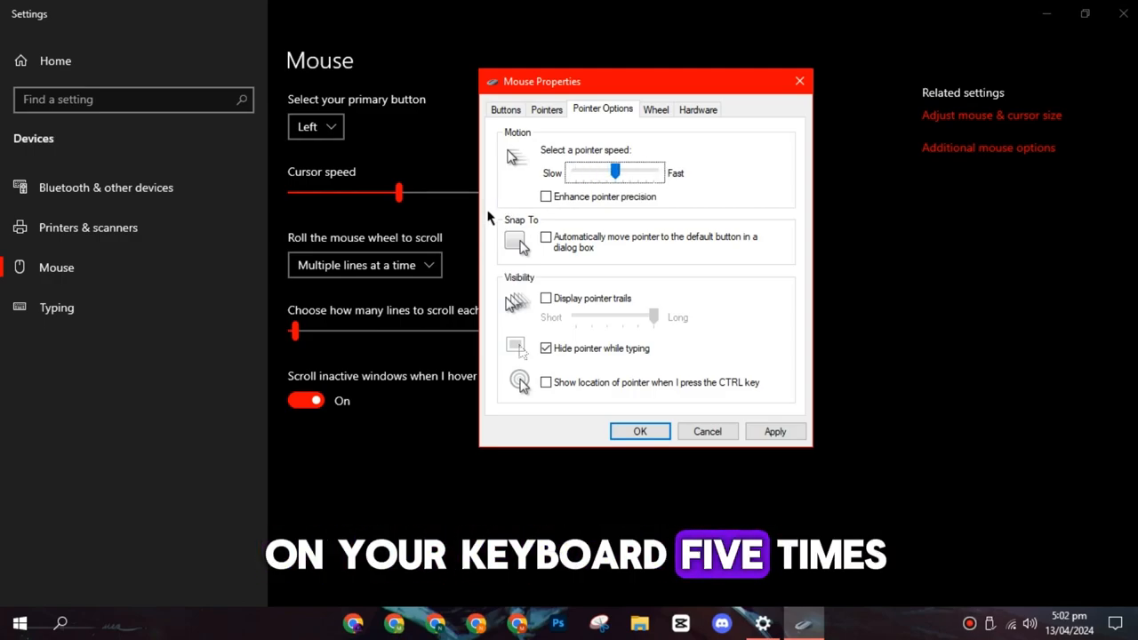
left_click(640, 432)
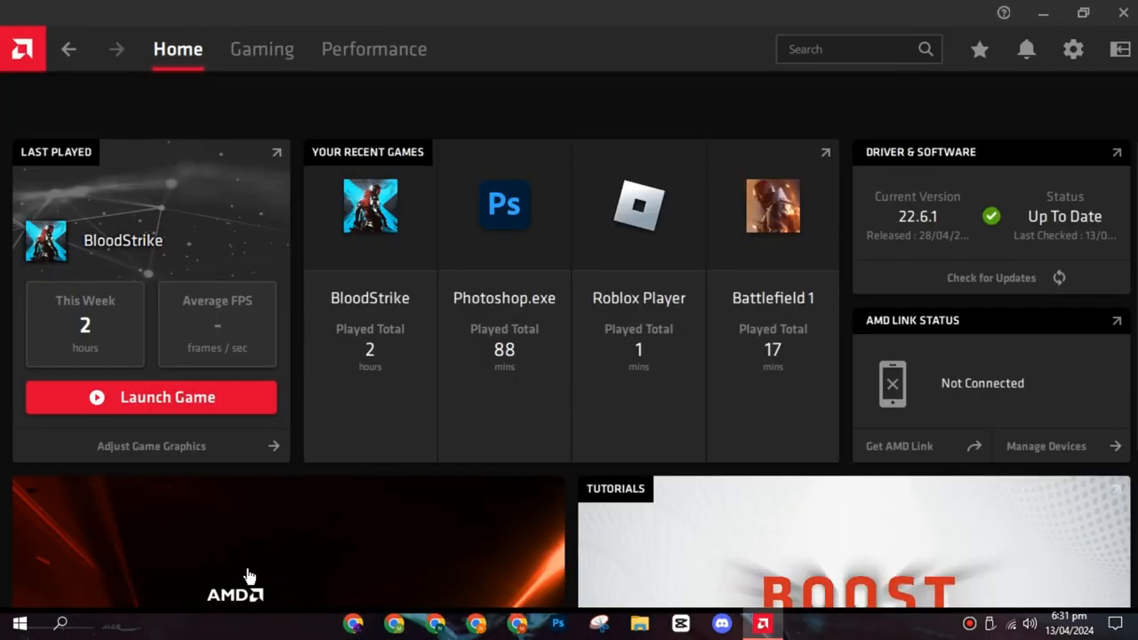
Review Radeon Software's System page: driver version, hardware details, snapshot and reset options
left_click(1074, 50)
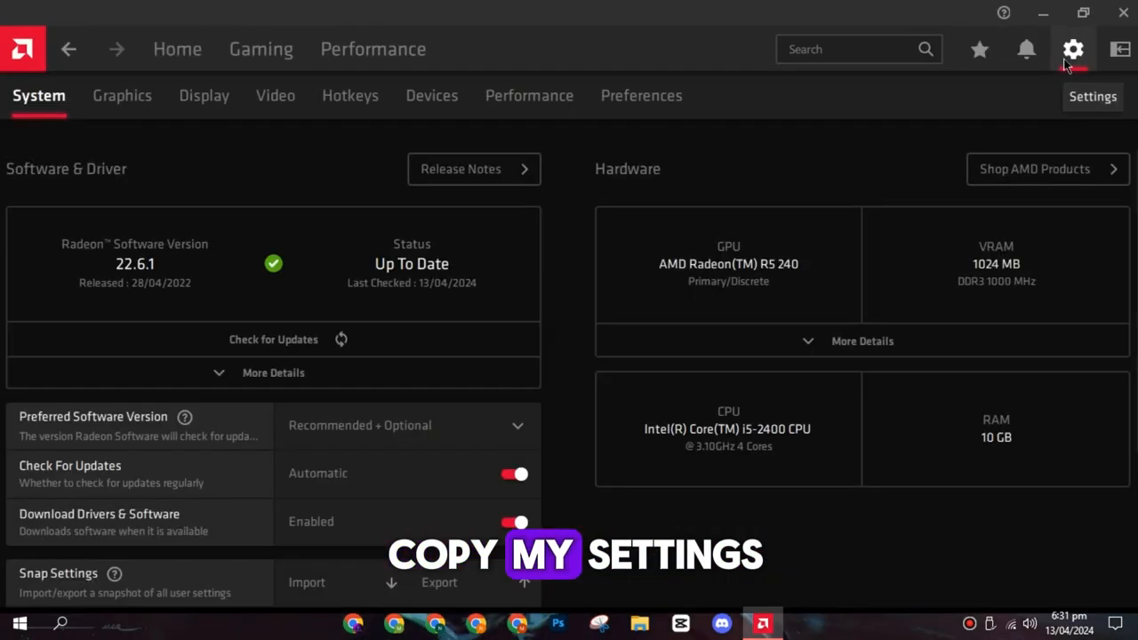
scroll("down", 3)
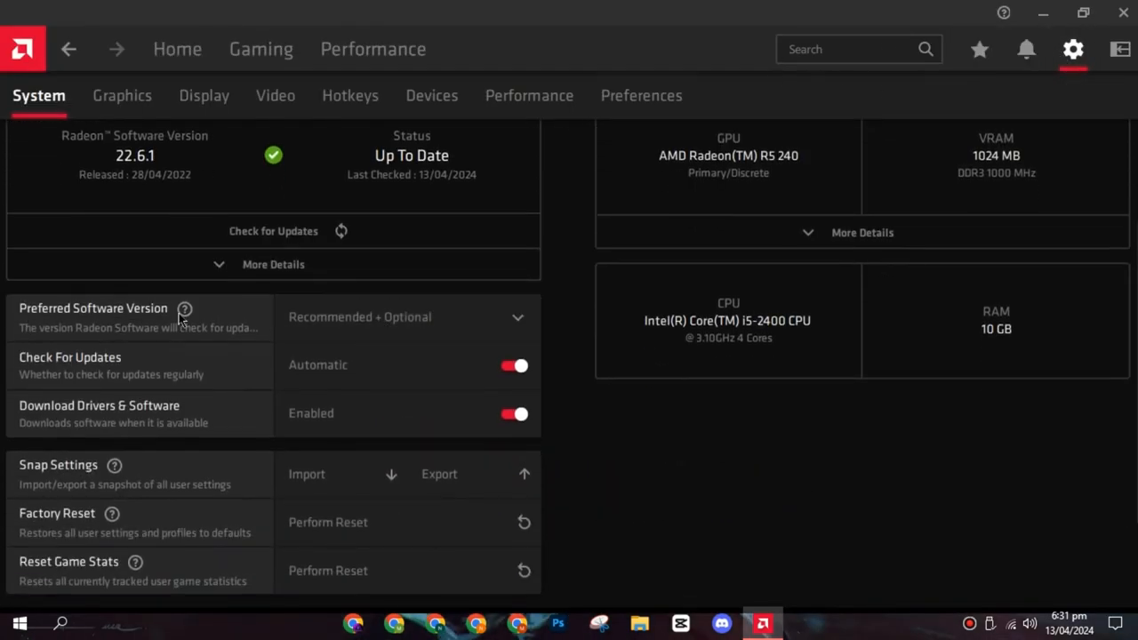
scroll("down", 3)
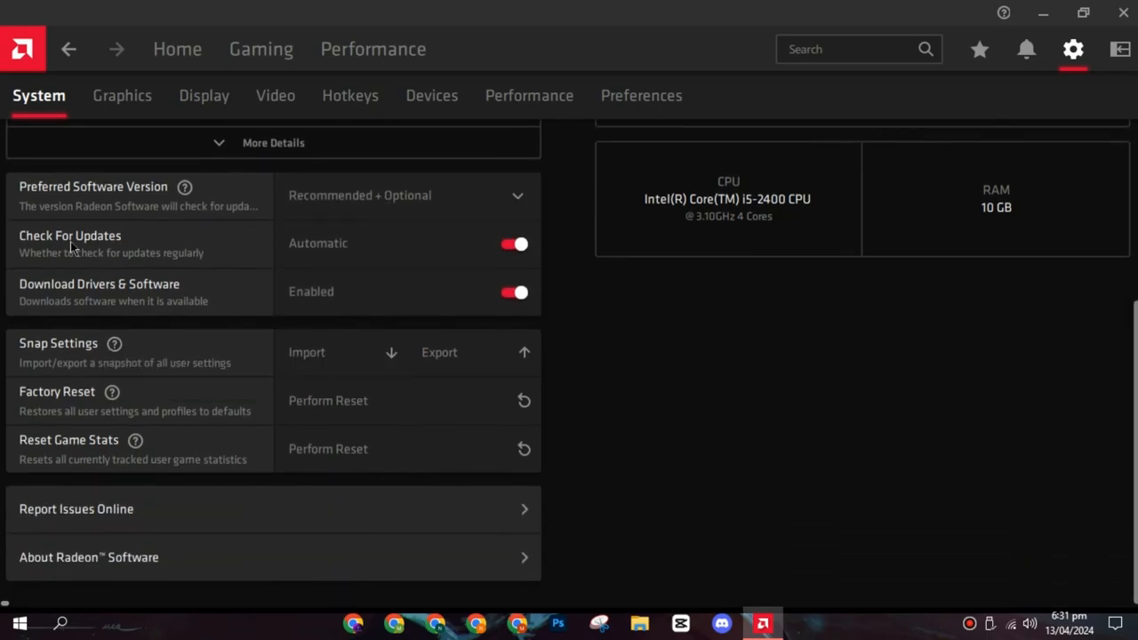
mouse_move(139, 298)
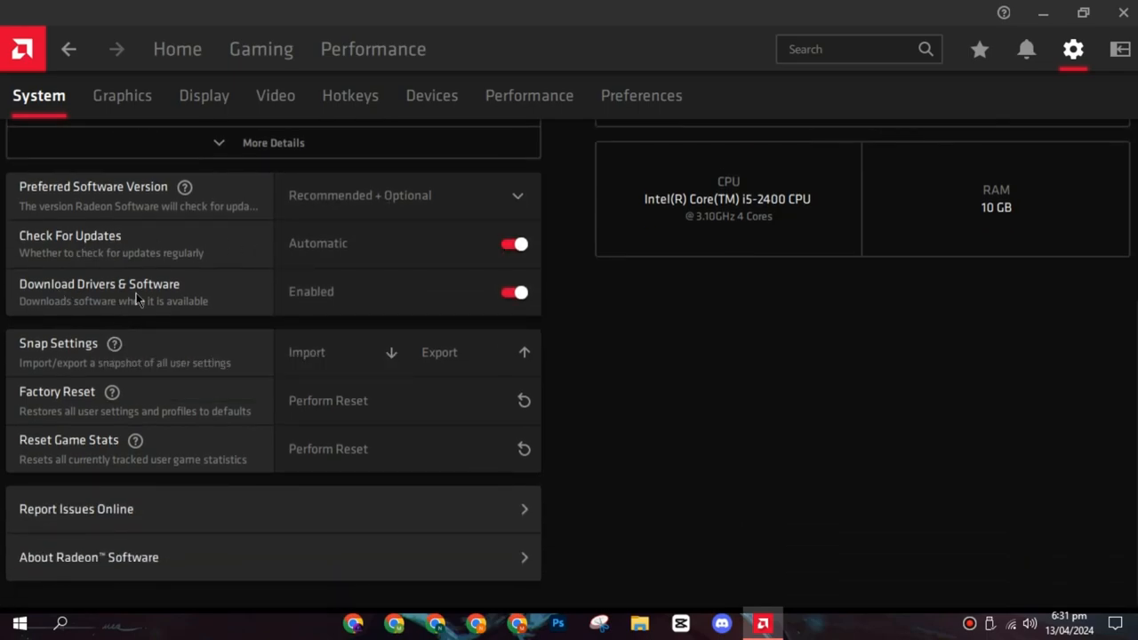
mouse_move(161, 275)
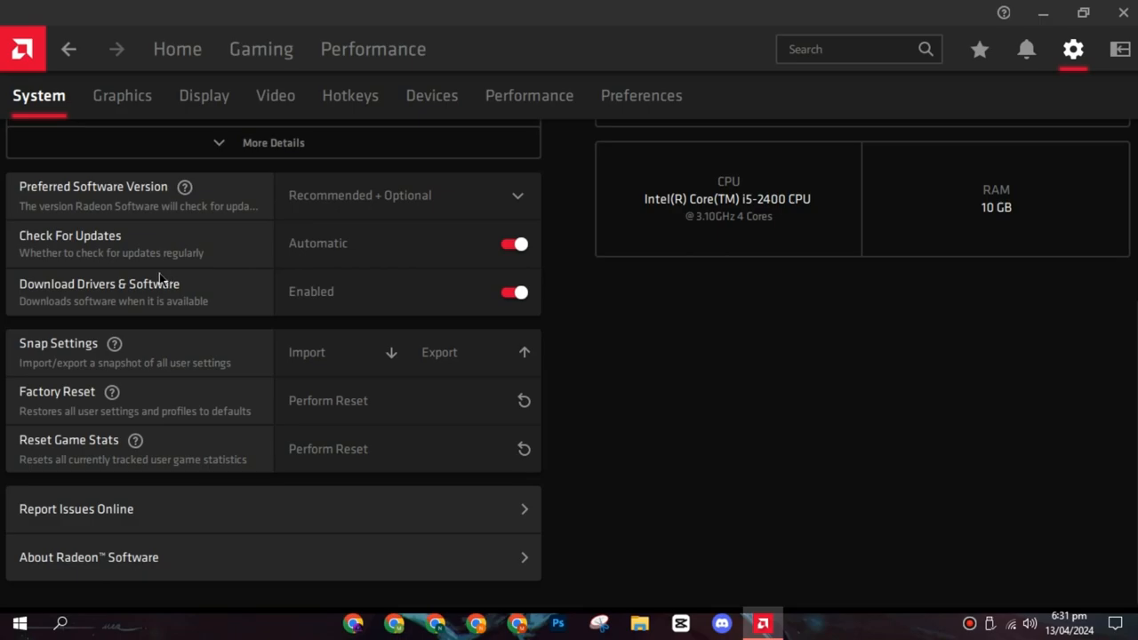
In global Graphics, keep Anti-Lag on, Chill, sharpening and sync off, Texture Filtering Quality Performance
left_click(121, 96)
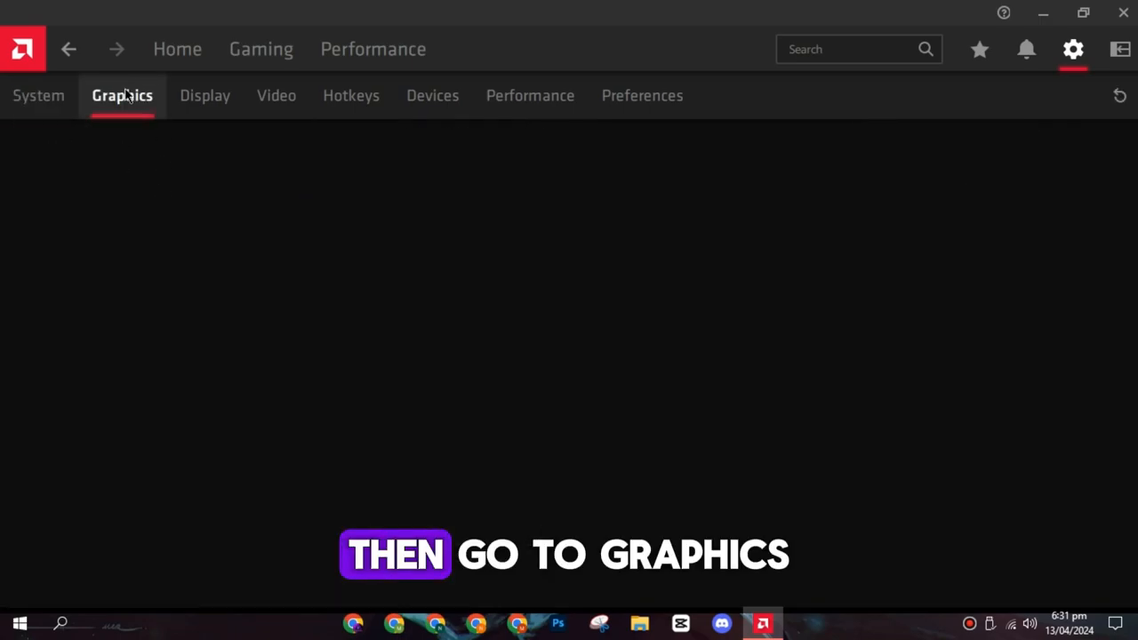
left_click(121, 96)
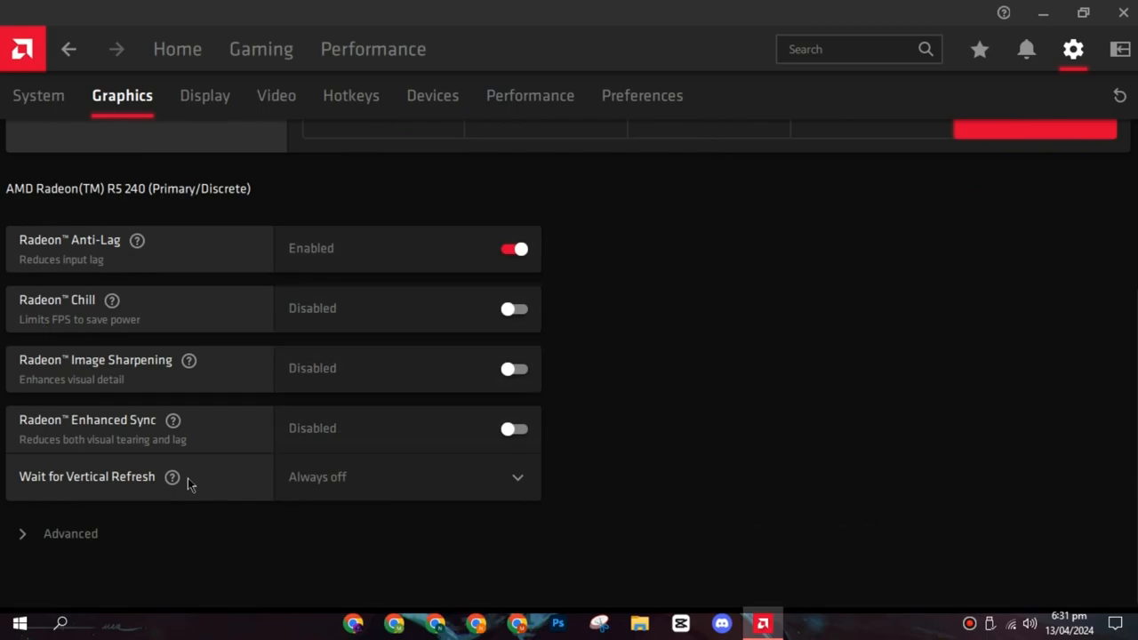
left_click(71, 533)
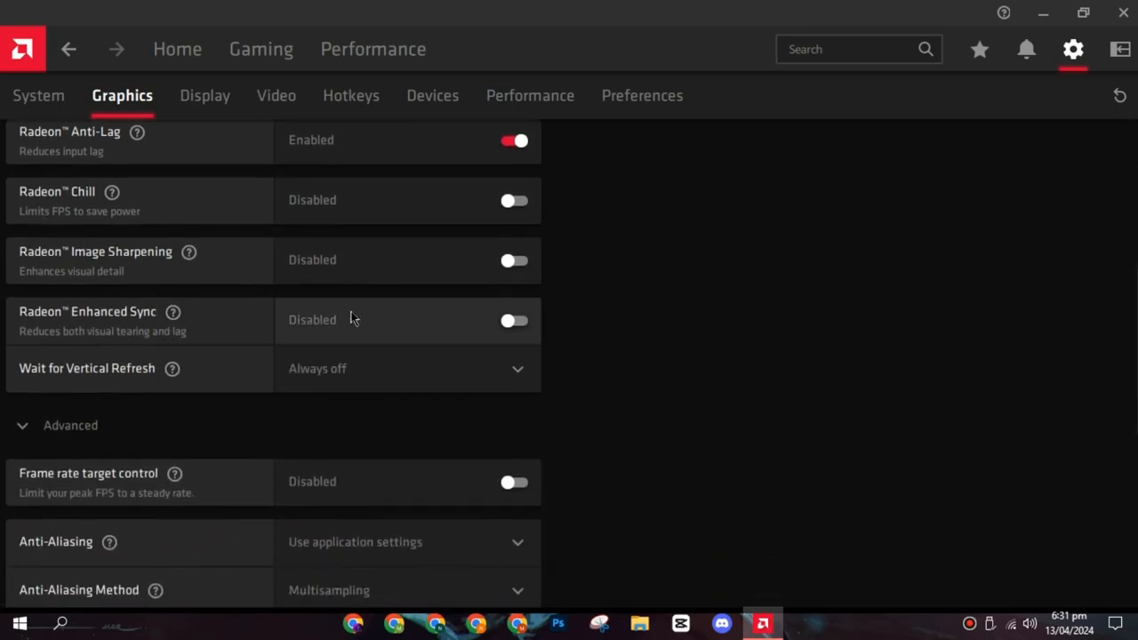
scroll("down", 3)
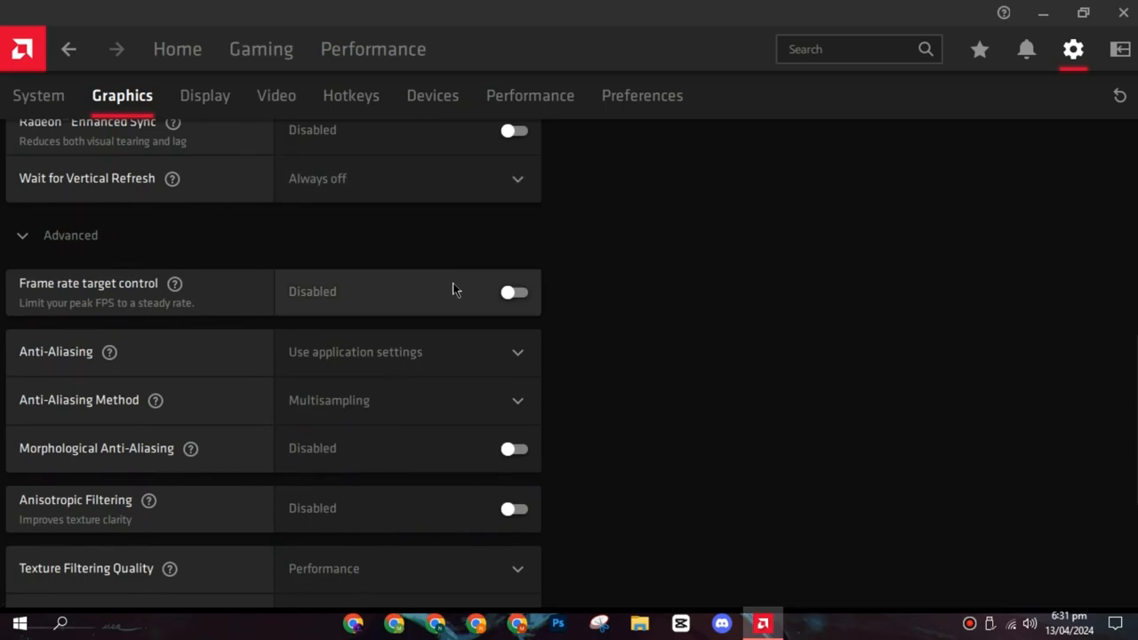
scroll("down", 3)
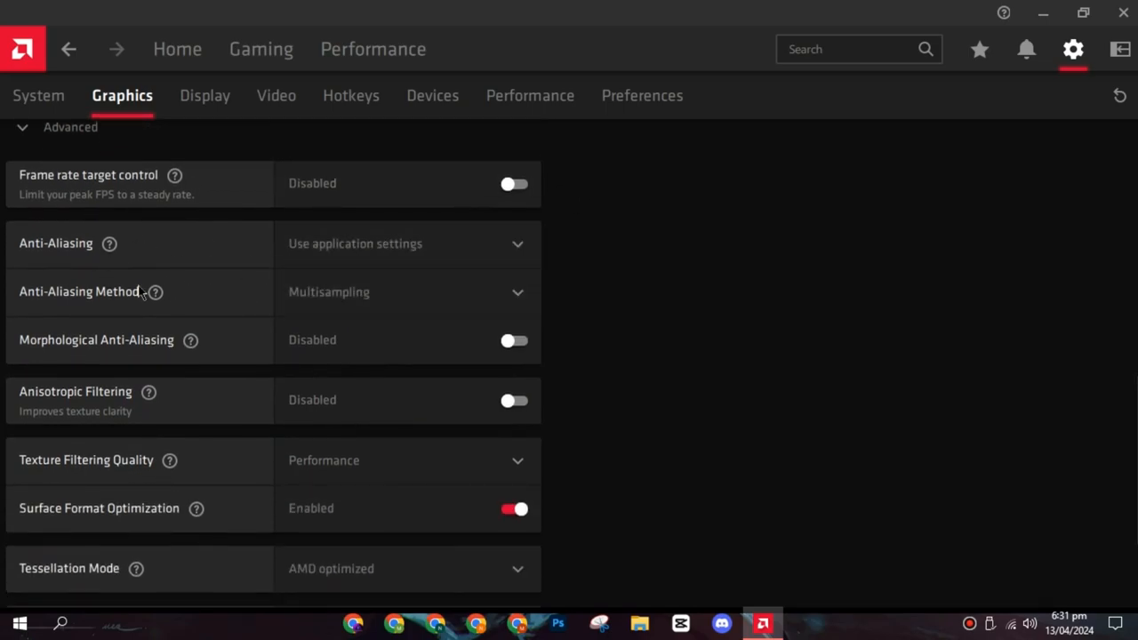
scroll("down", 3)
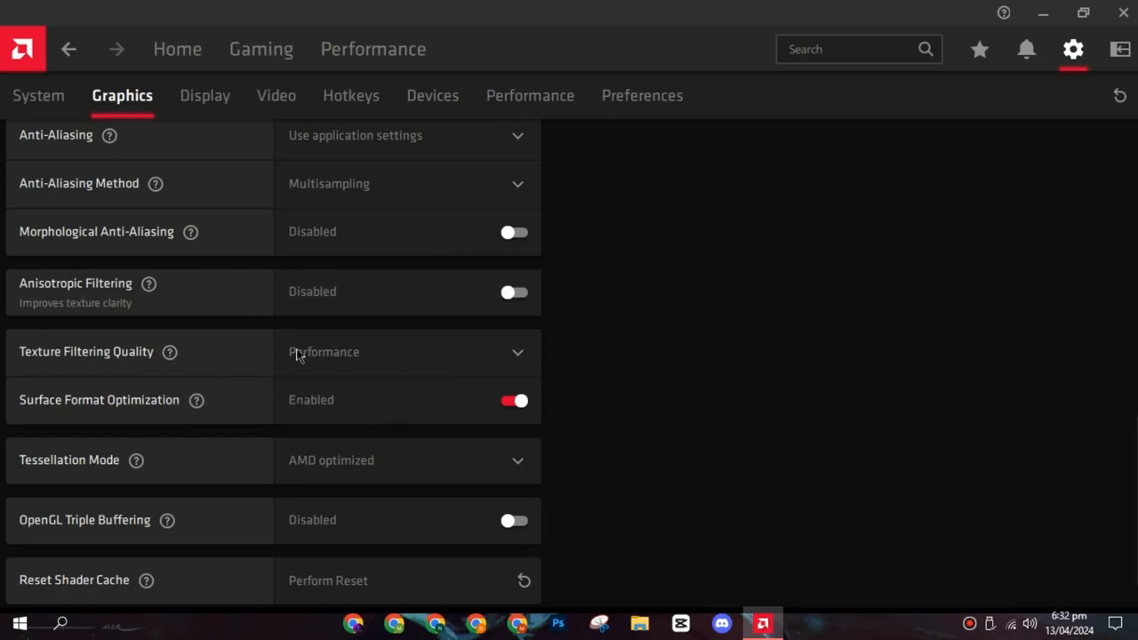
scroll("down", 3)
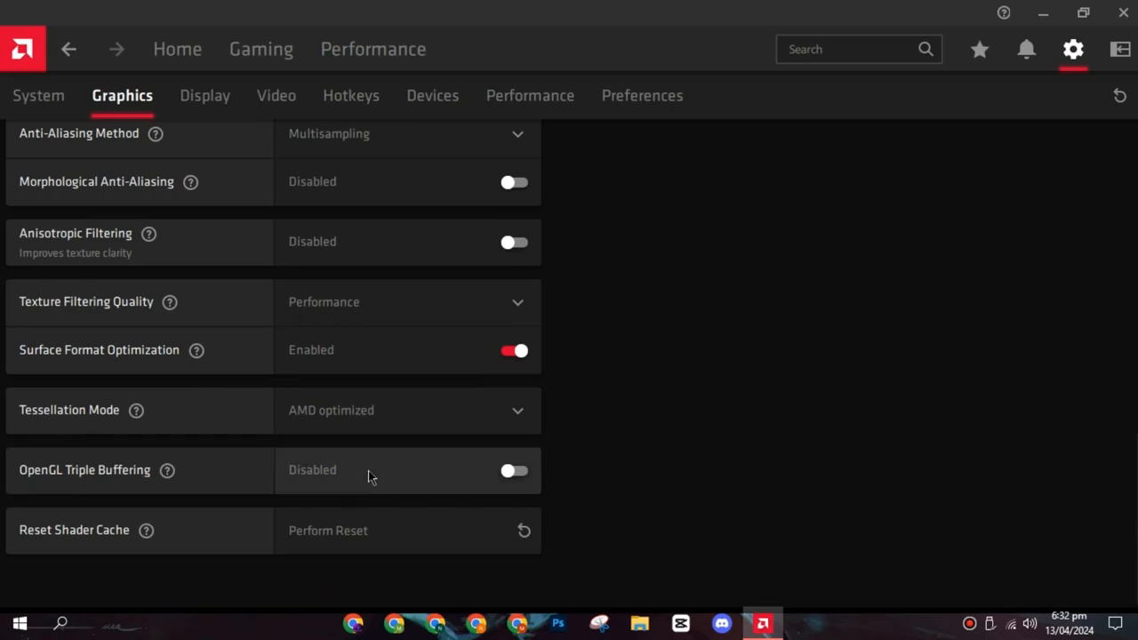
mouse_move(461, 516)
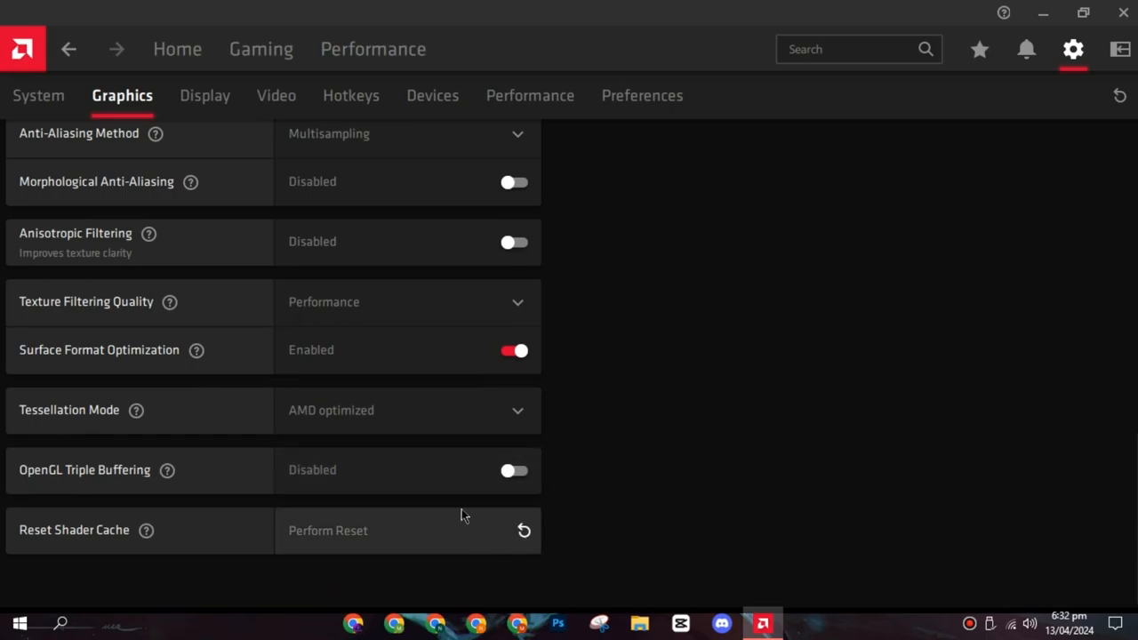
Start adding a game from the Radeon Gaming tab's more-options menu
left_click(177, 50)
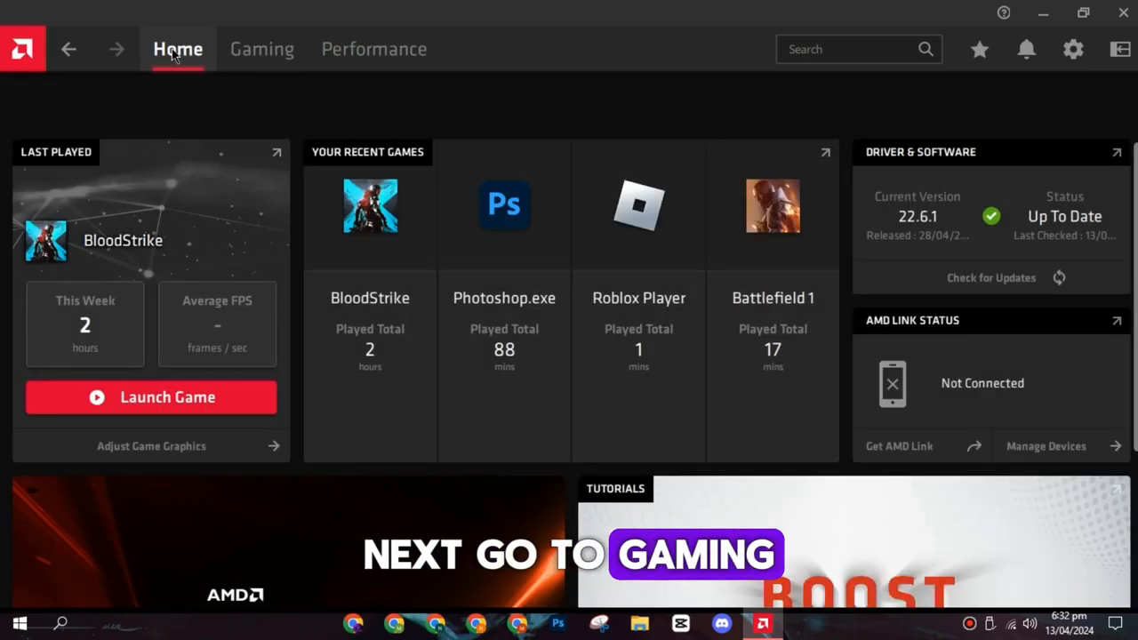
left_click(262, 50)
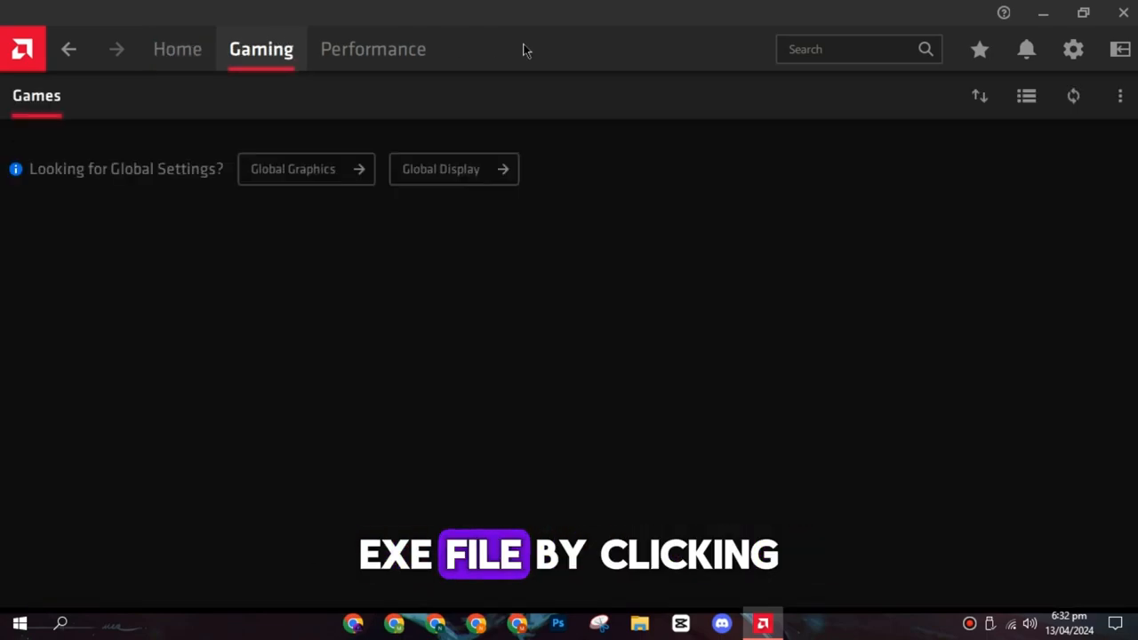
left_click(1121, 96)
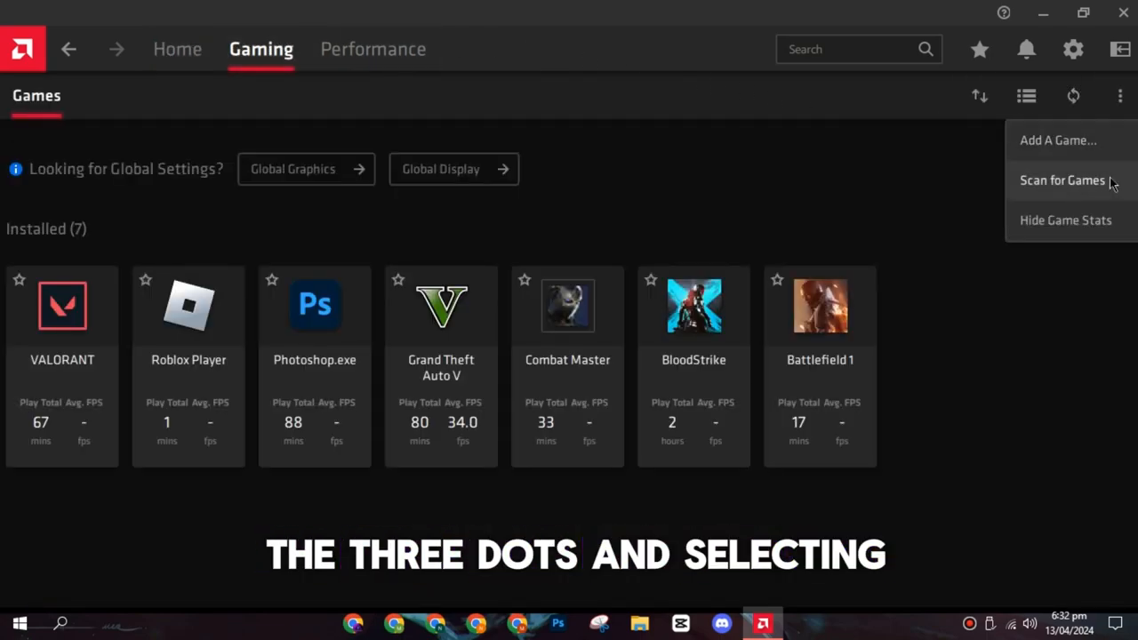
left_click(1058, 139)
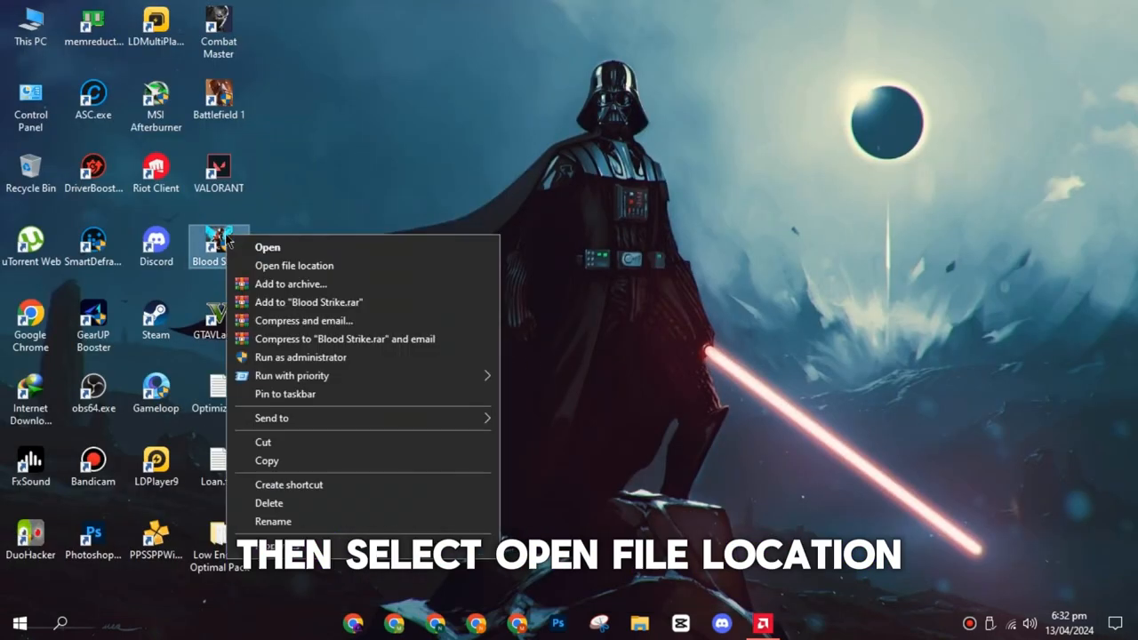
Browse to Engine > Binaries > Win64 and select BloodStrike.exe
left_click(294, 265)
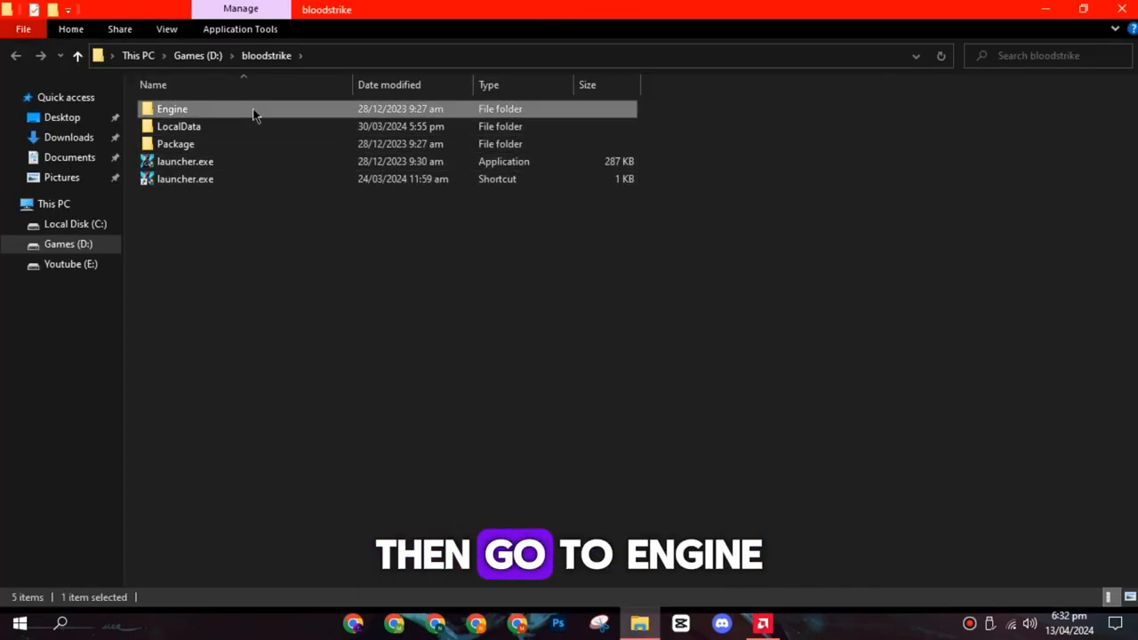
double_click(170, 108)
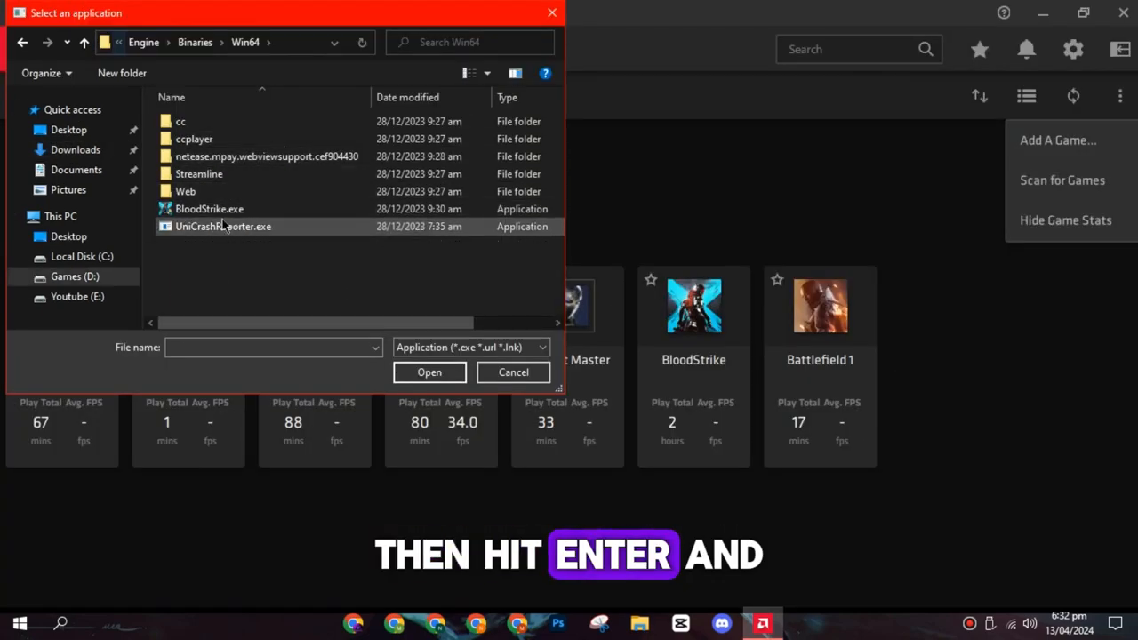
left_click(210, 208)
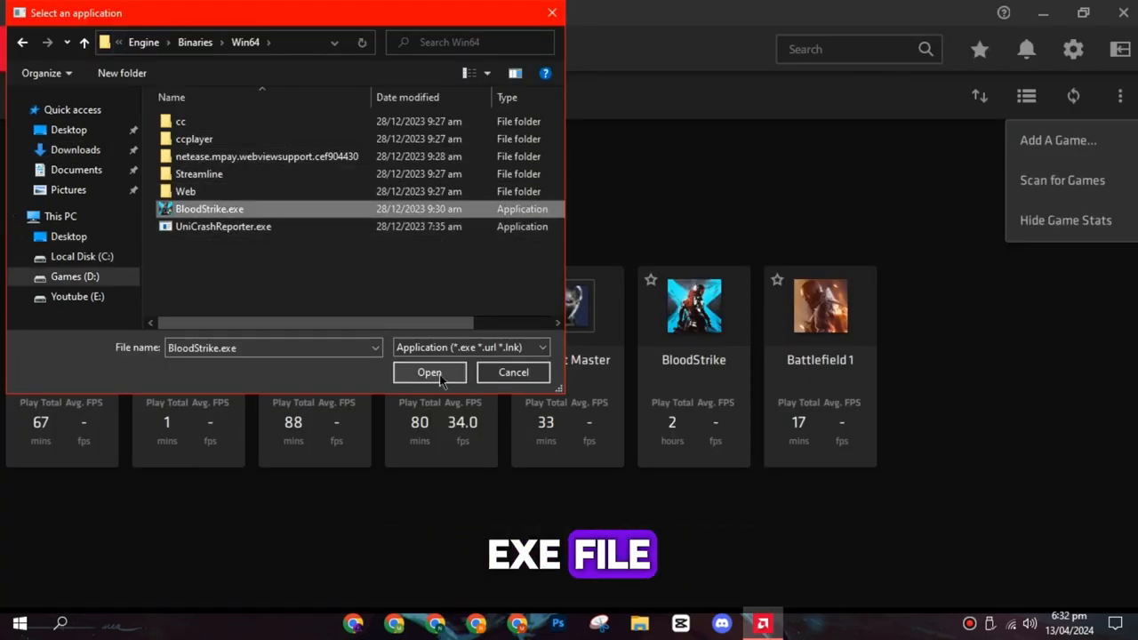
Add BloodStrike.exe as a game and keep AMD FreeSync on AMD optimized in its profile
left_click(430, 371)
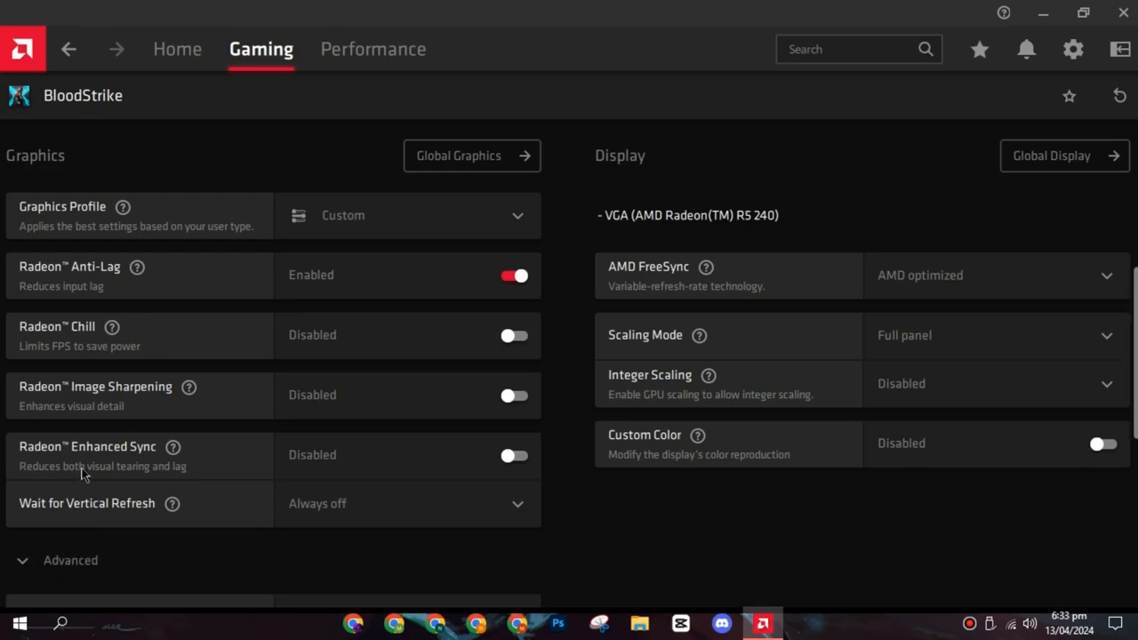
scroll("down", 3)
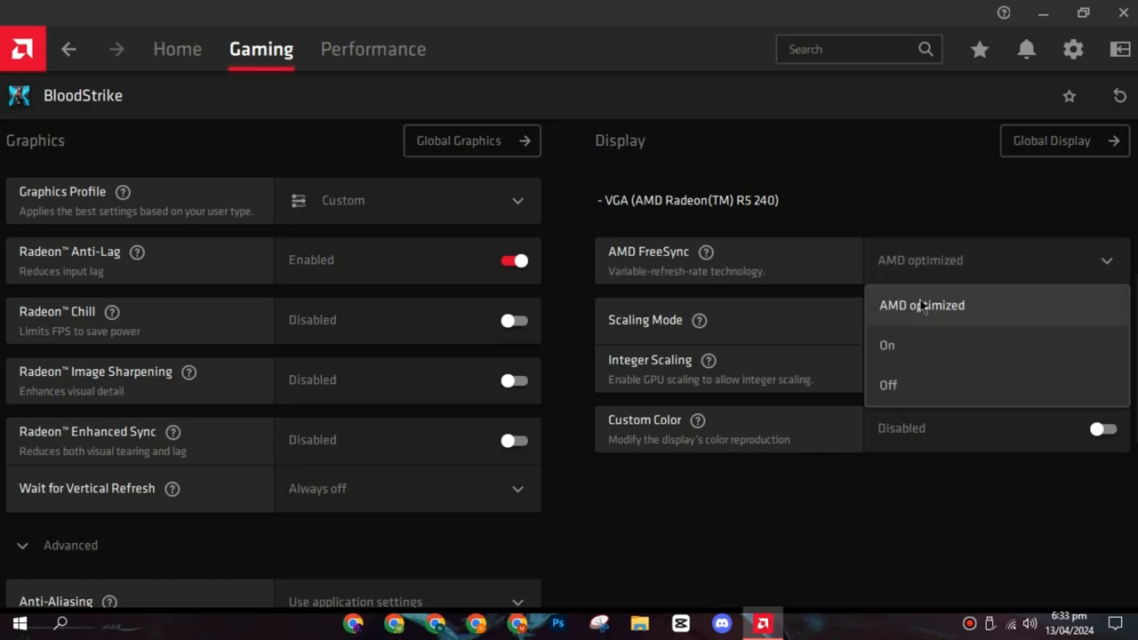
left_click(921, 306)
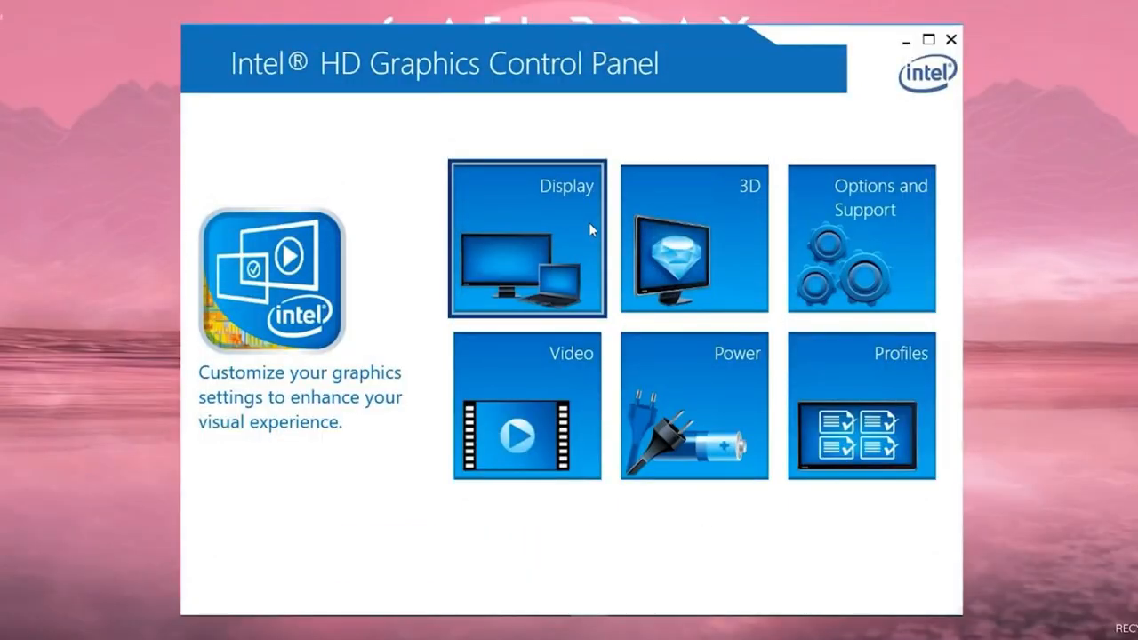
Check the Basic display settings show 1366 x 768 at 60 Hz
left_click(526, 240)
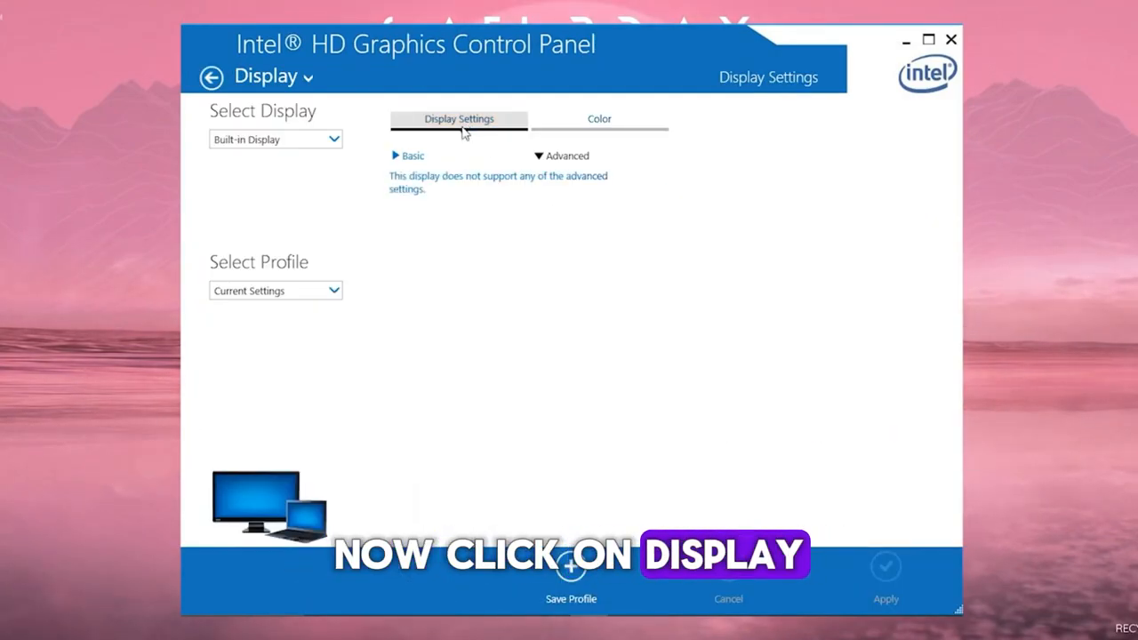
left_click(413, 157)
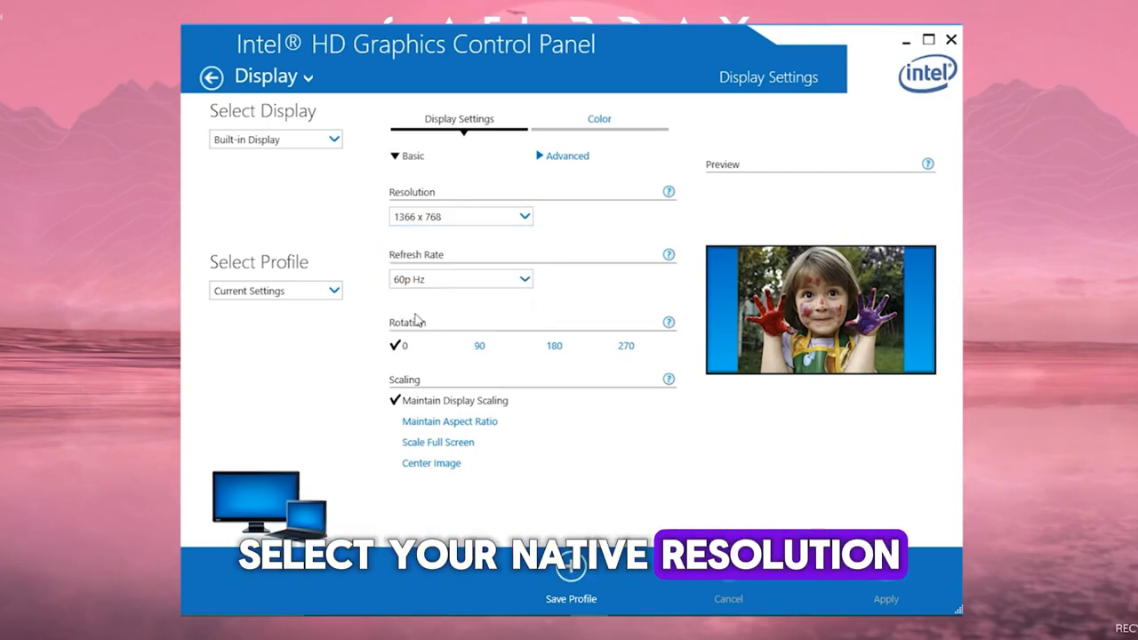
Raise colour Saturation to 18 in the Color settings and apply
left_click(461, 277)
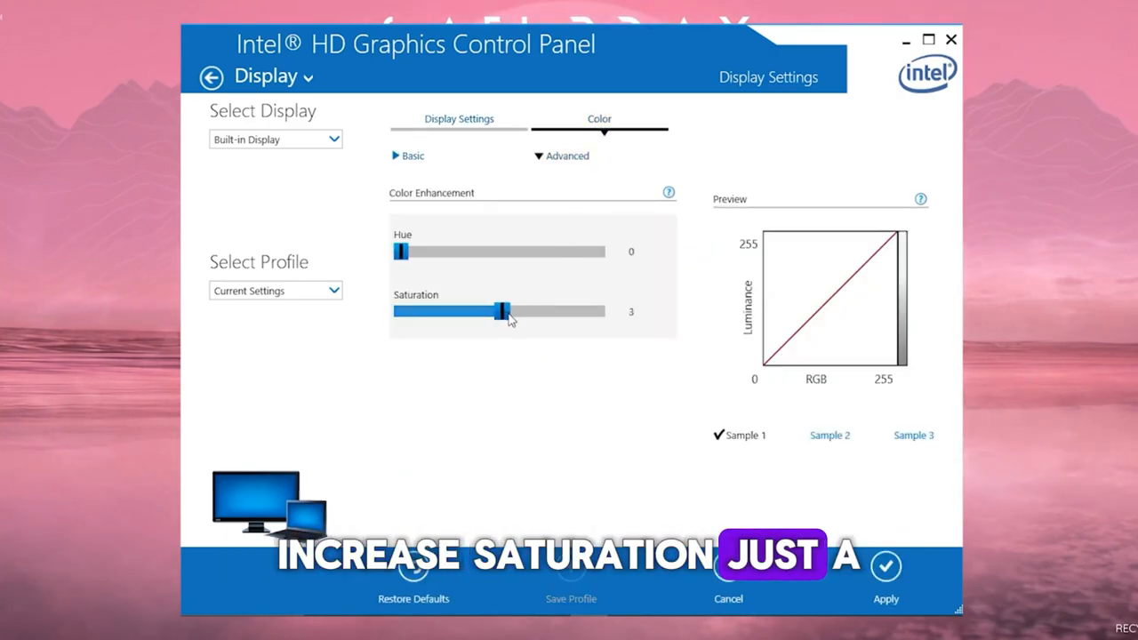
left_click_drag(501, 311, 516, 312)
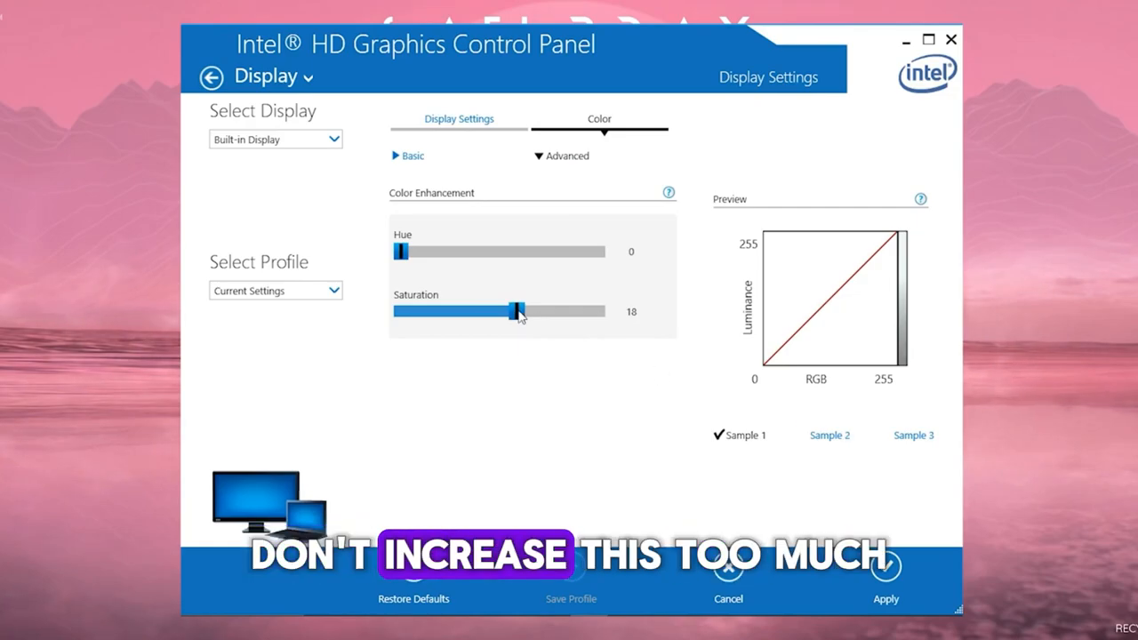
left_click(886, 567)
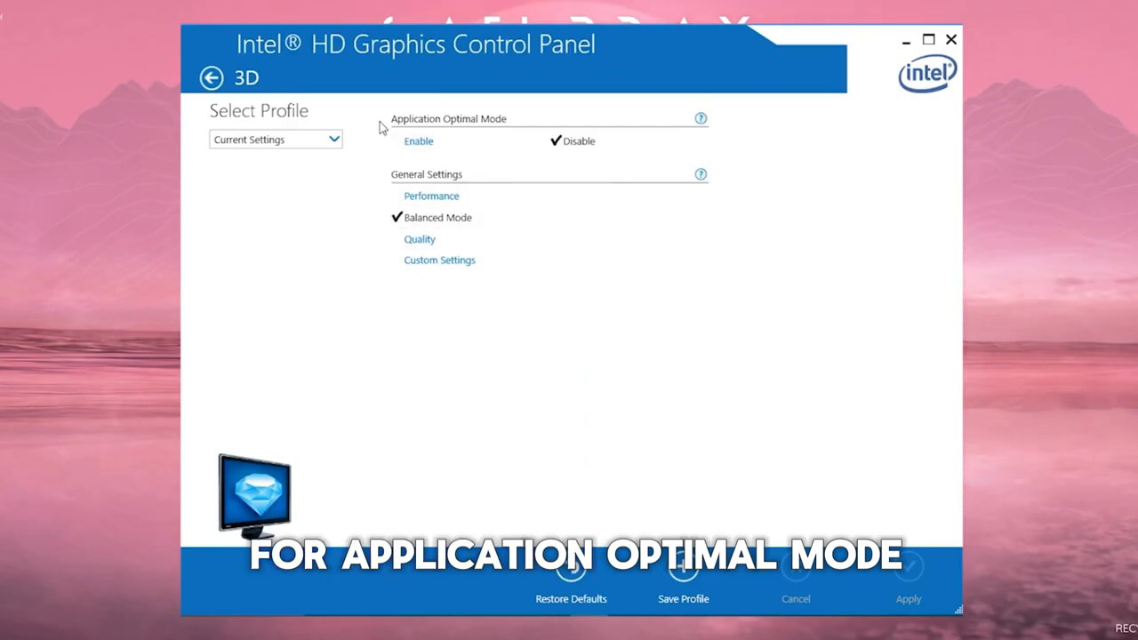
Enable Application Optimal Mode and set the 3D general setting to Performance, keeping the change
left_click(418, 141)
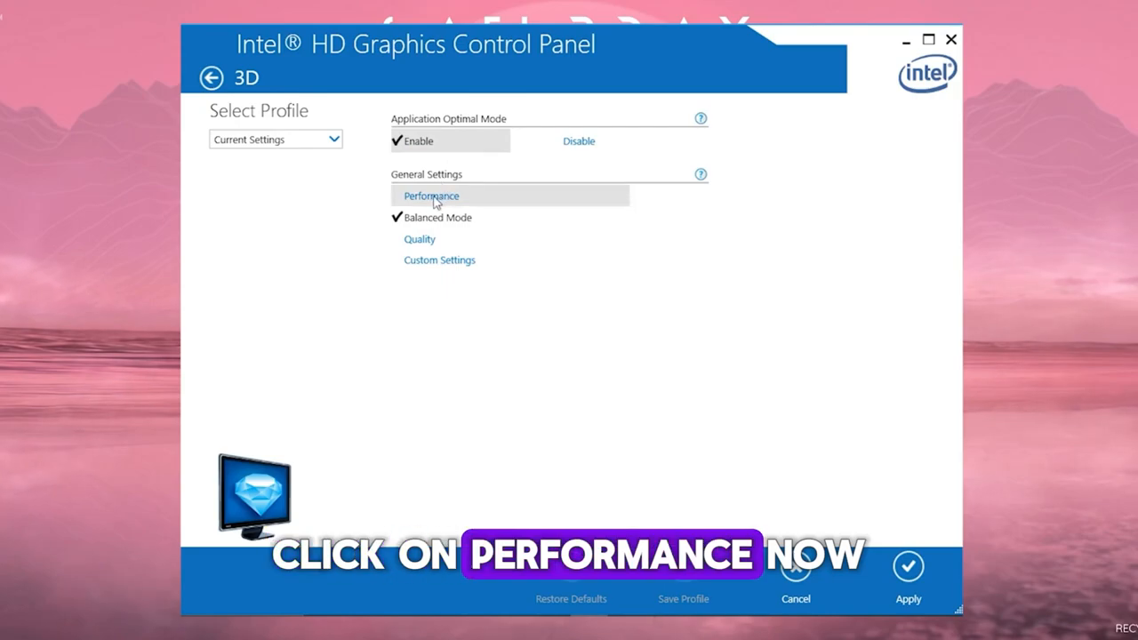
left_click(907, 566)
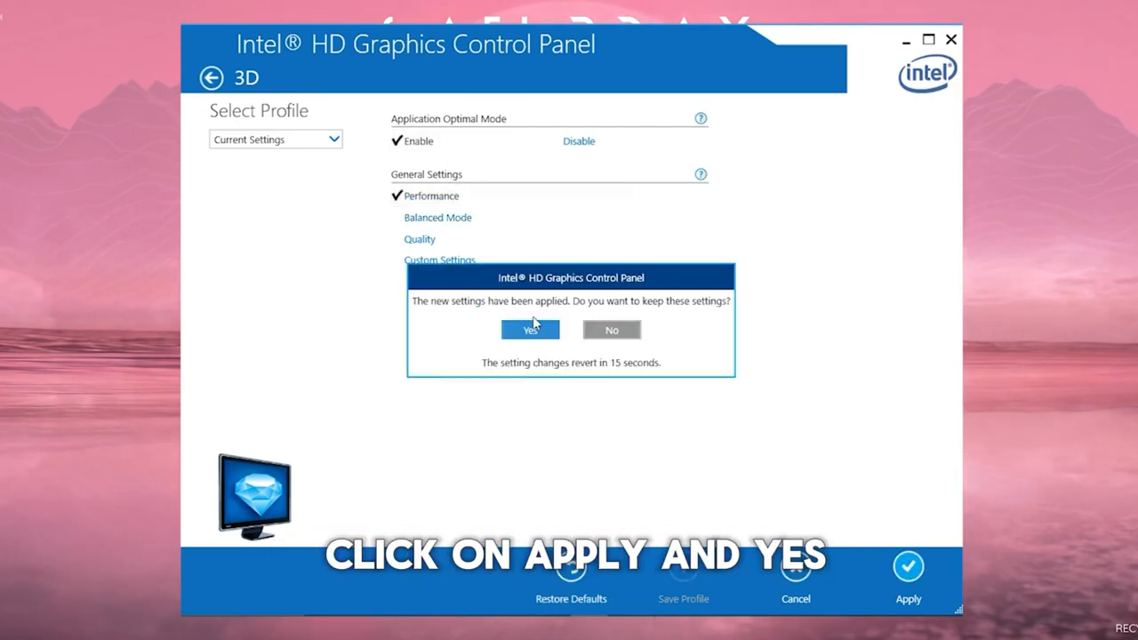
left_click(530, 329)
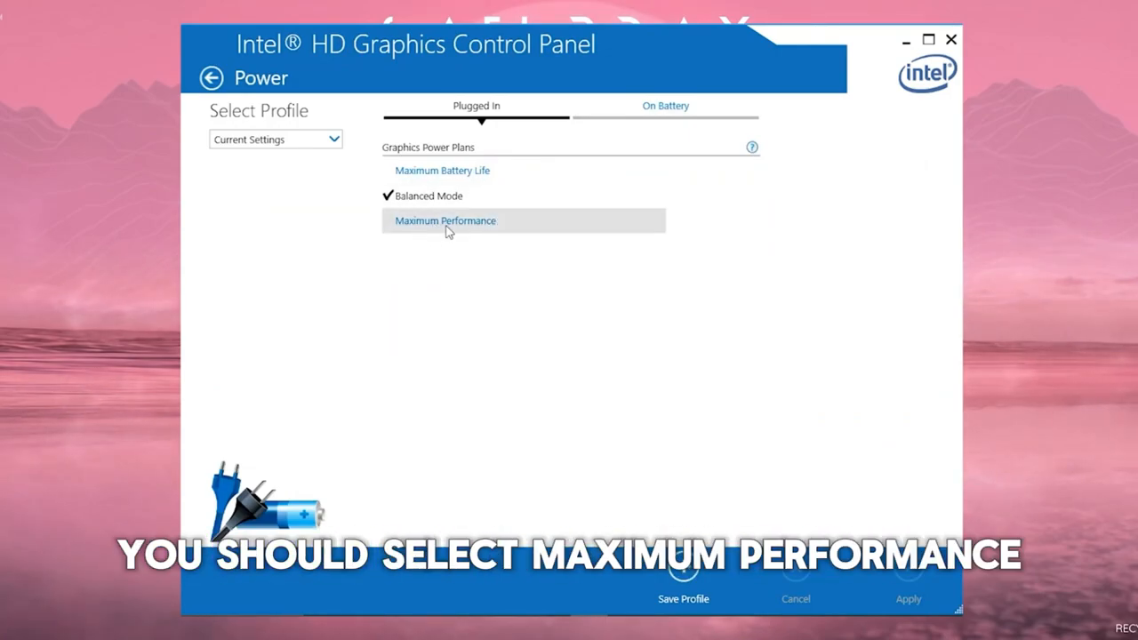
Choose Maximum Performance for both Plugged In and On Battery power plans
left_click(665, 107)
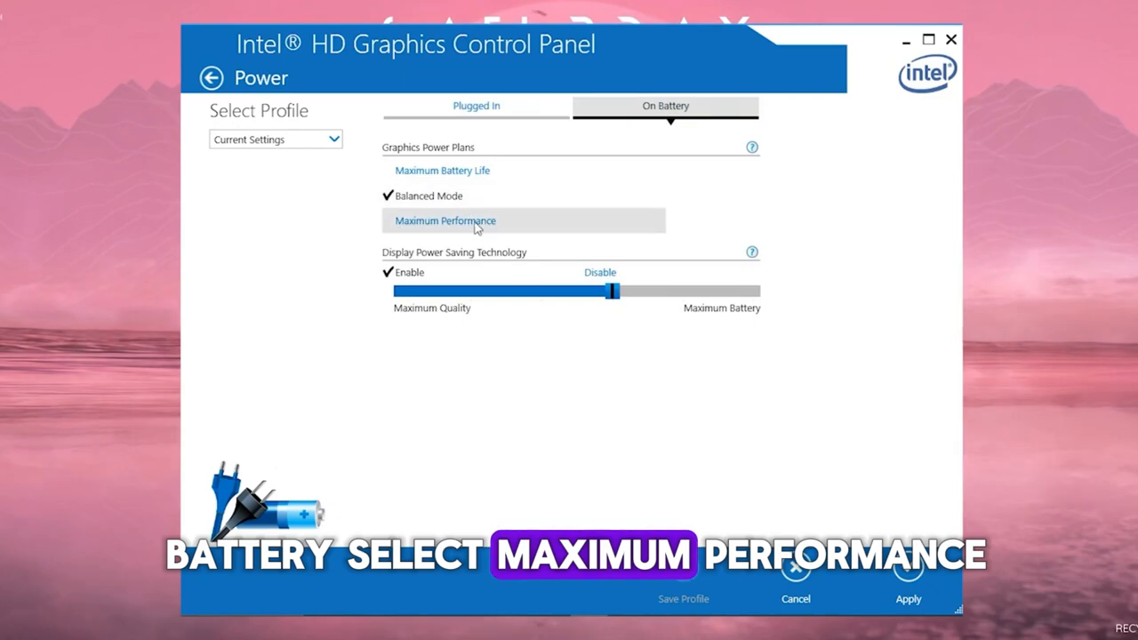
left_click(907, 565)
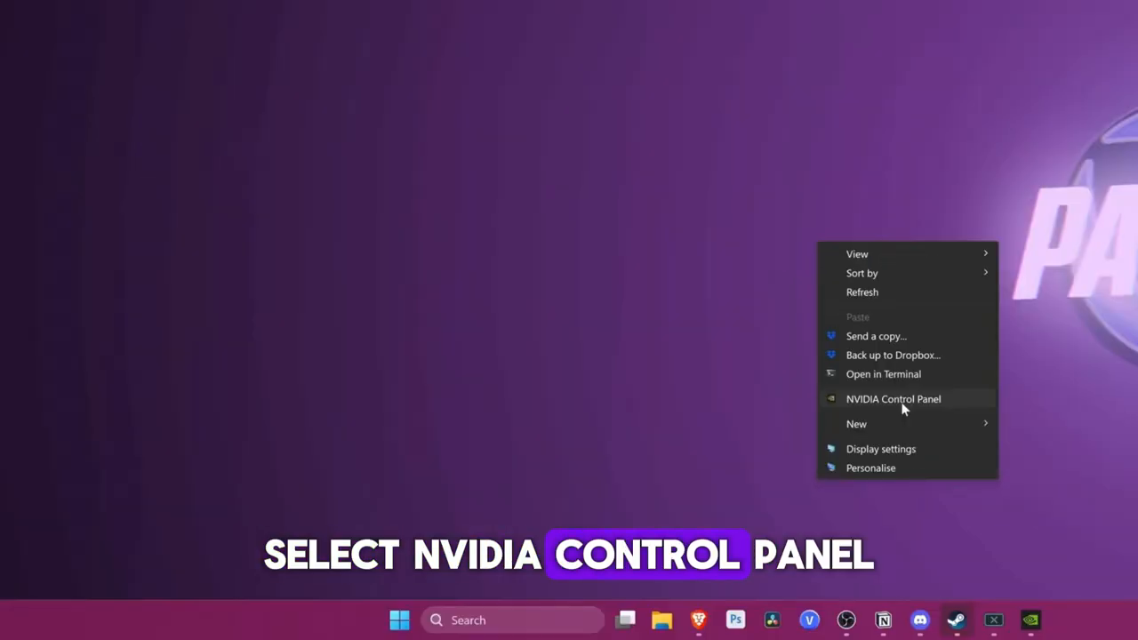
Switch NVIDIA image settings to 'Use the advanced 3D image settings' and apply
left_click(893, 399)
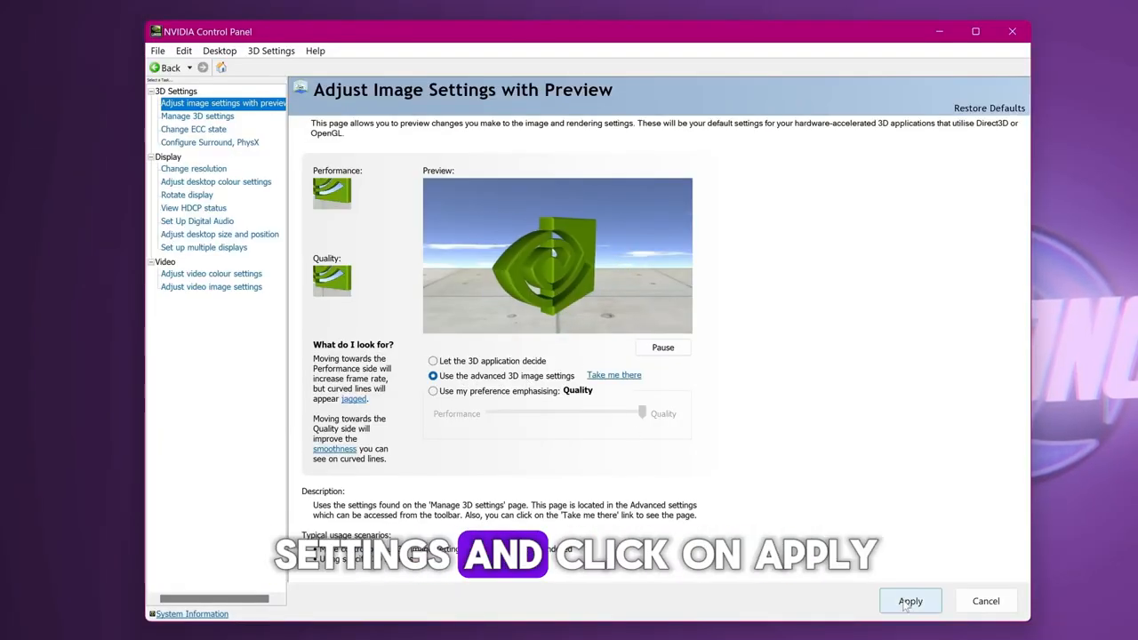
left_click(196, 115)
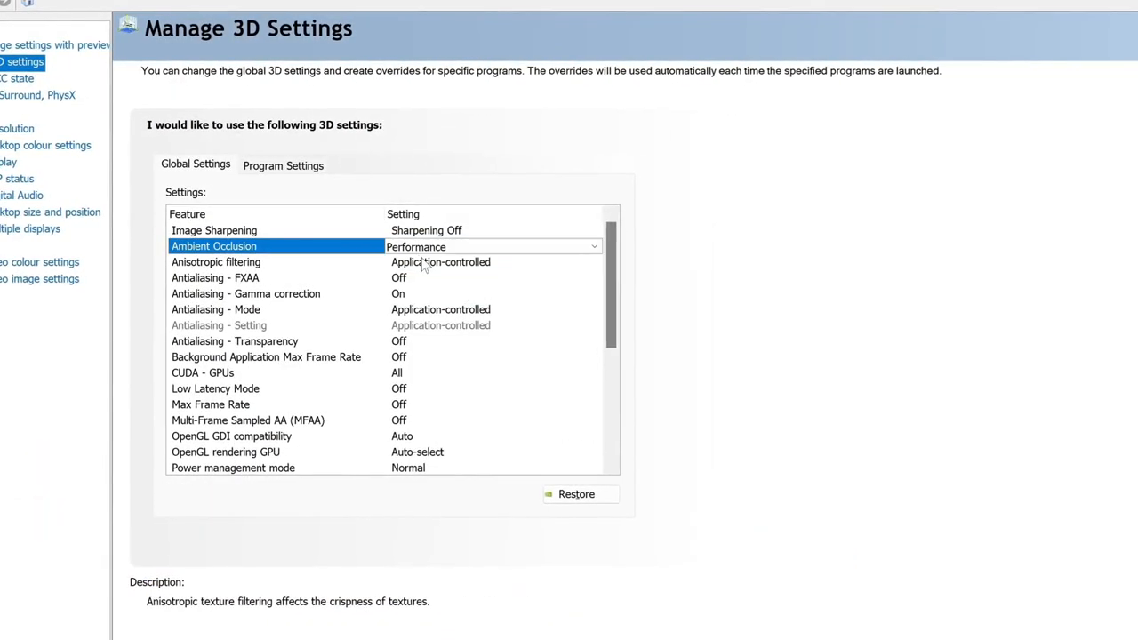
Tune global 3D settings: Ambient Occlusion Performance, gamma correction on, VRSS Adaptive, present method Auto
left_click(276, 296)
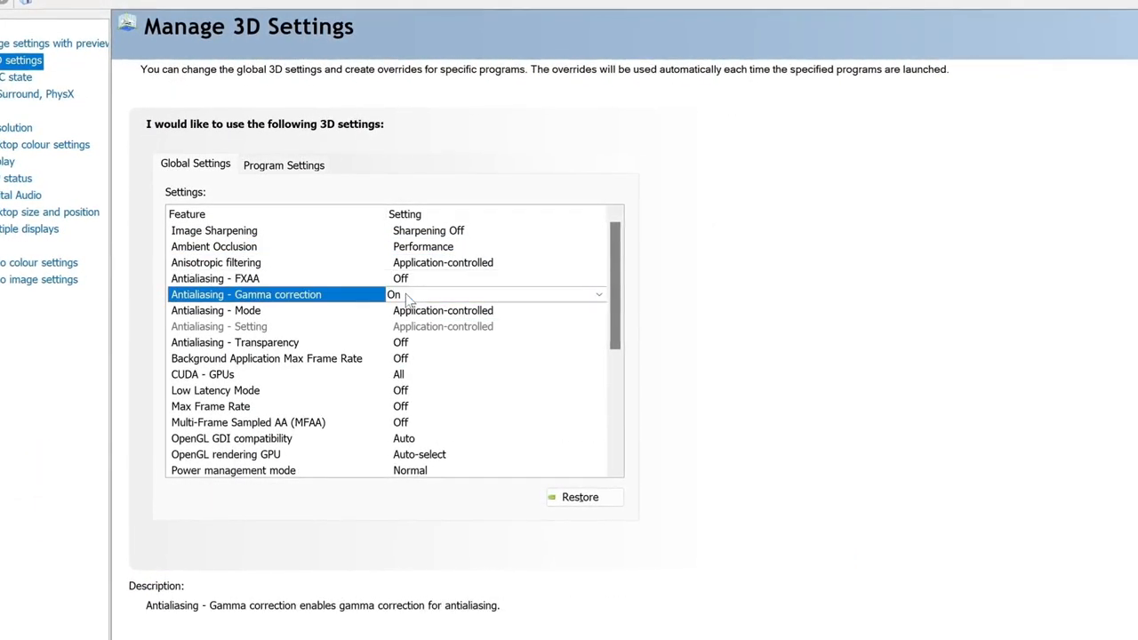
left_click(498, 343)
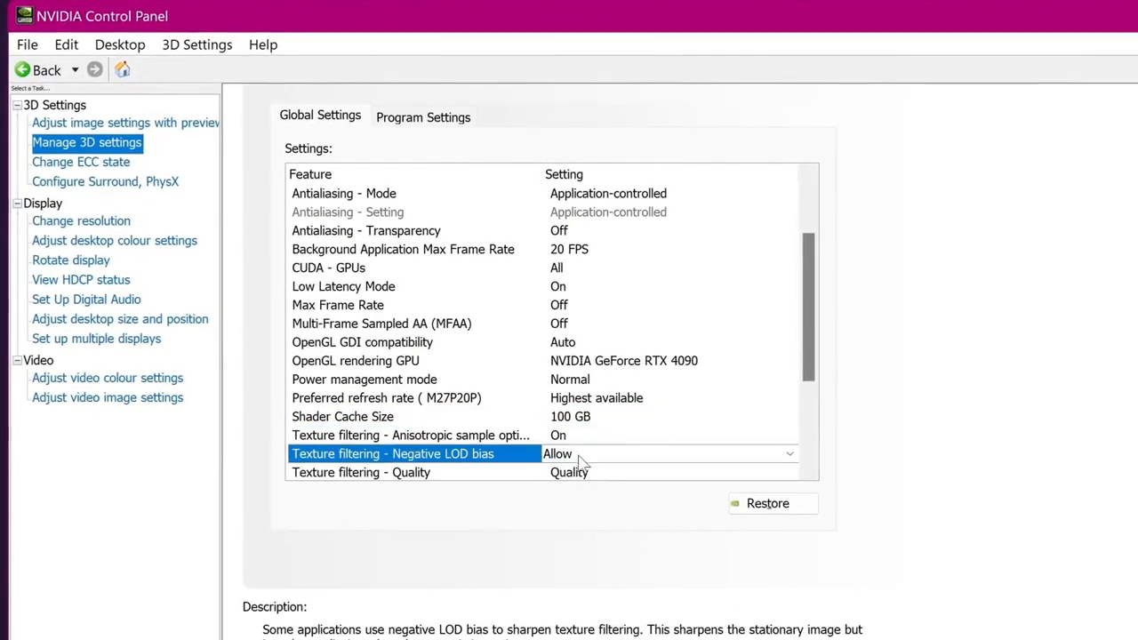
scroll("down", 3)
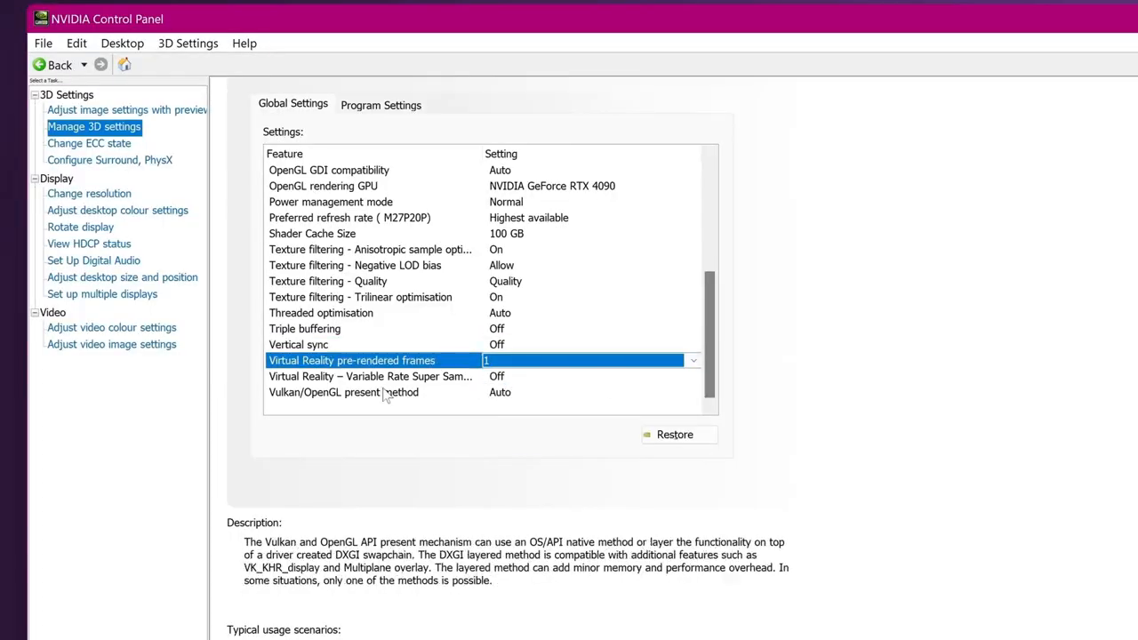
left_click(370, 378)
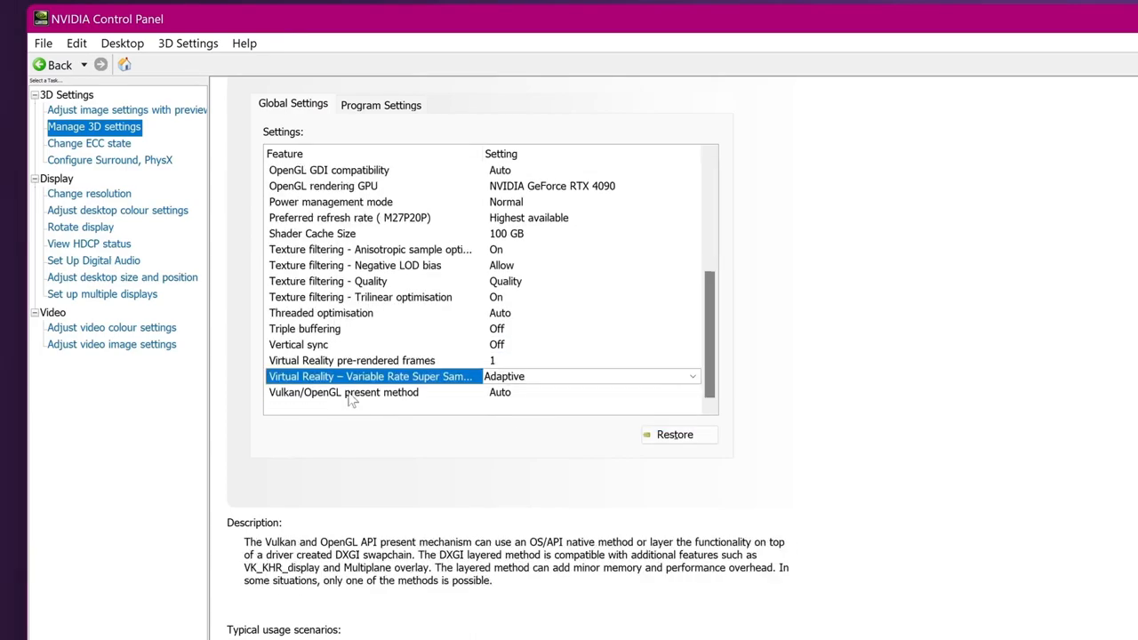
left_click(343, 393)
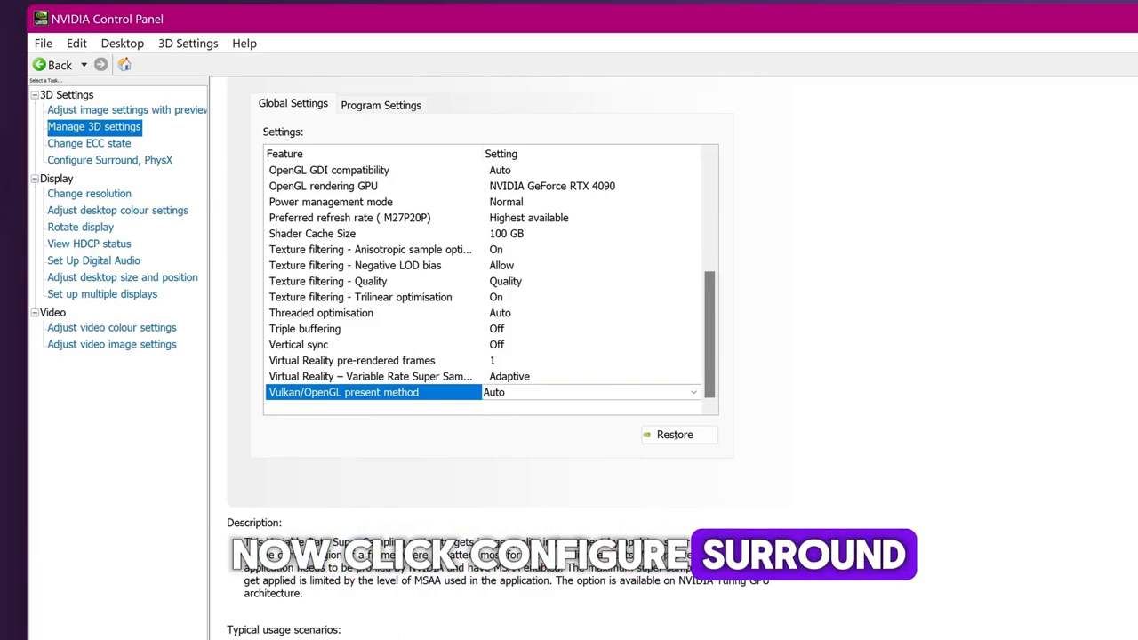
Review Configure Surround, PhysX and keep the PhysX processor on Auto-select
left_click(111, 160)
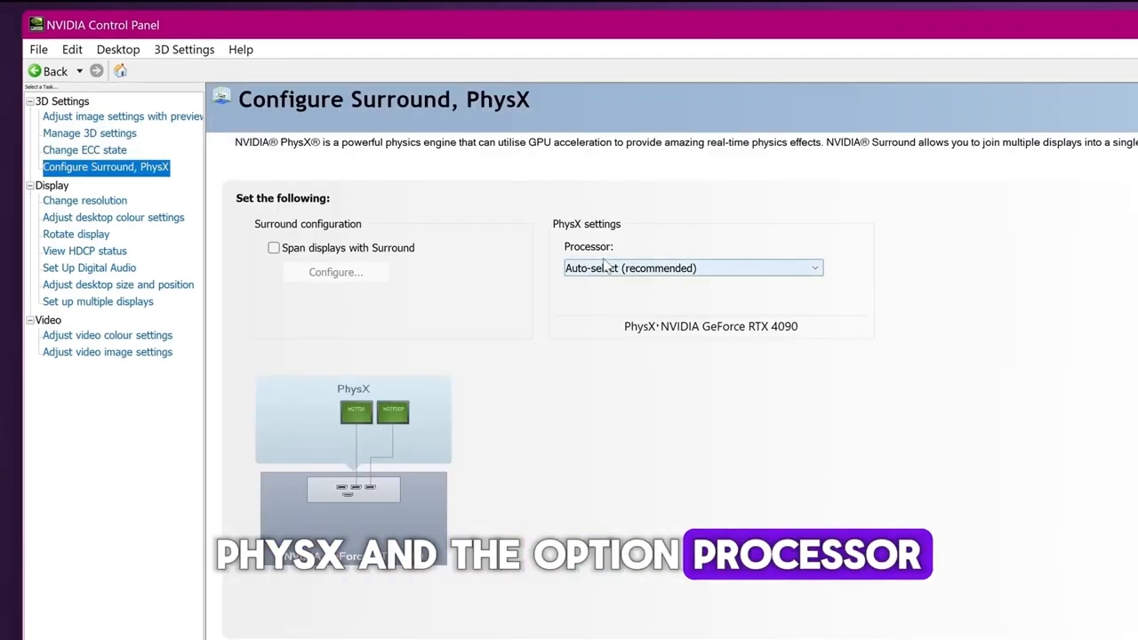
left_click(692, 267)
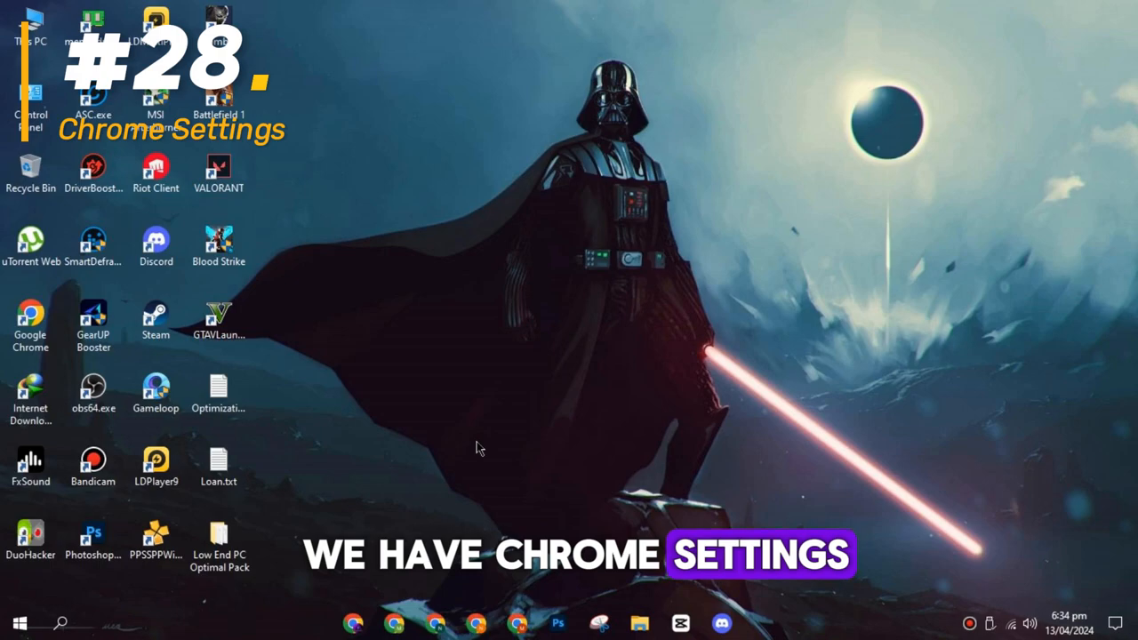
Reach Chrome's Performance settings and switch on Memory Saver
left_click(353, 623)
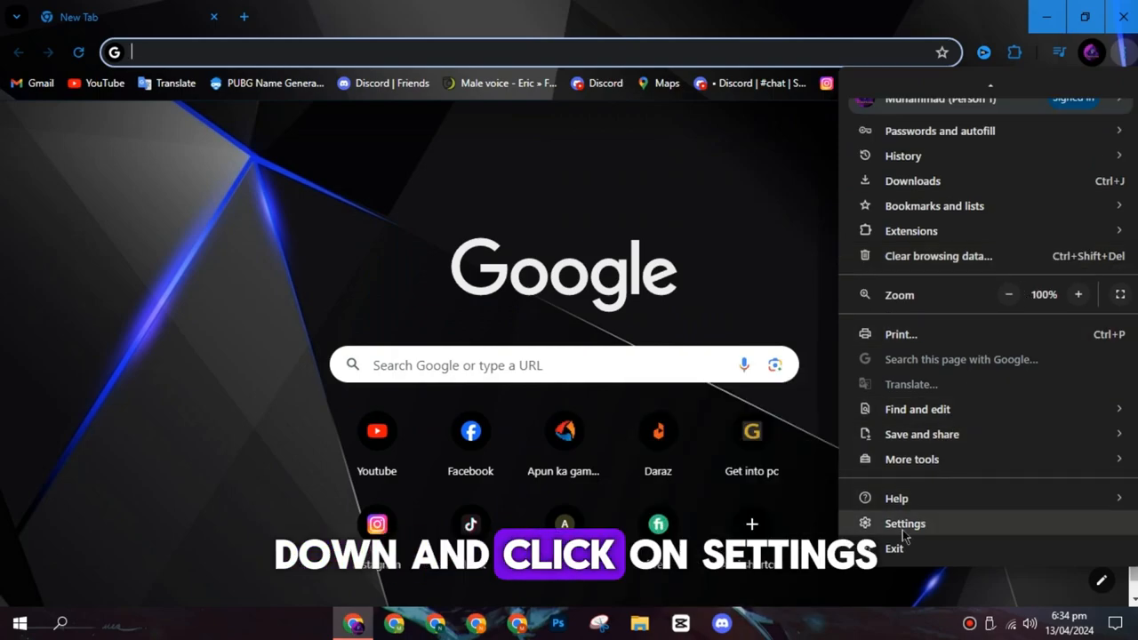
left_click(905, 523)
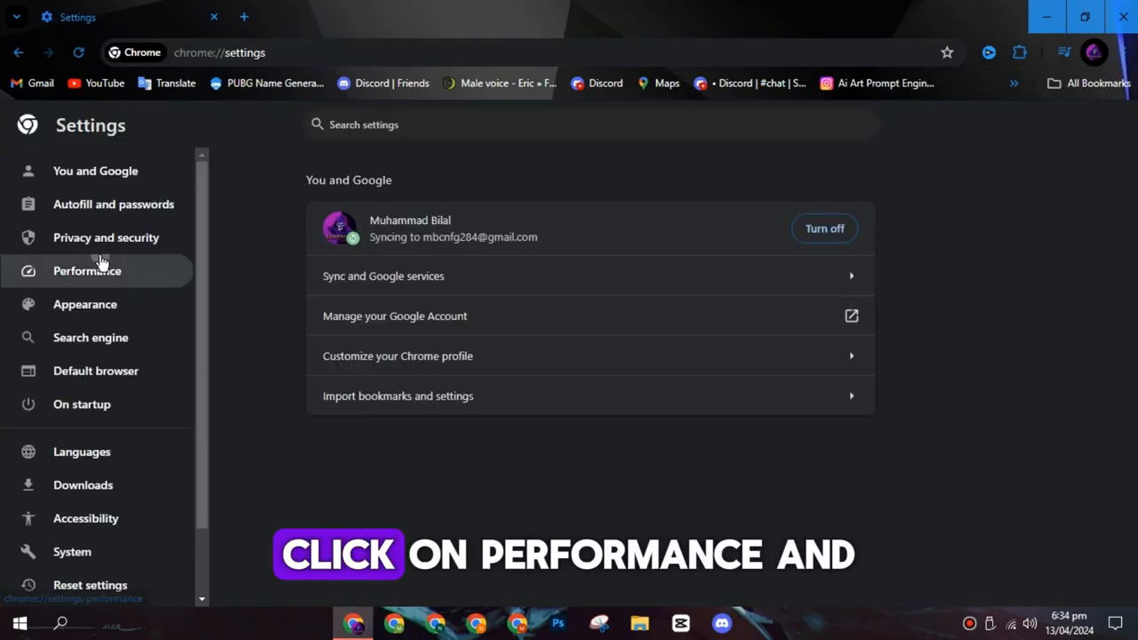
left_click(87, 270)
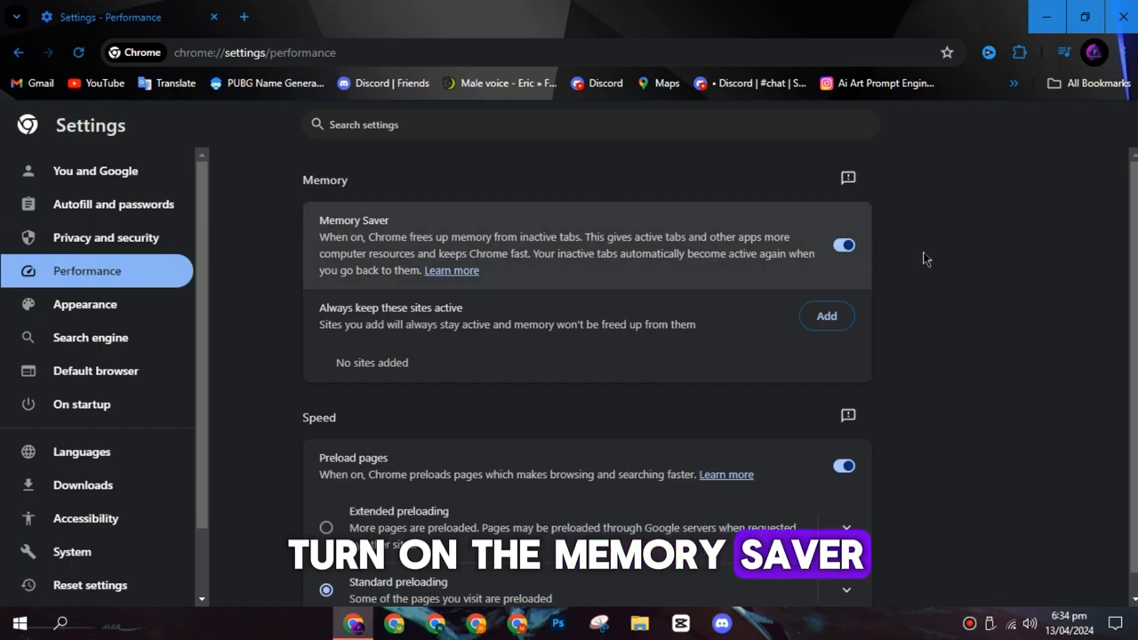
scroll("down", 3)
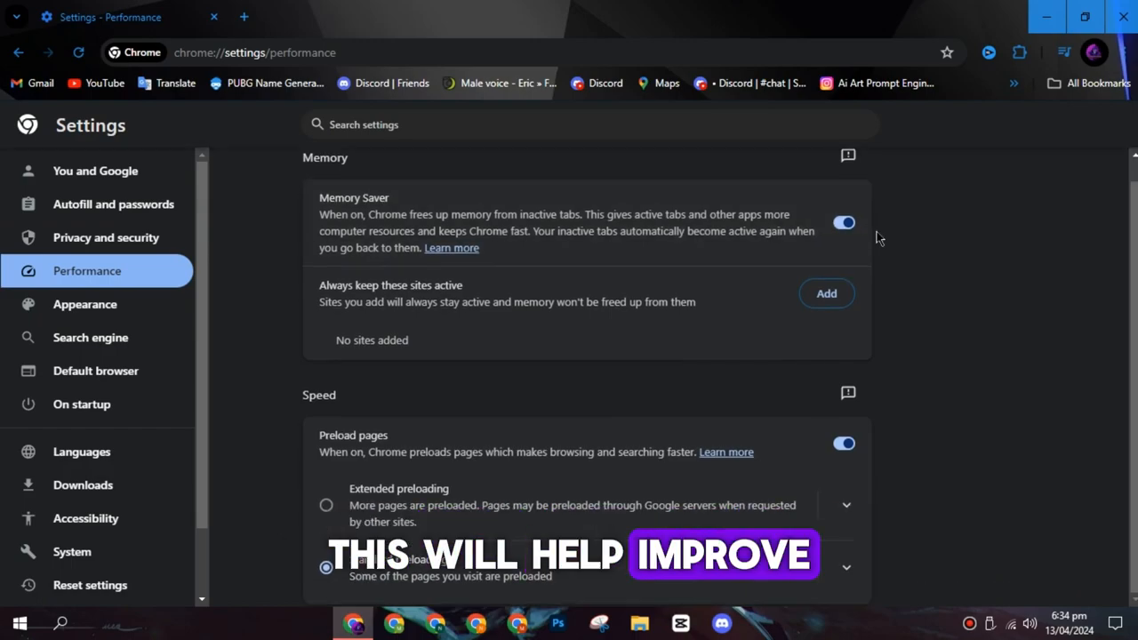